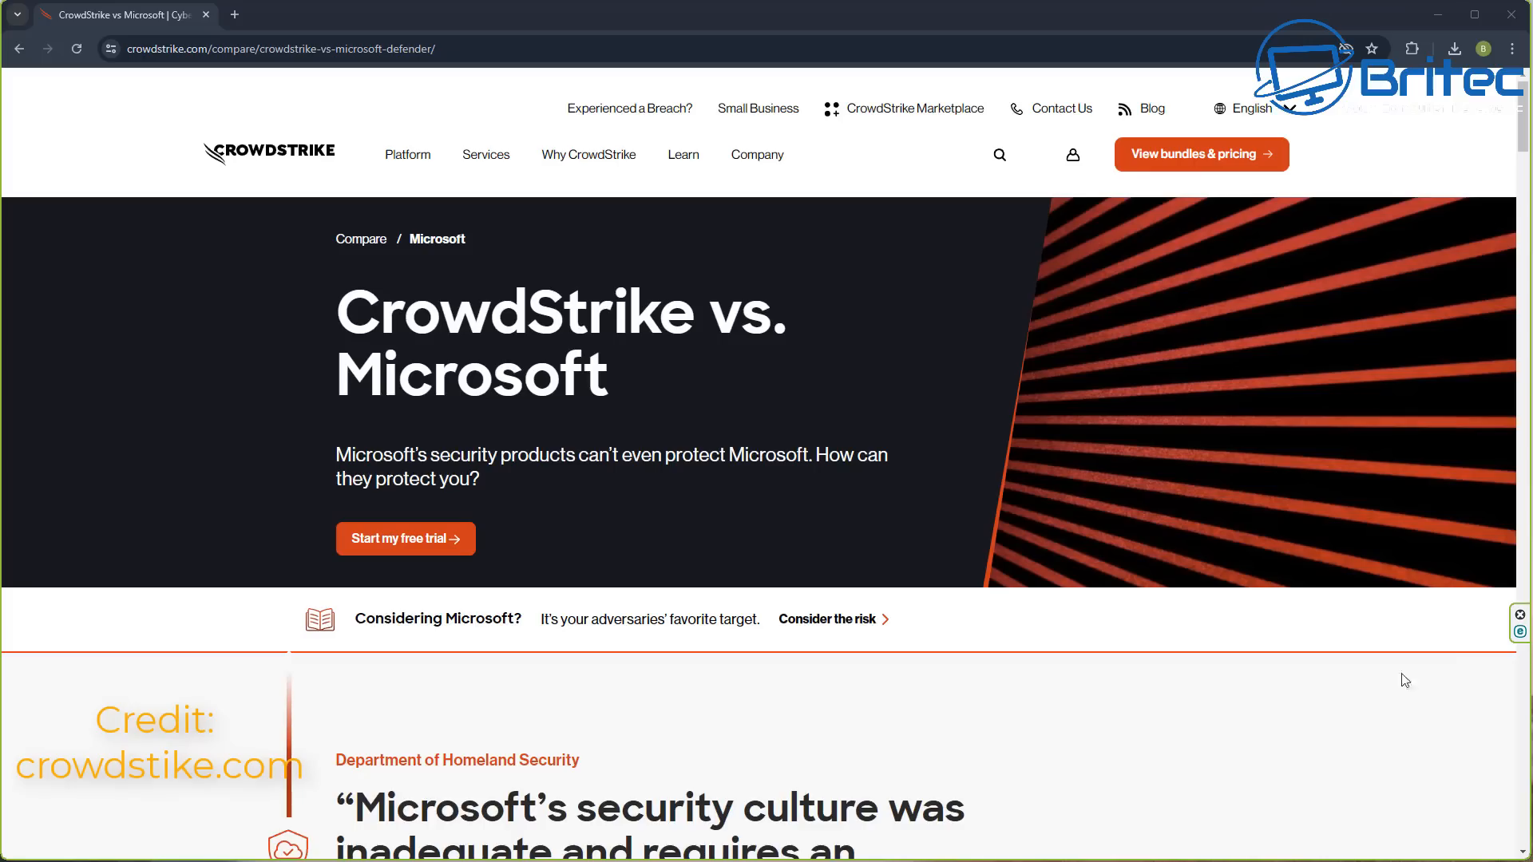
{"action": "mouse_move", "coordinate": [1281, 631]}
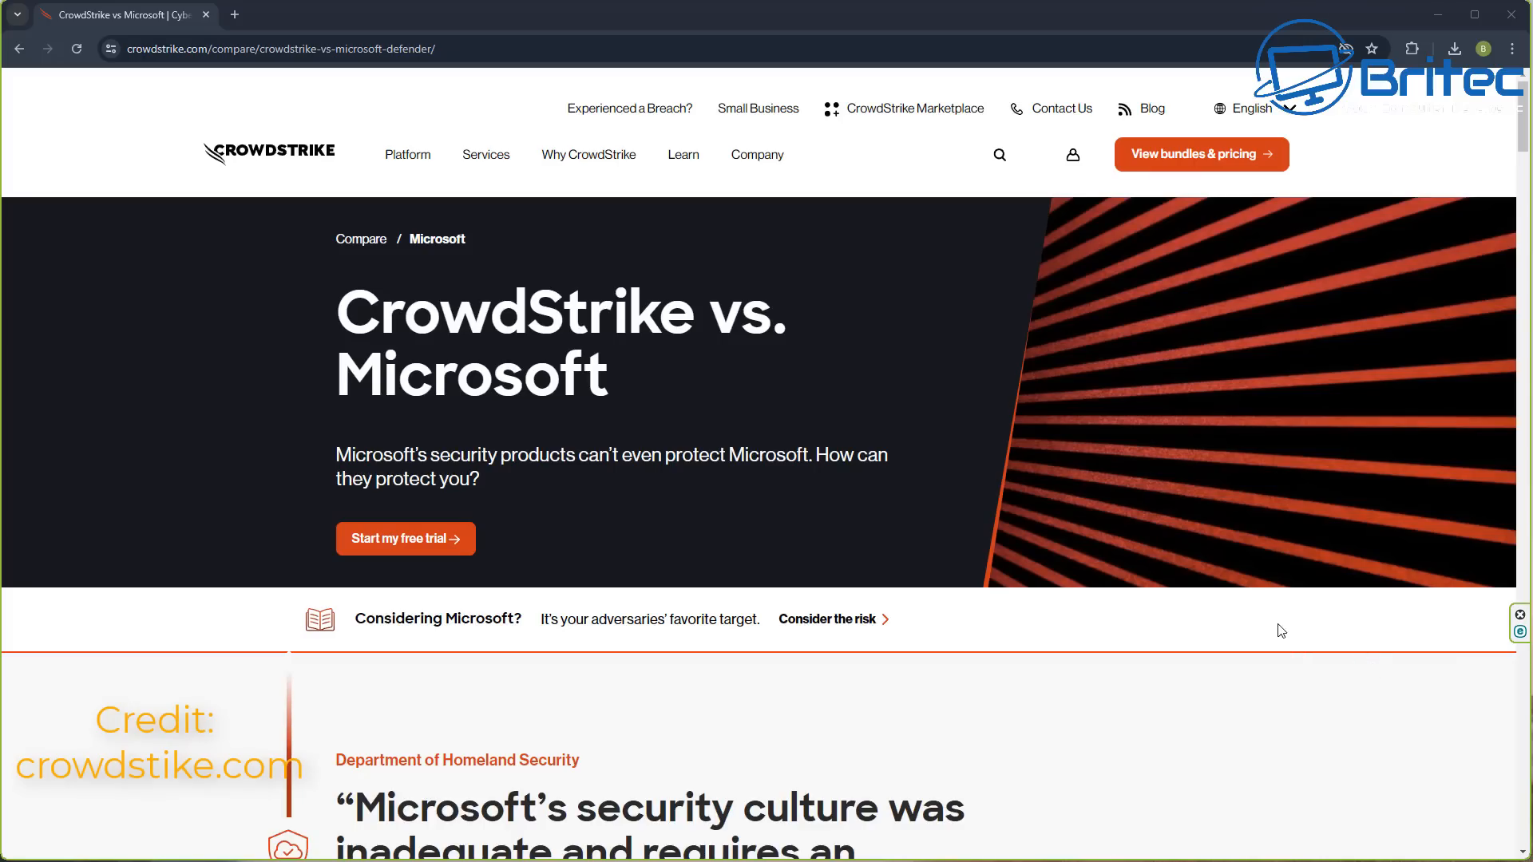
{"action": "mouse_move", "coordinate": [1258, 666]}
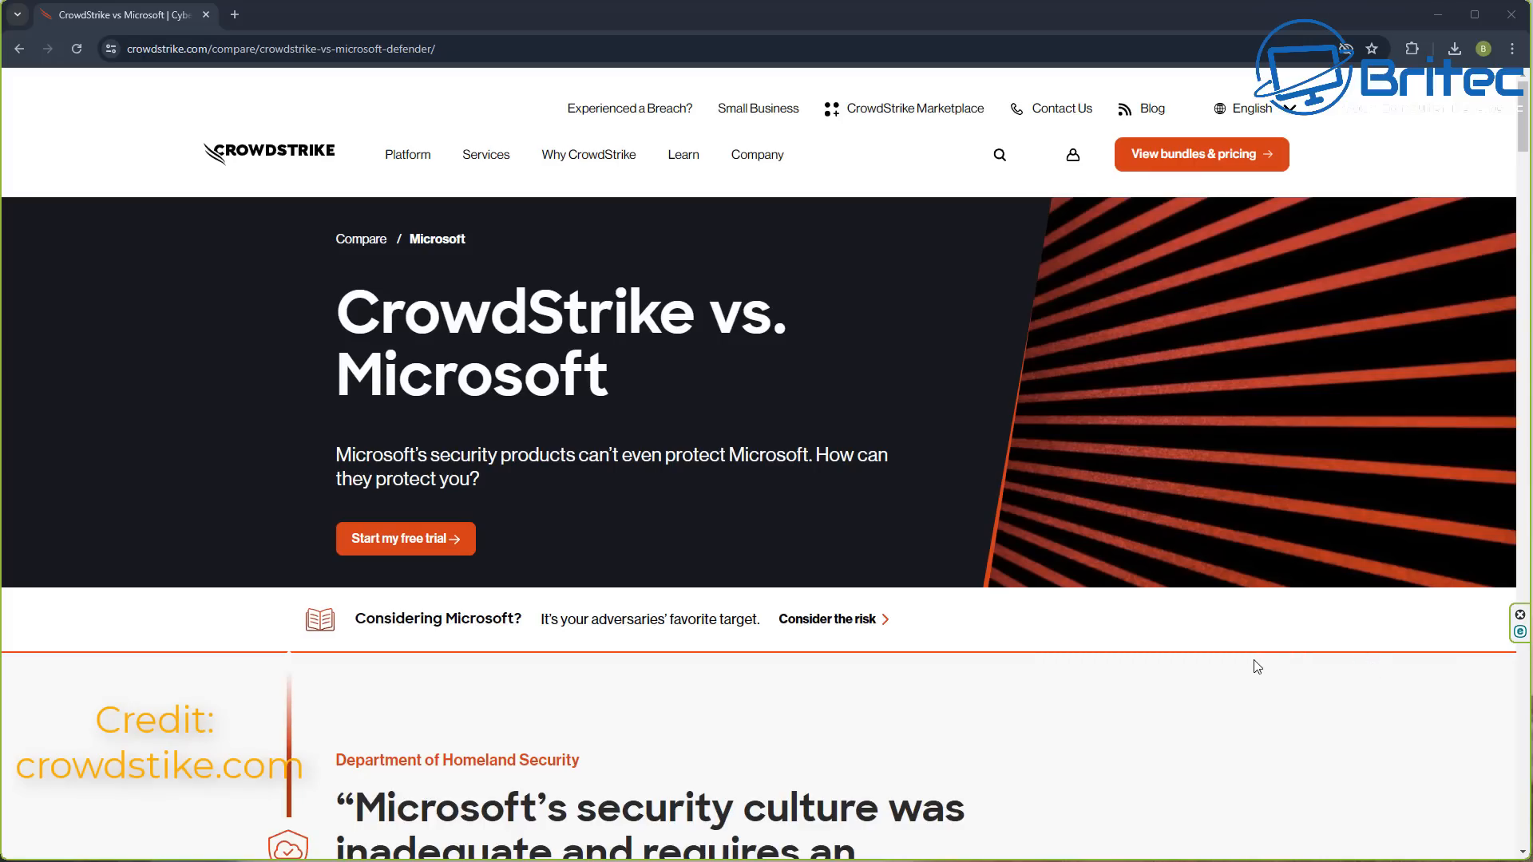
{"action": "mouse_move", "coordinate": [1239, 661]}
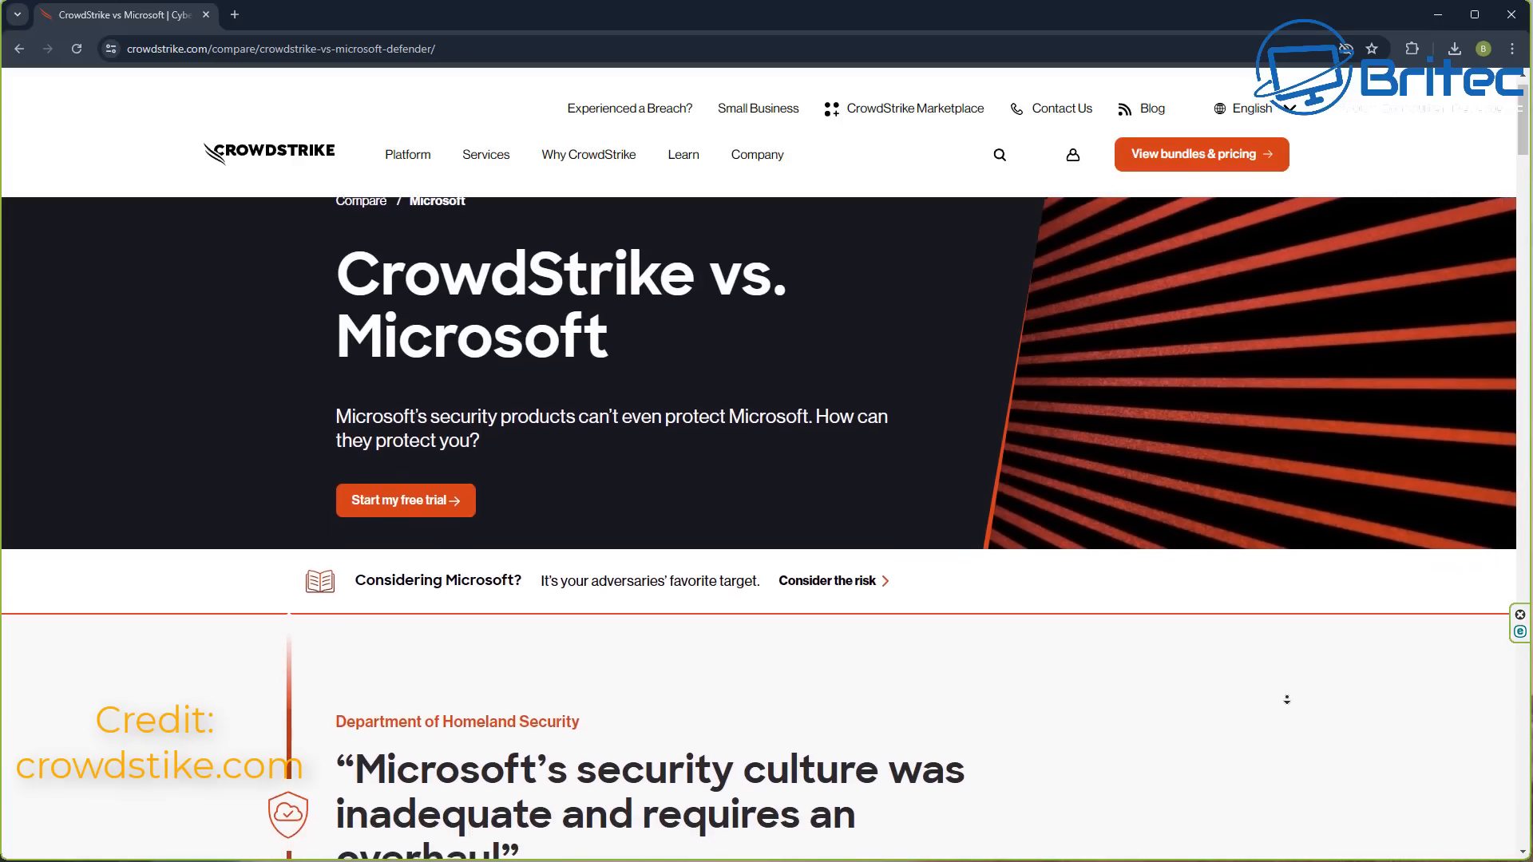
Scroll down the CDKeySales checkout page to reach the Promotion Code field.
{"action": "scroll", "scroll_direction": "down", "scroll_amount": 3}
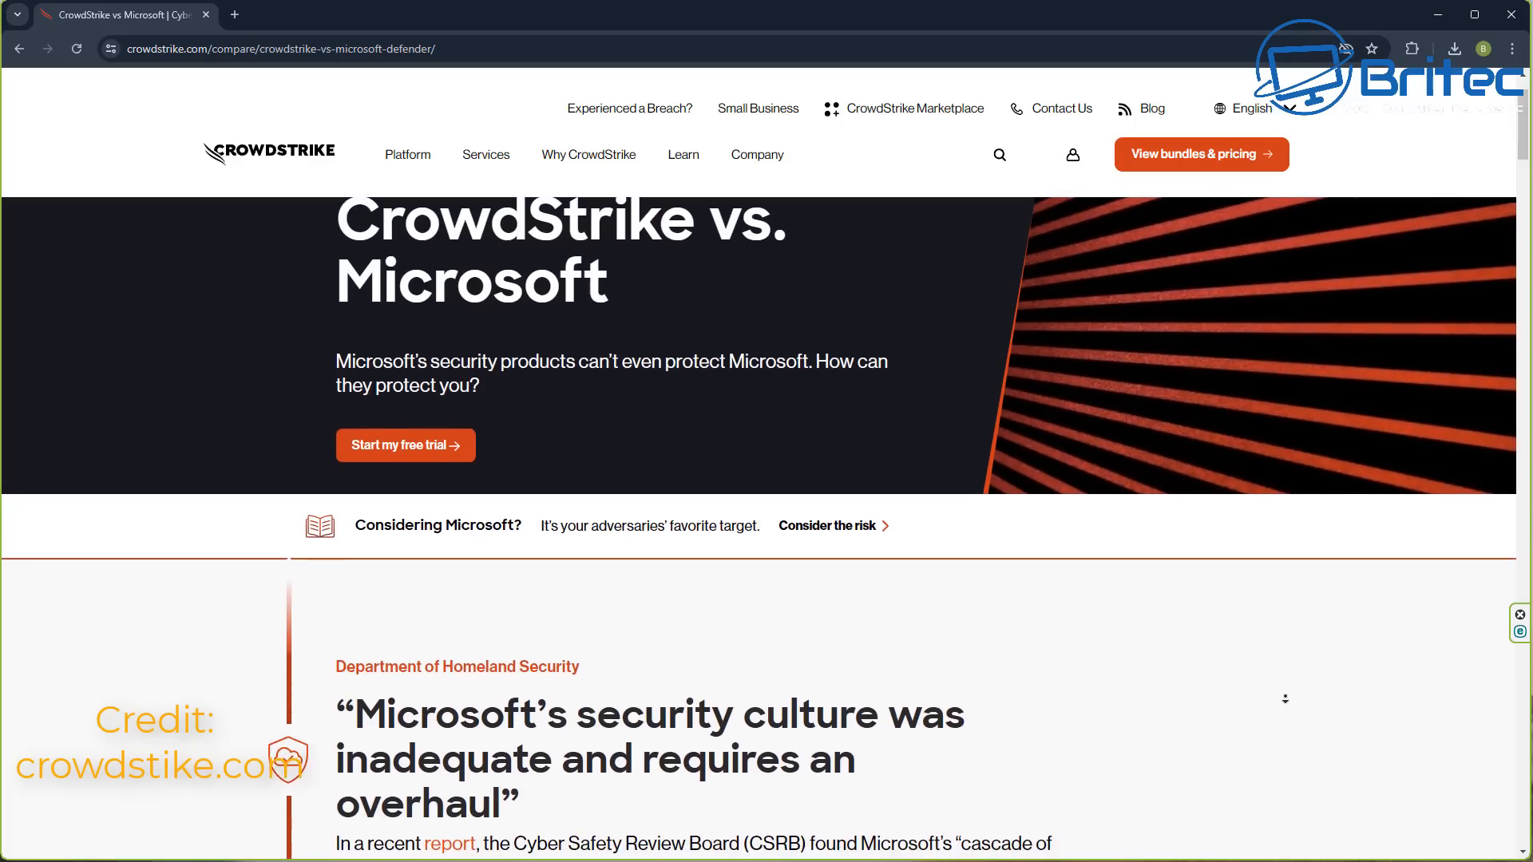
{"action": "scroll", "scroll_direction": "down", "scroll_amount": 3}
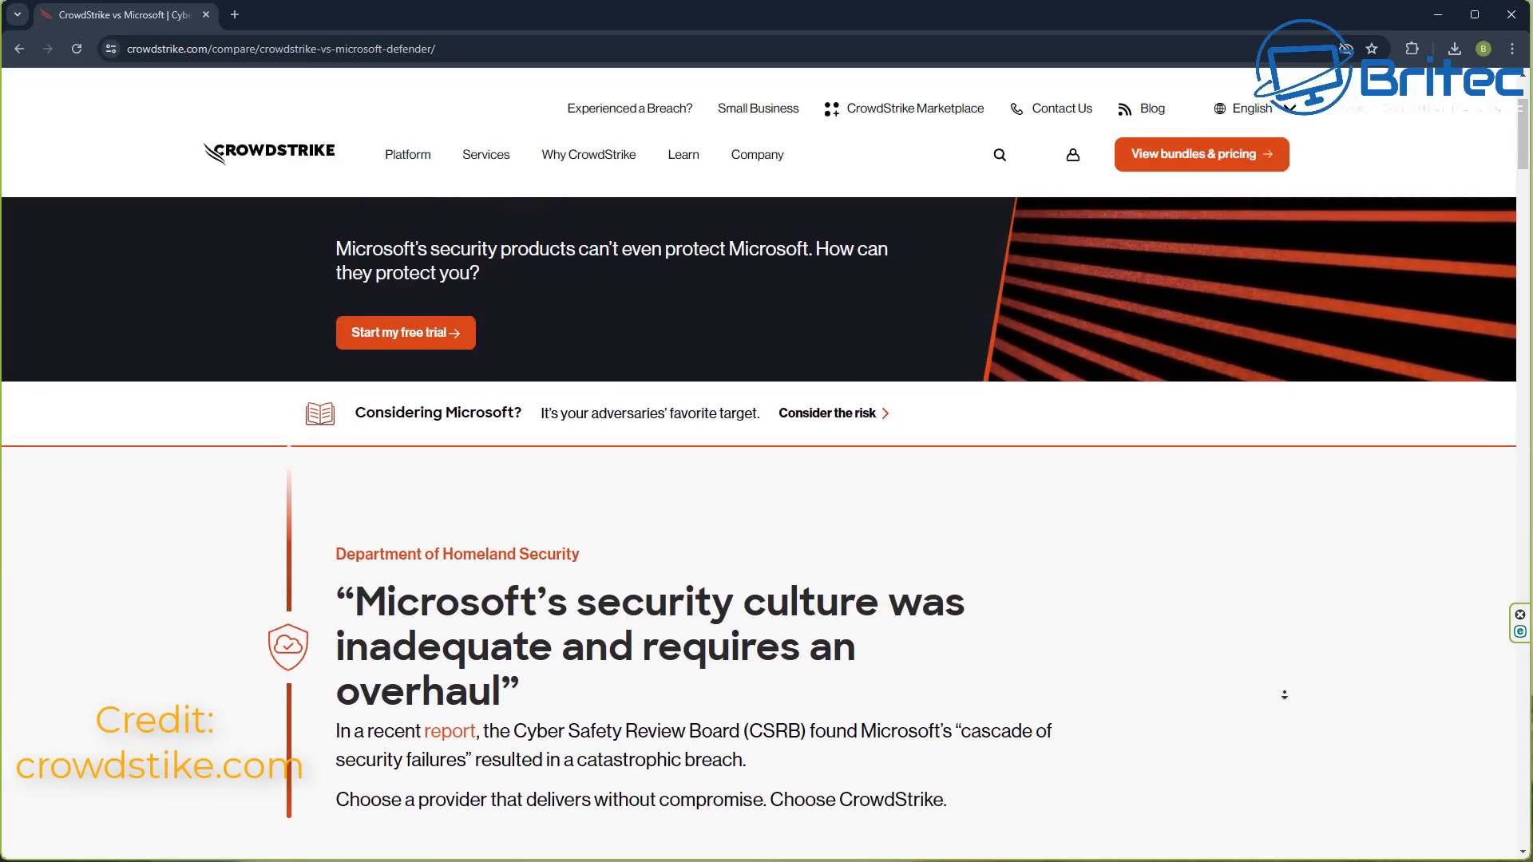
{"action": "scroll", "scroll_direction": "down", "scroll_amount": 3}
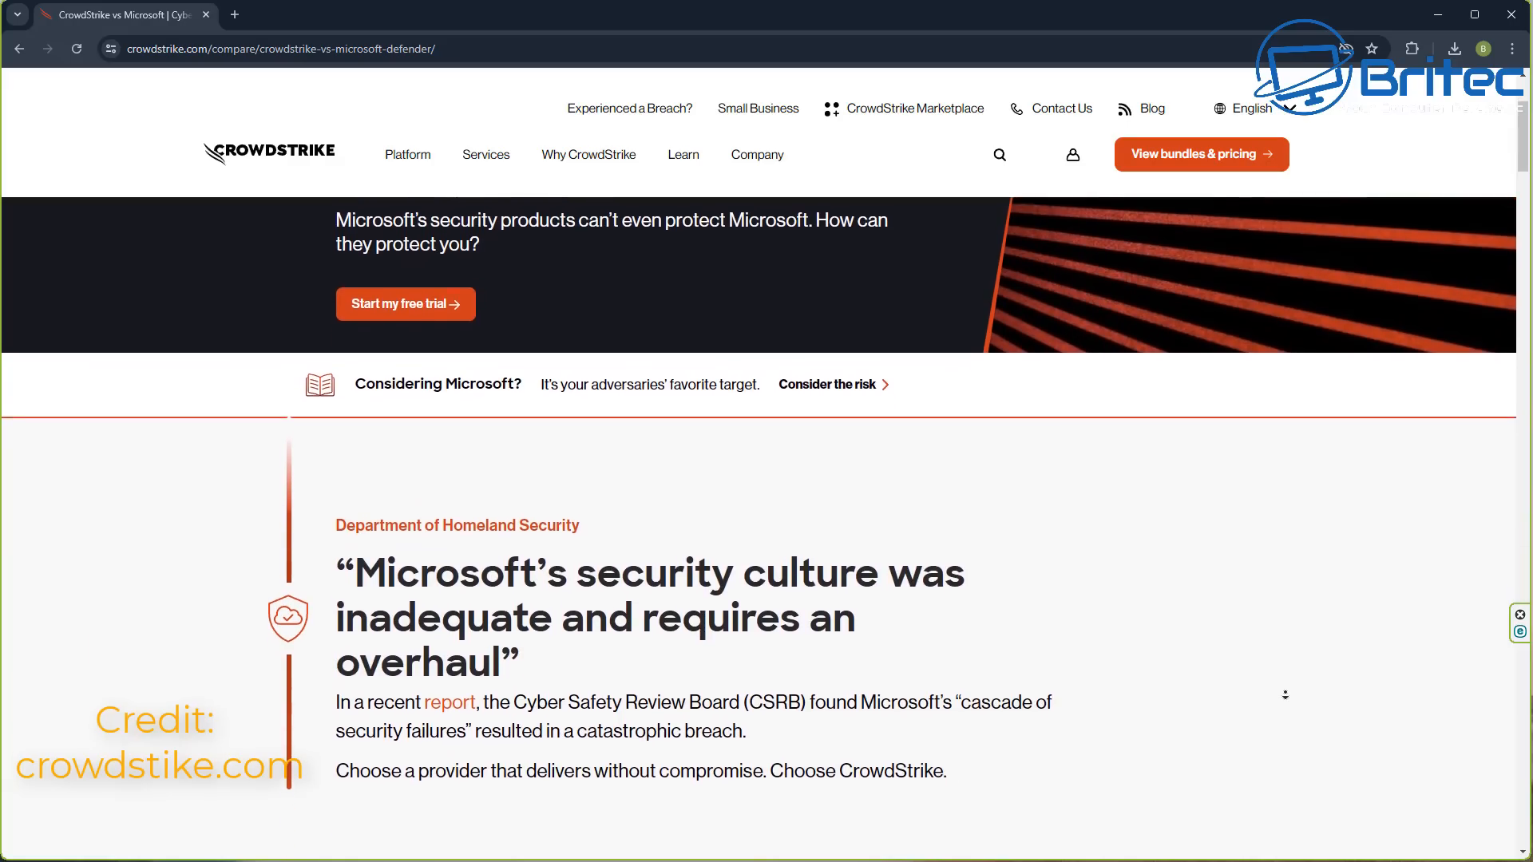
{"action": "scroll", "scroll_direction": "down", "scroll_amount": 3}
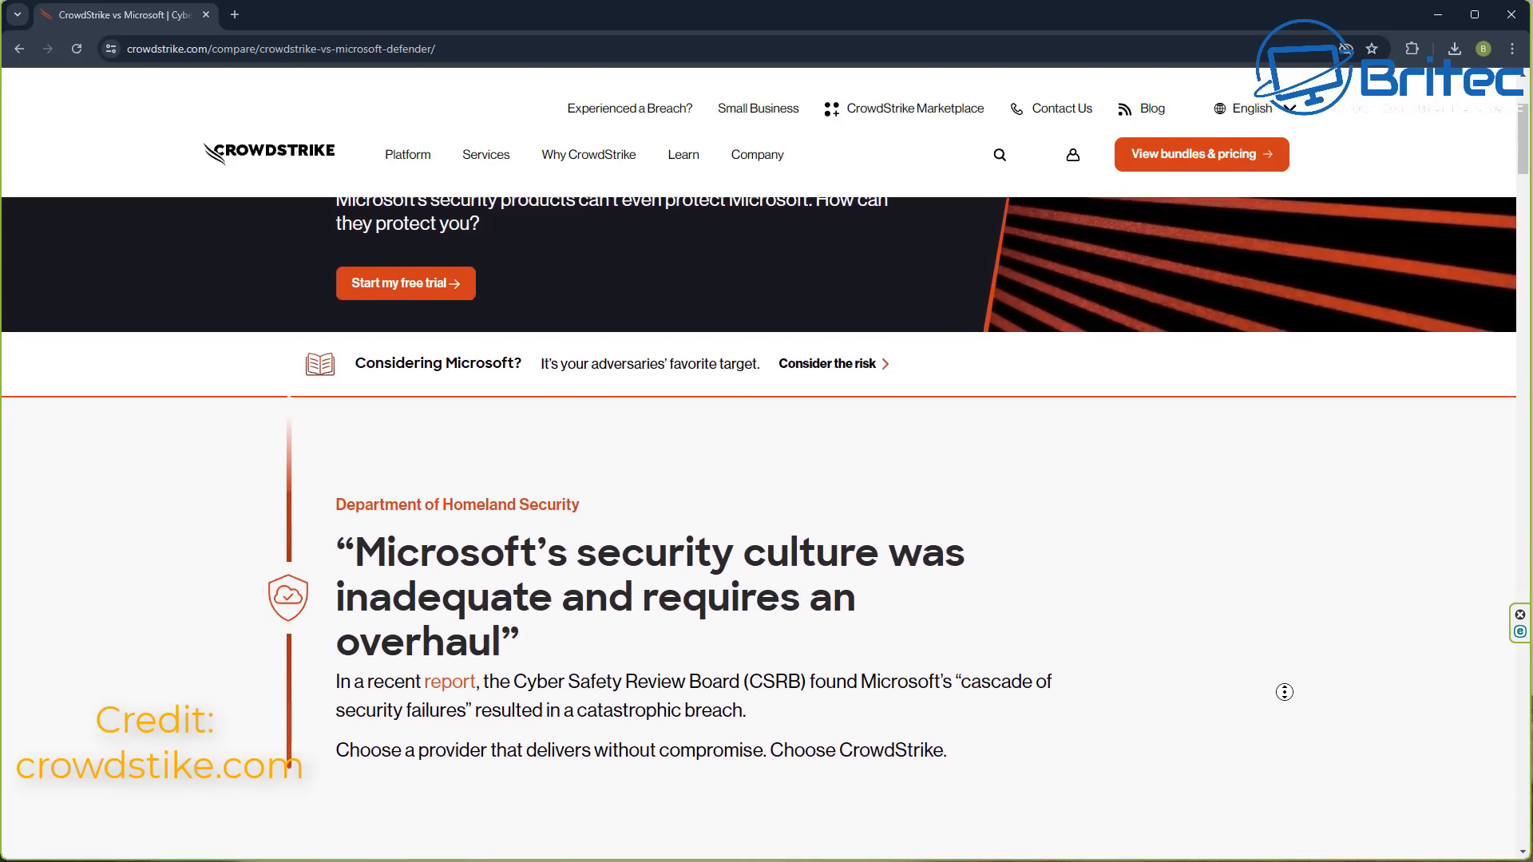
{"action": "scroll", "scroll_direction": "down", "scroll_amount": 3}
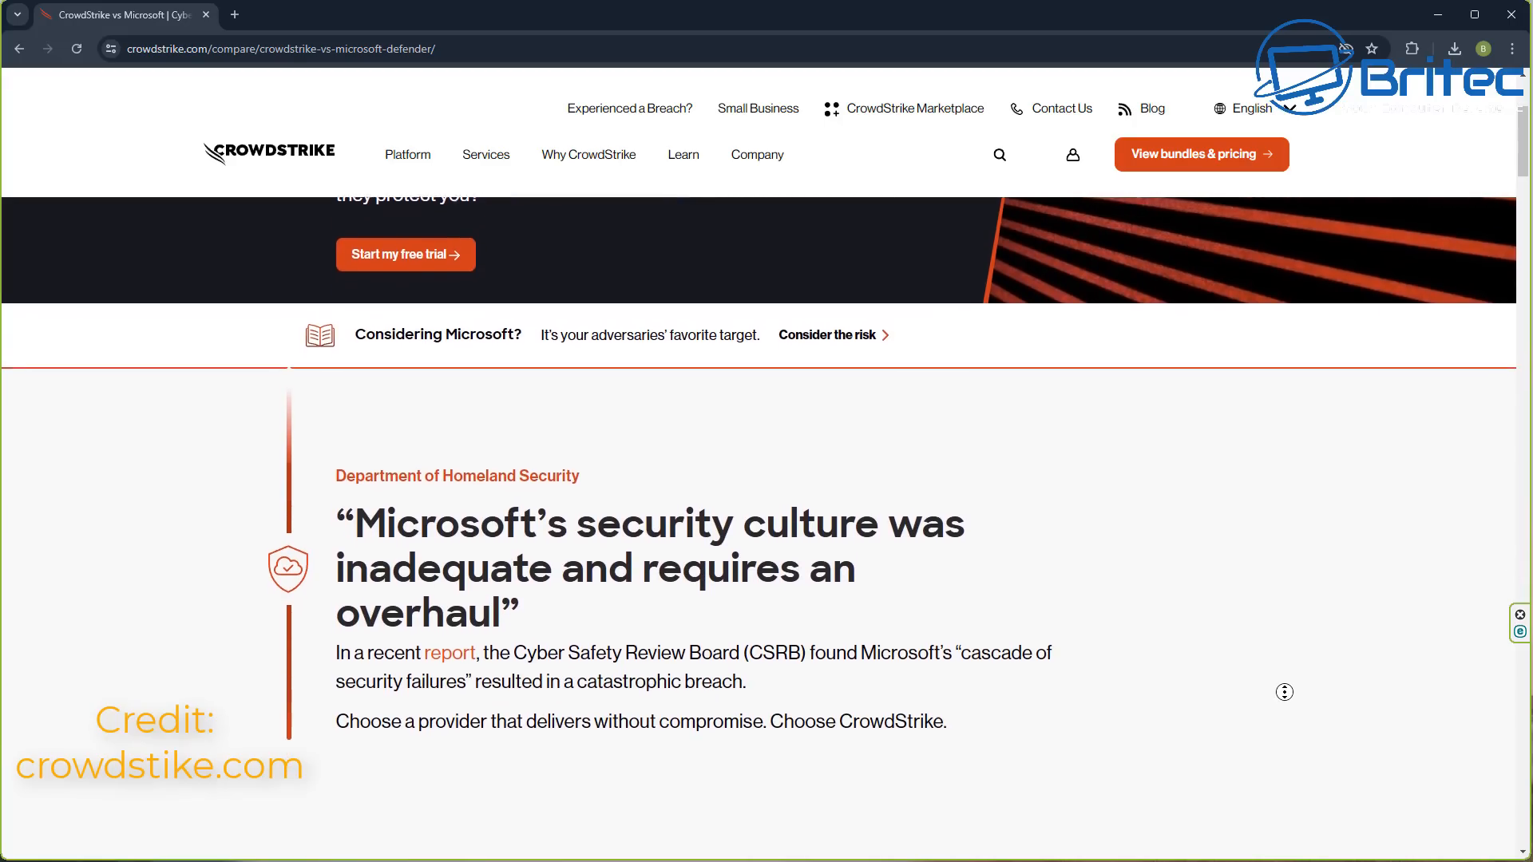
{"action": "scroll", "scroll_direction": "down", "scroll_amount": 3}
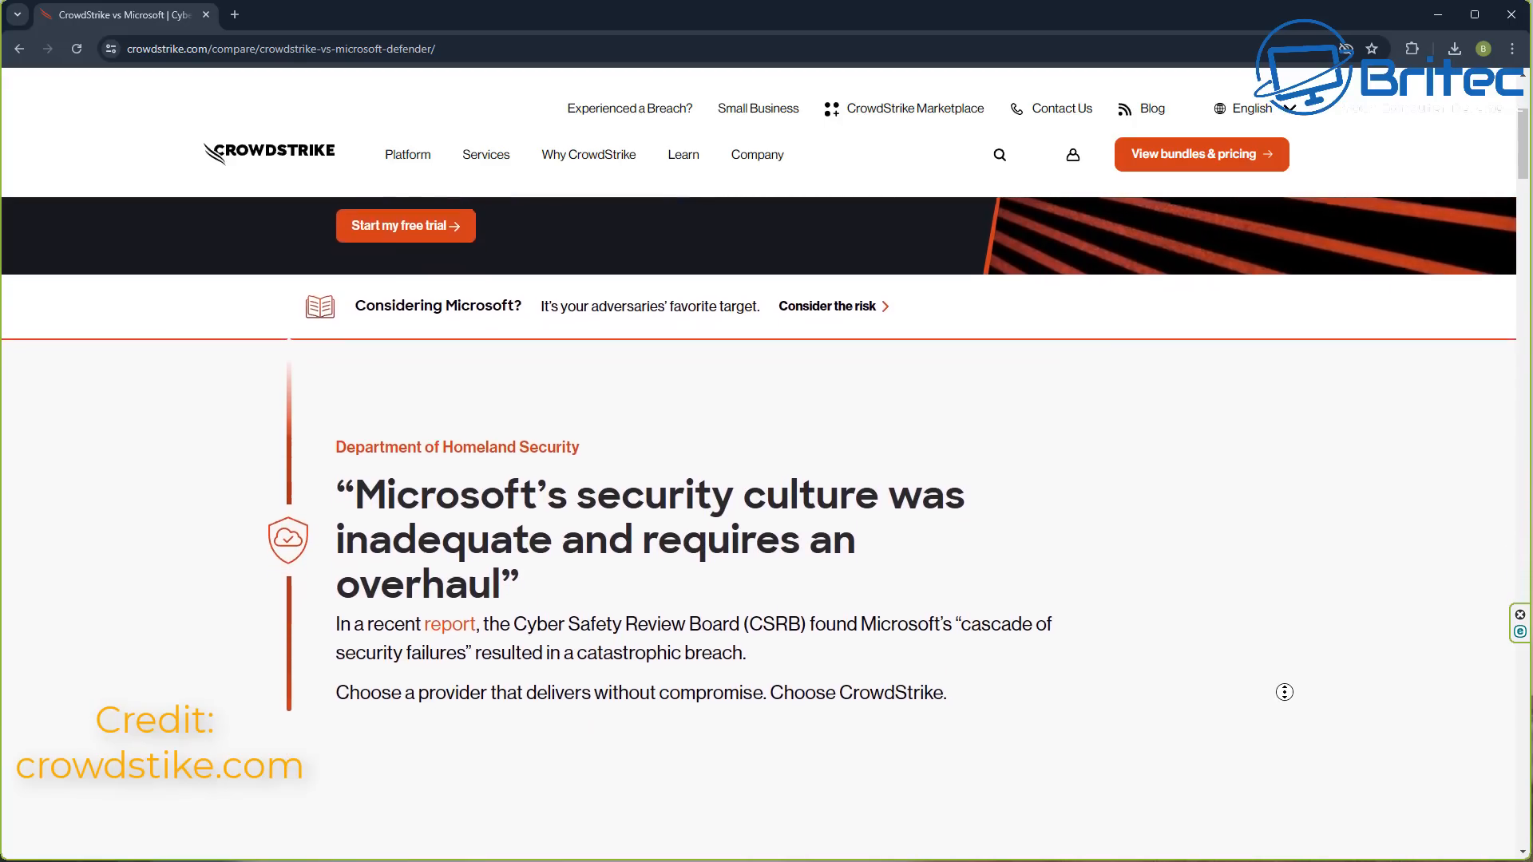
{"action": "scroll", "scroll_direction": "down", "scroll_amount": 3}
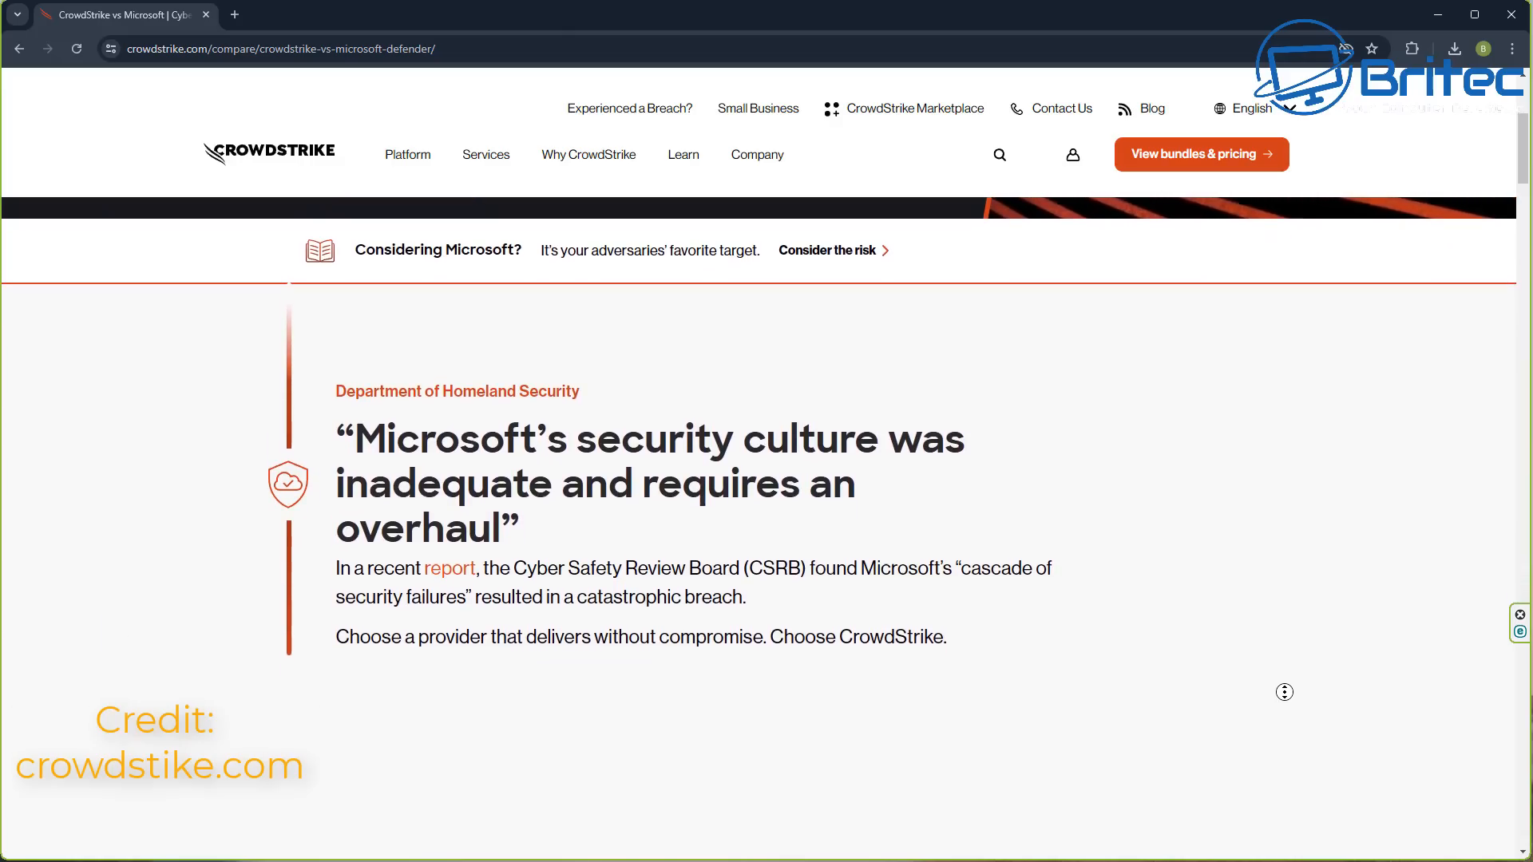
{"action": "scroll", "scroll_direction": "down", "scroll_amount": 3}
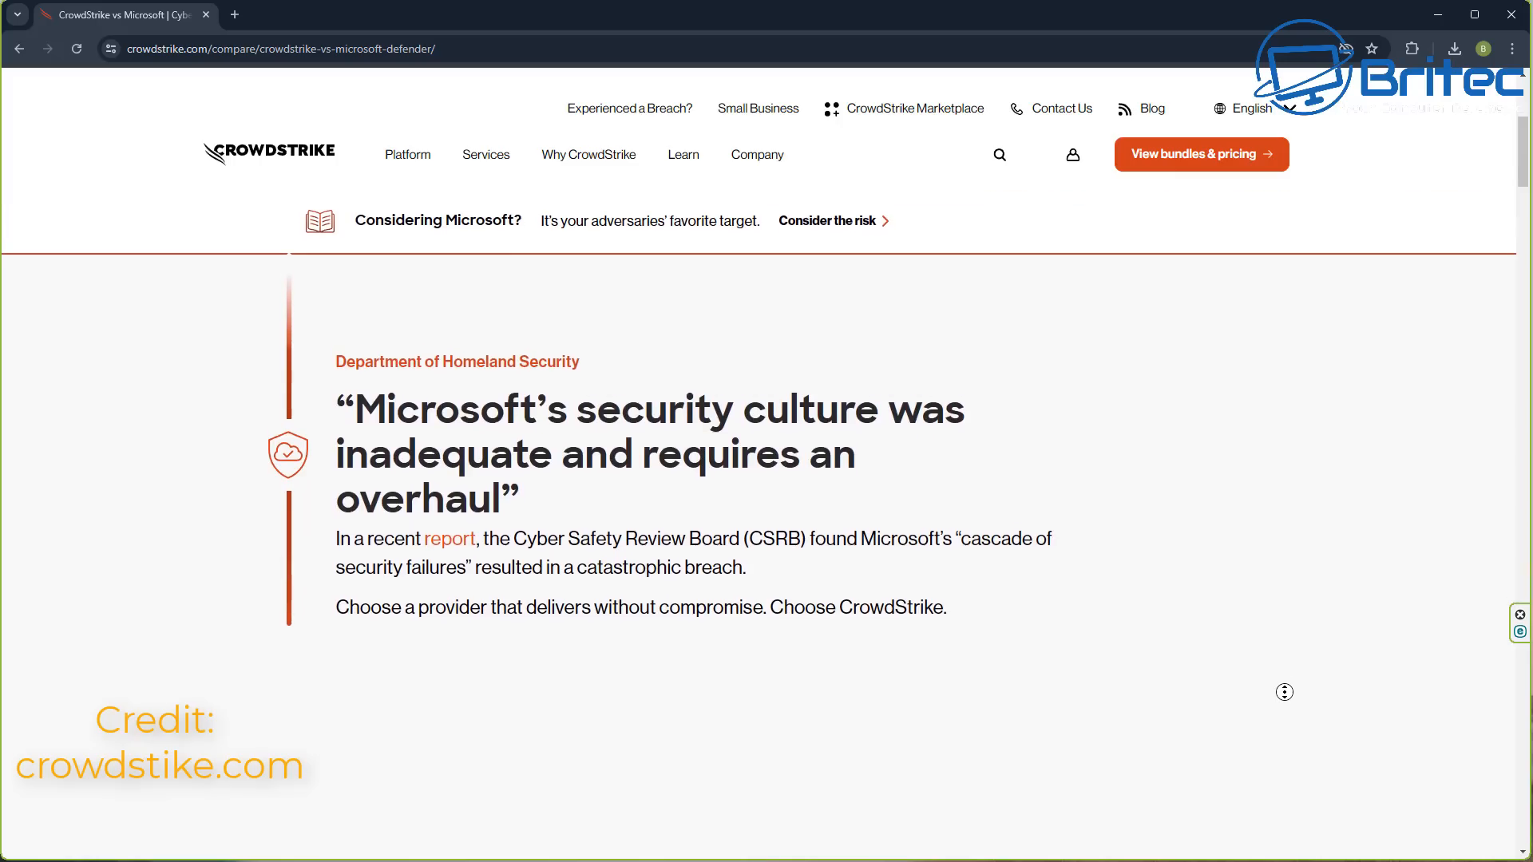
{"action": "scroll", "scroll_direction": "down", "scroll_amount": 3}
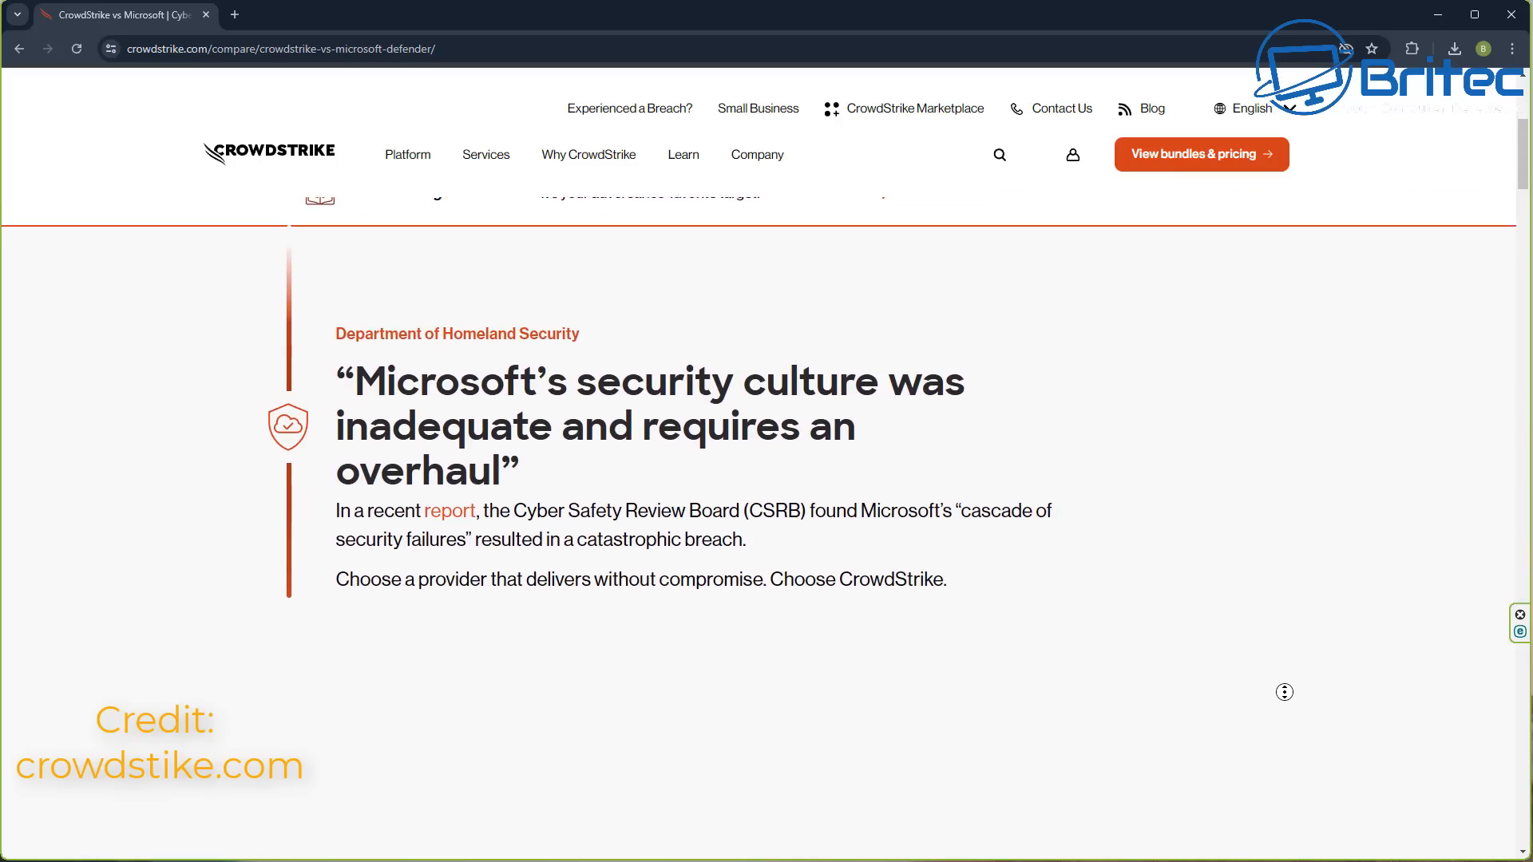
{"action": "scroll", "scroll_direction": "down", "scroll_amount": 3}
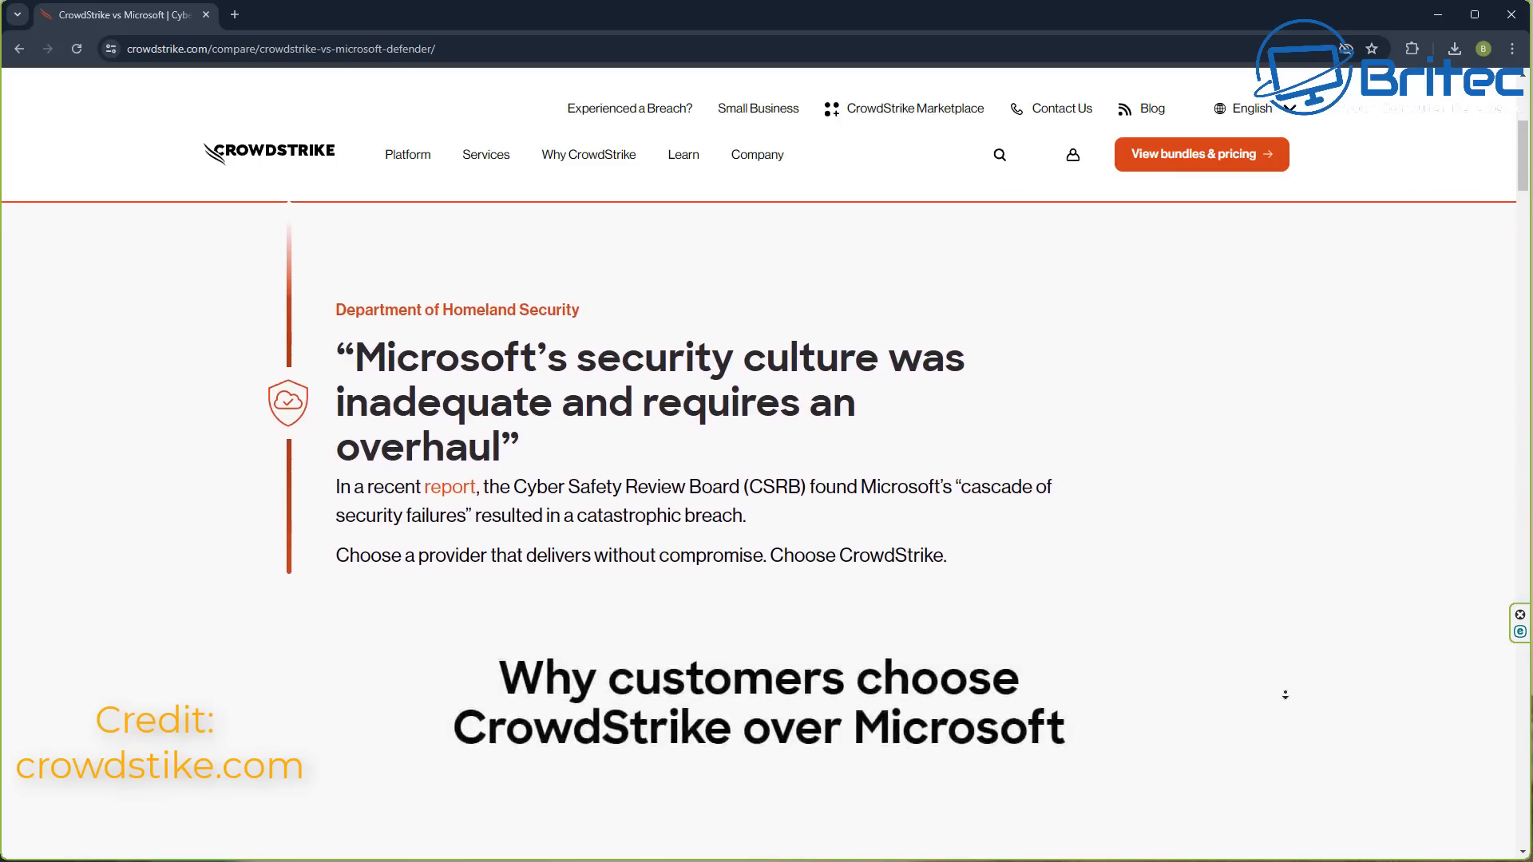
{"action": "scroll", "scroll_direction": "down", "scroll_amount": 3}
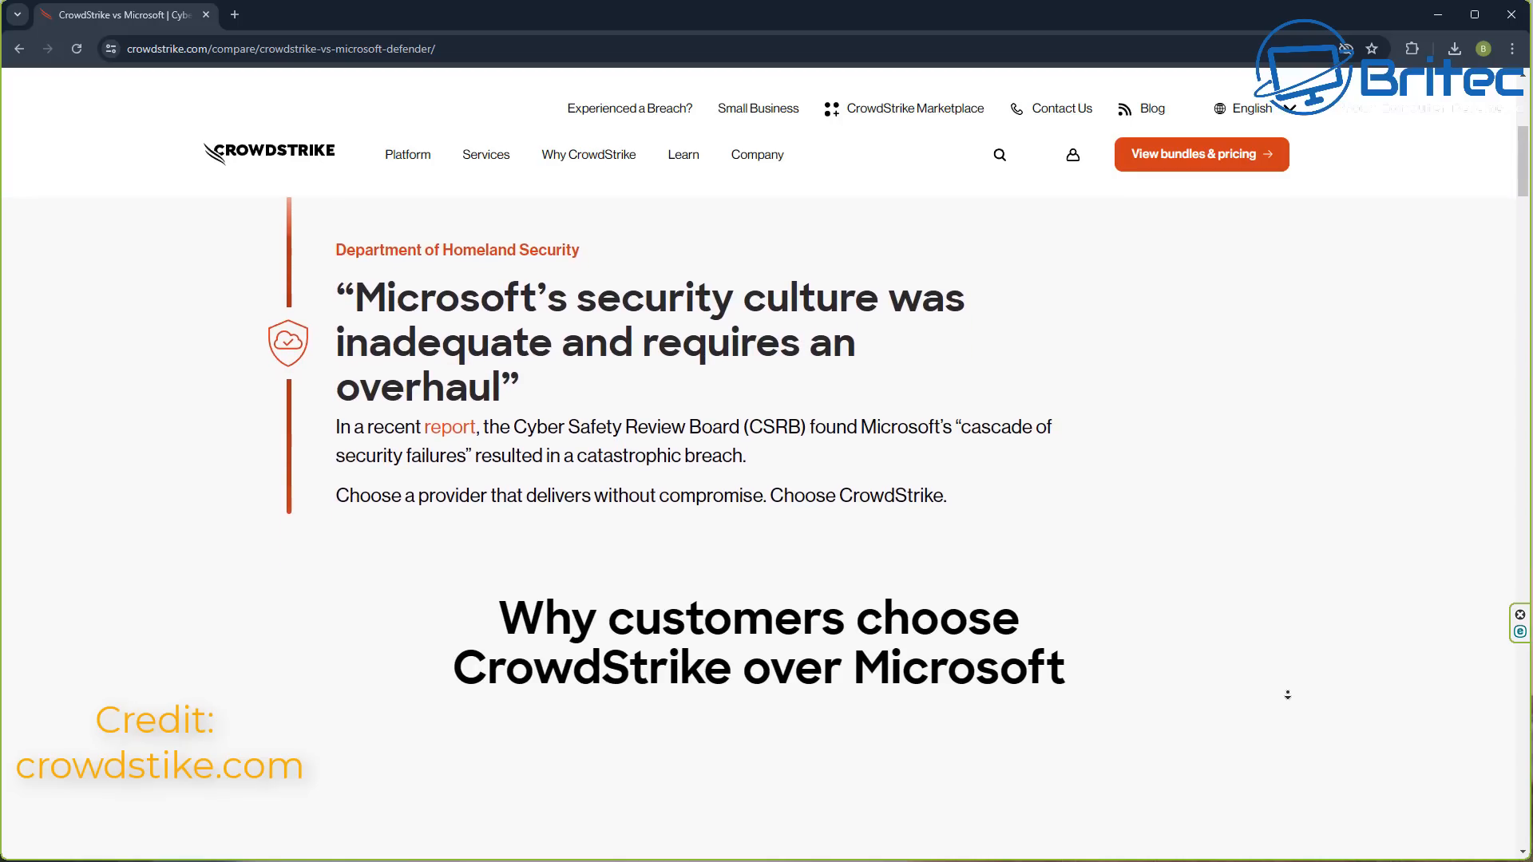
{"action": "scroll", "scroll_direction": "down", "scroll_amount": 3}
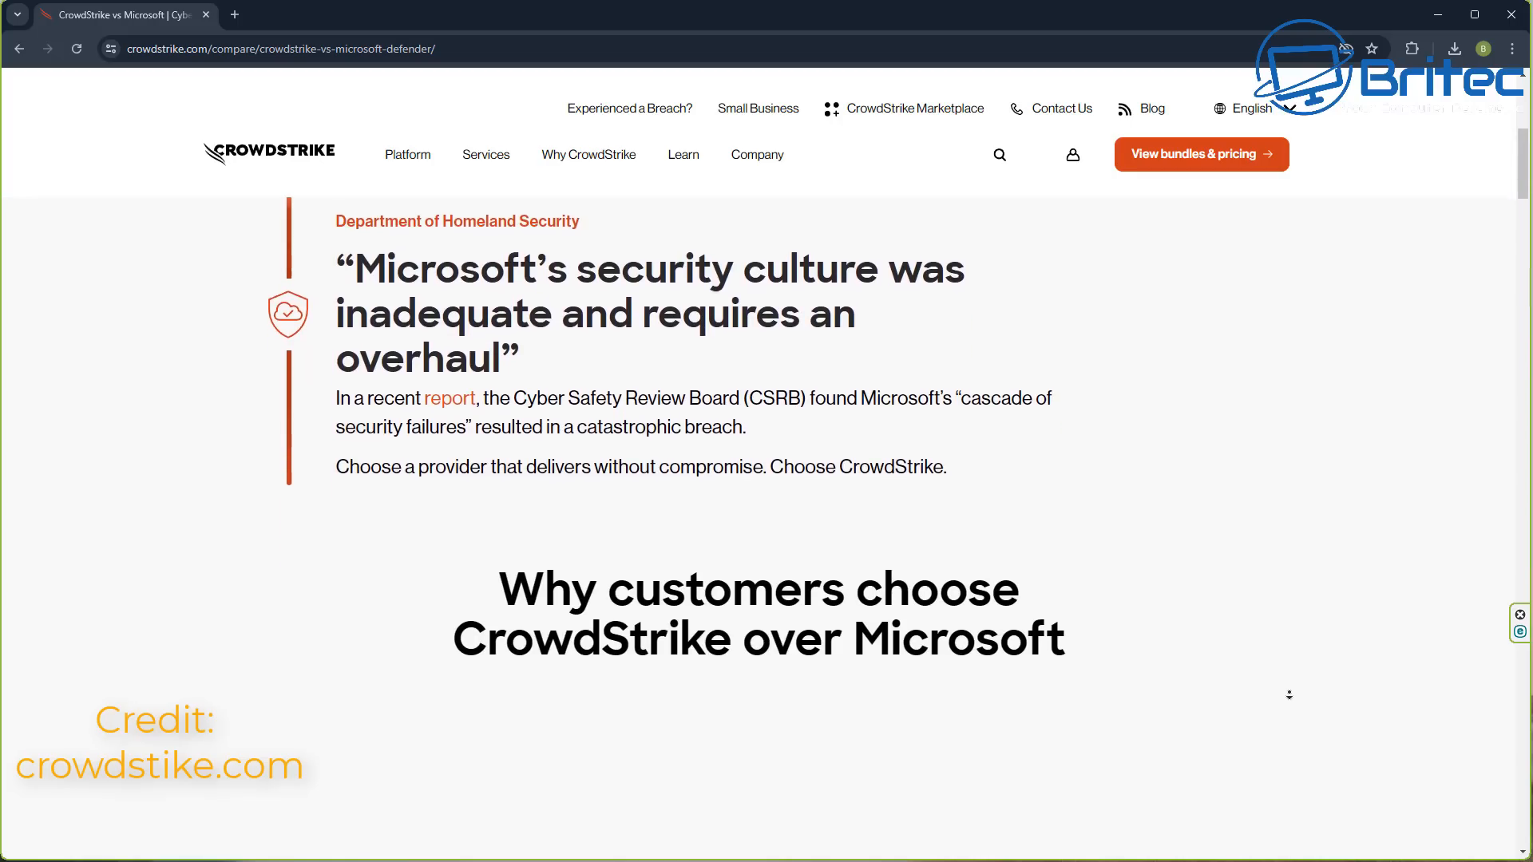
{"action": "scroll", "scroll_direction": "down", "scroll_amount": 3}
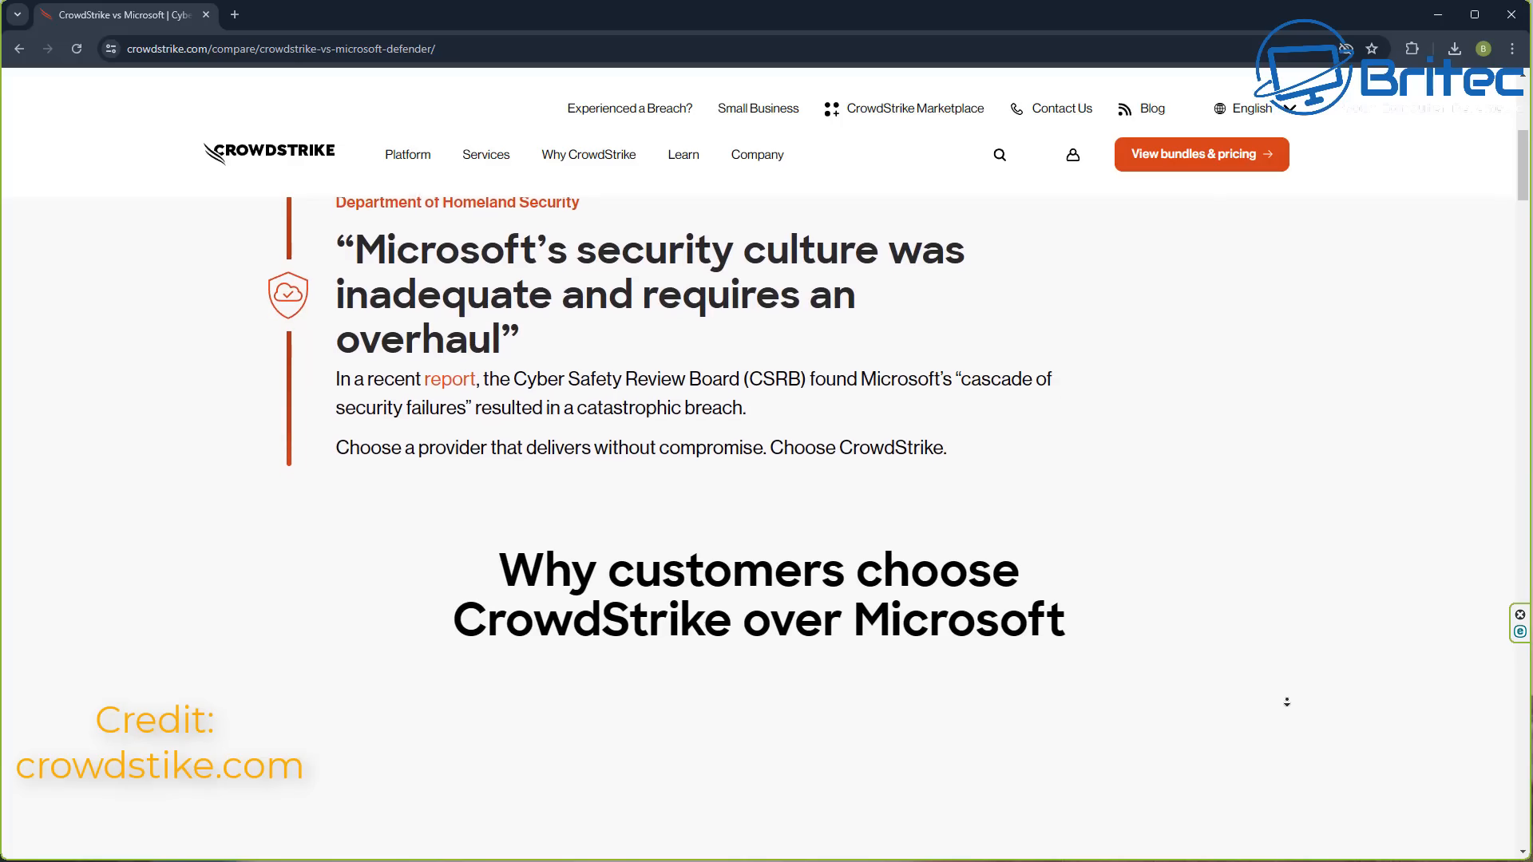
{"action": "scroll", "scroll_direction": "down", "scroll_amount": 3}
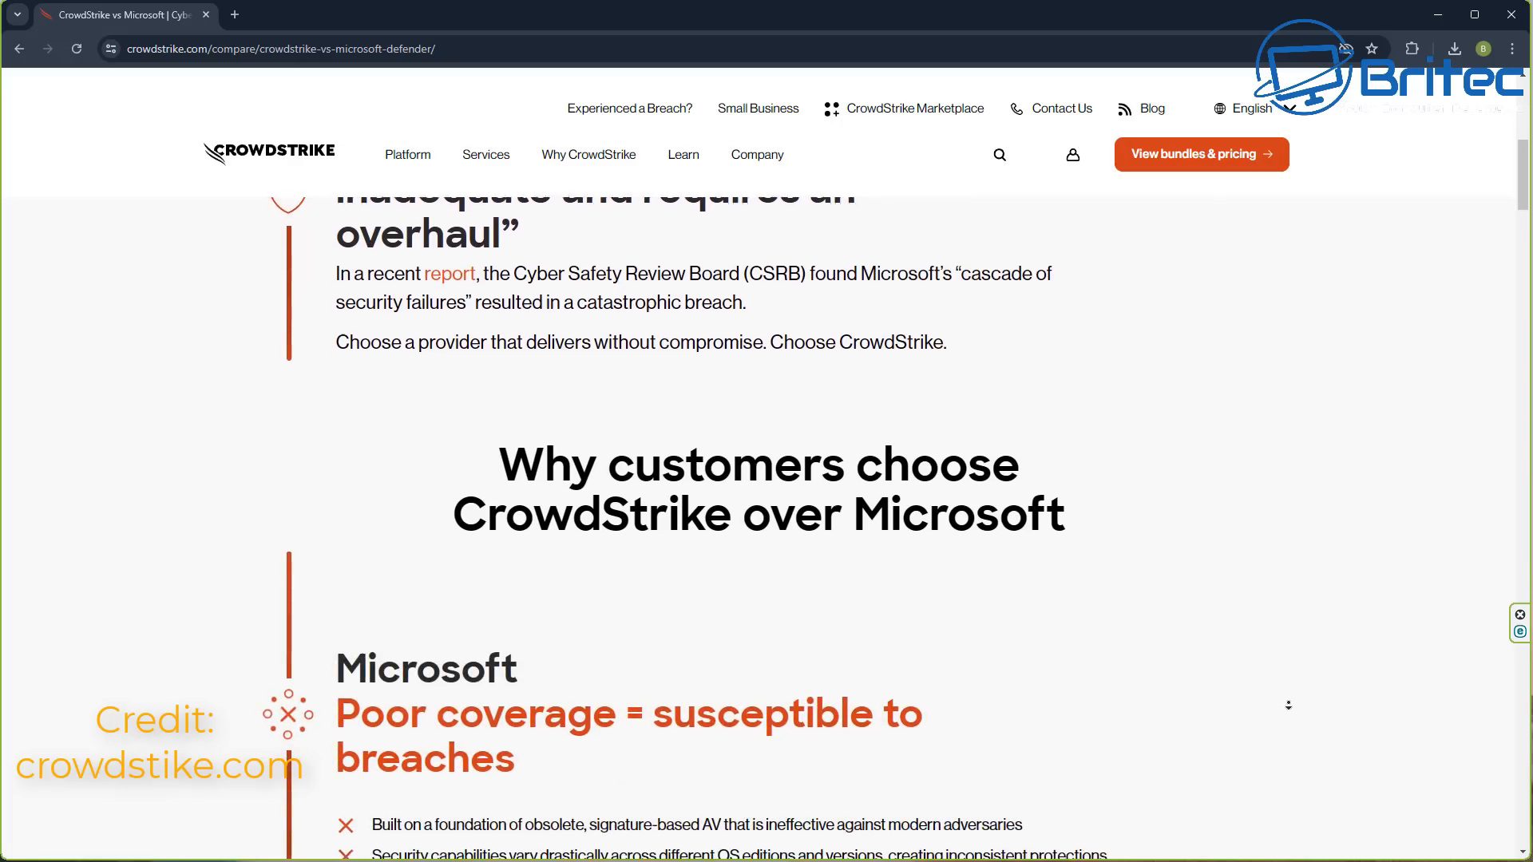
{"action": "scroll", "scroll_direction": "down", "scroll_amount": 3}
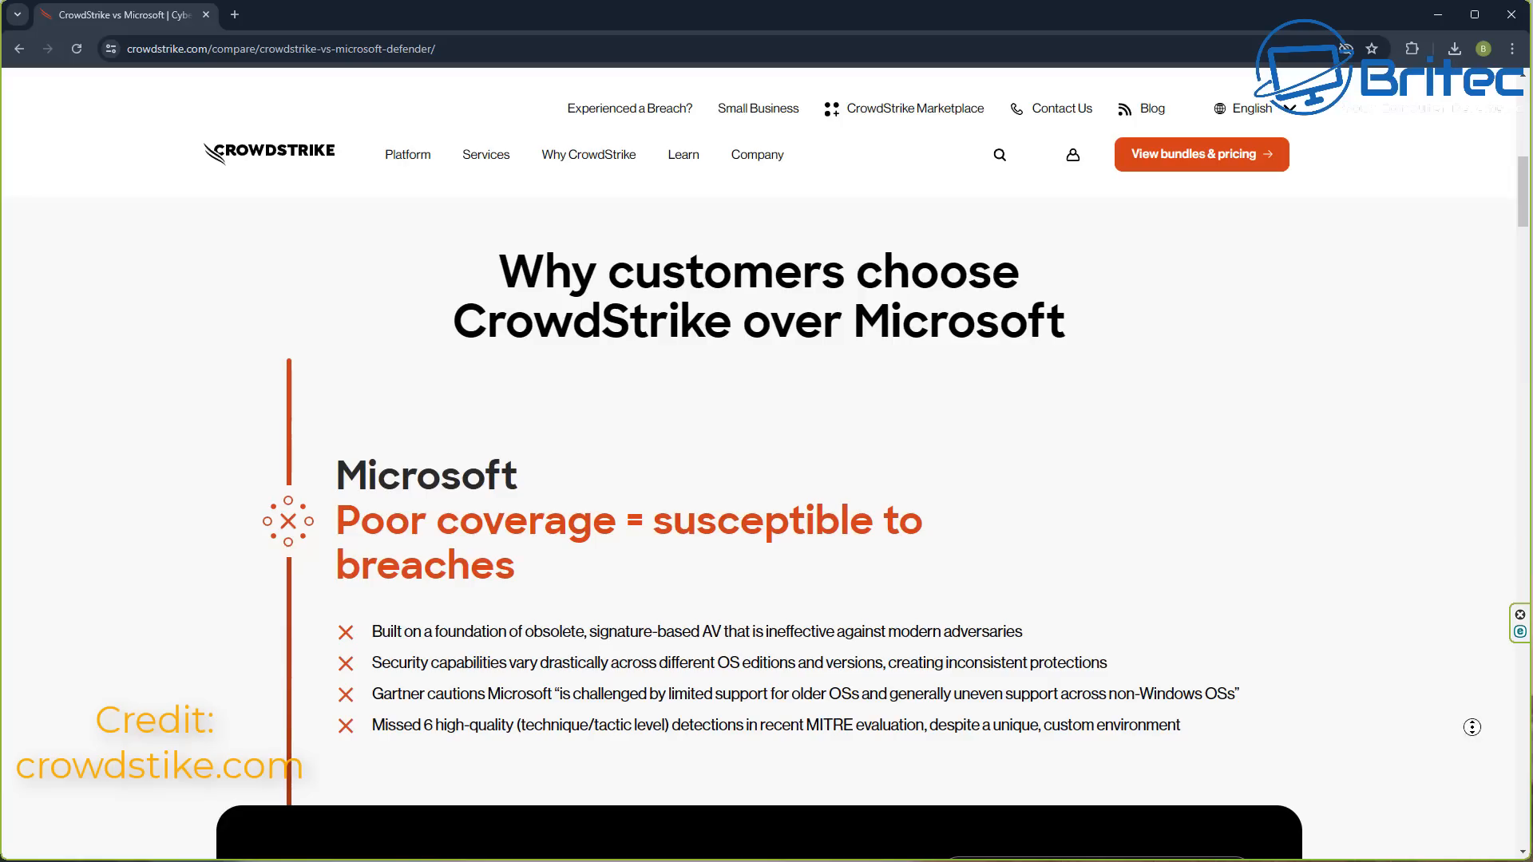
{"action": "scroll", "scroll_direction": "down", "scroll_amount": 3}
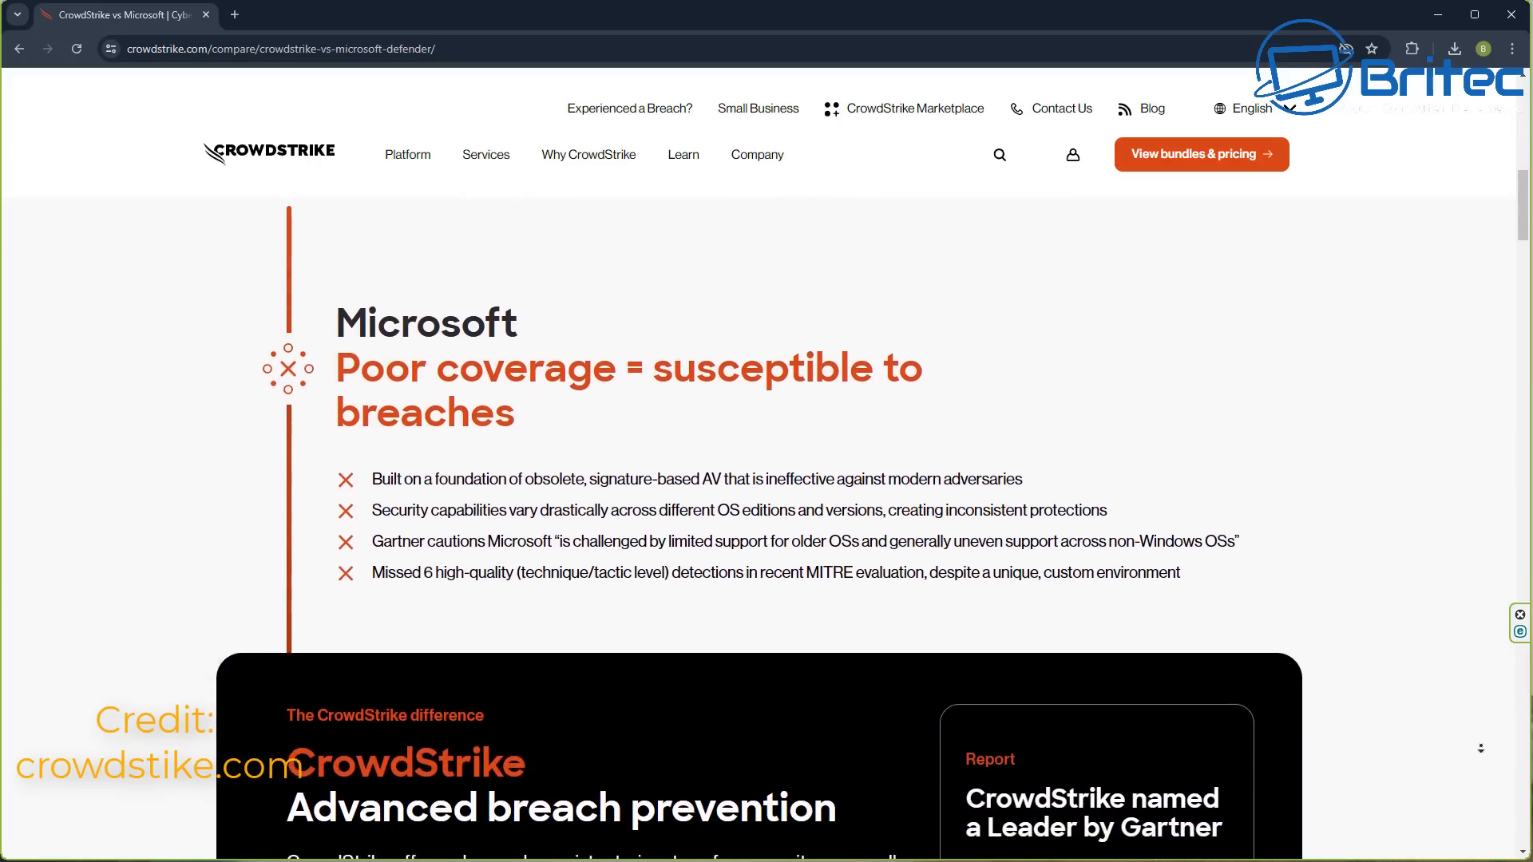
{"action": "scroll", "scroll_direction": "down", "scroll_amount": 3}
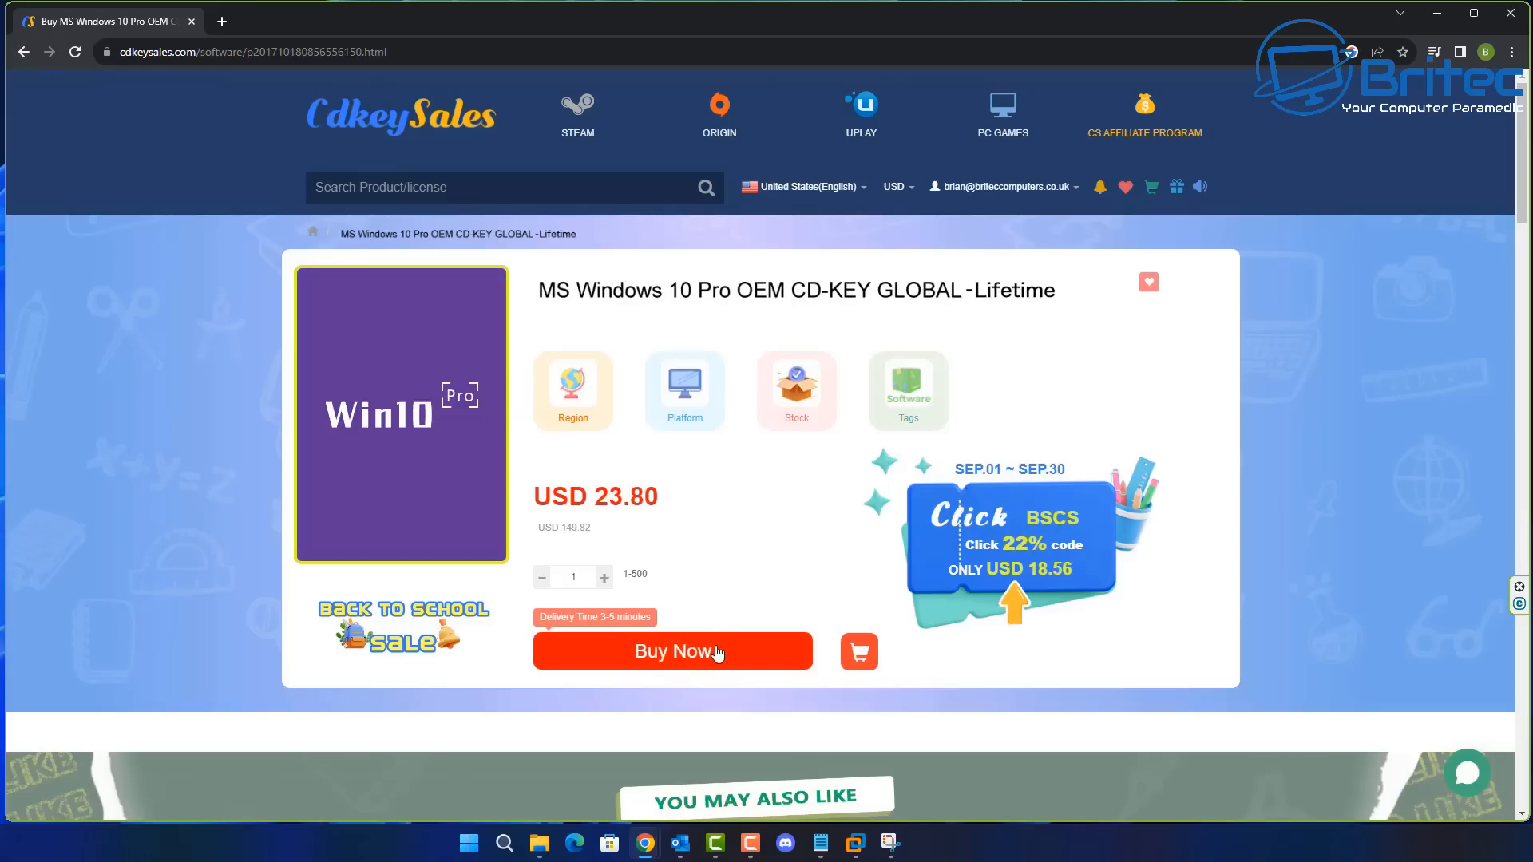
Apply promo code BR09 so the Windows 10 Pro key costs USD 16.66.
{"action": "left_click", "coordinate": [672, 652]}
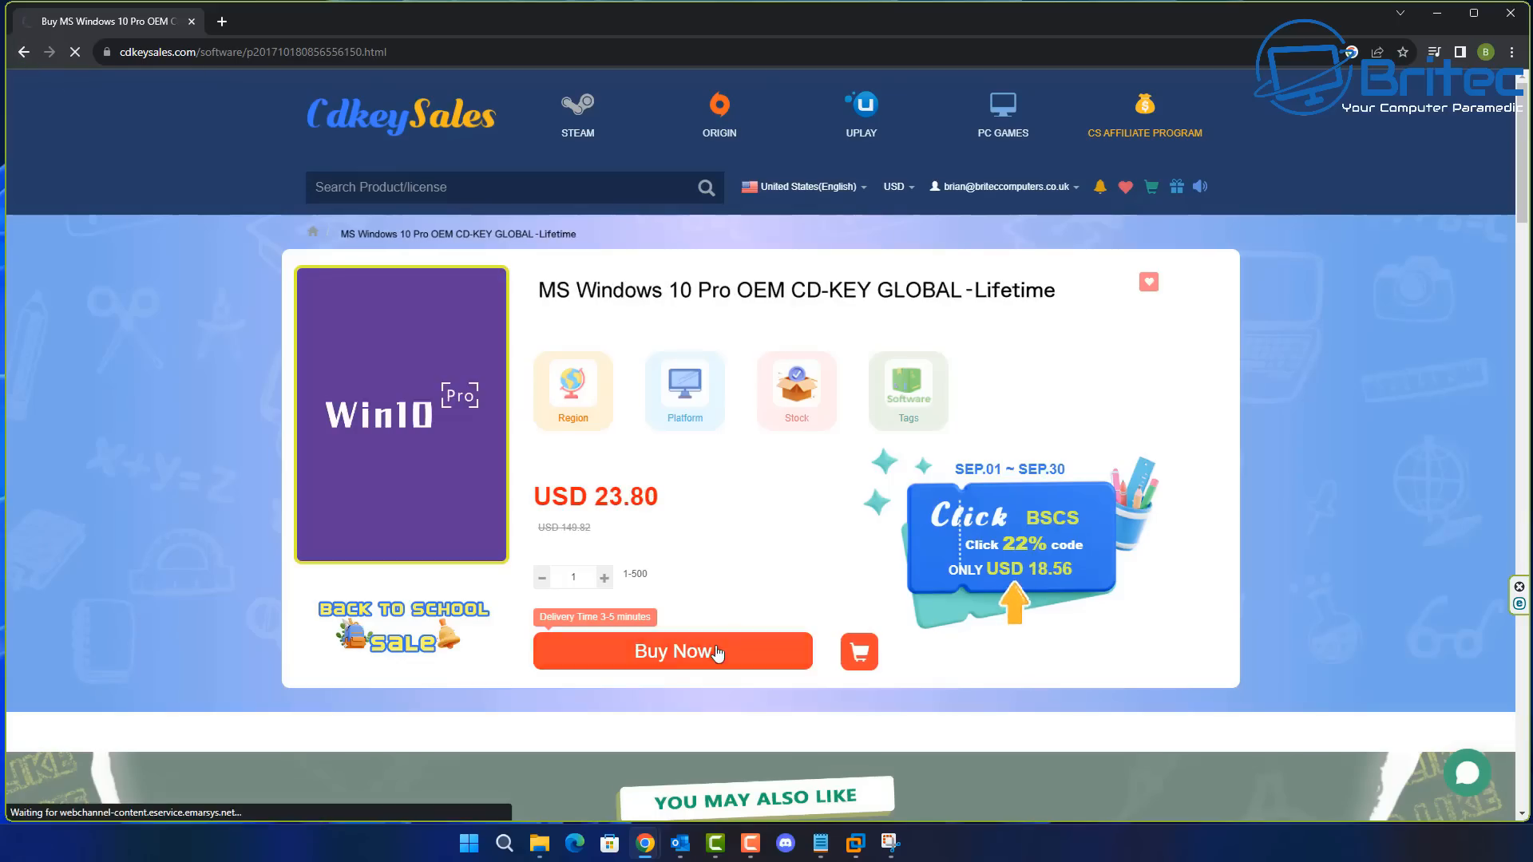
{"action": "left_click", "coordinate": [672, 651]}
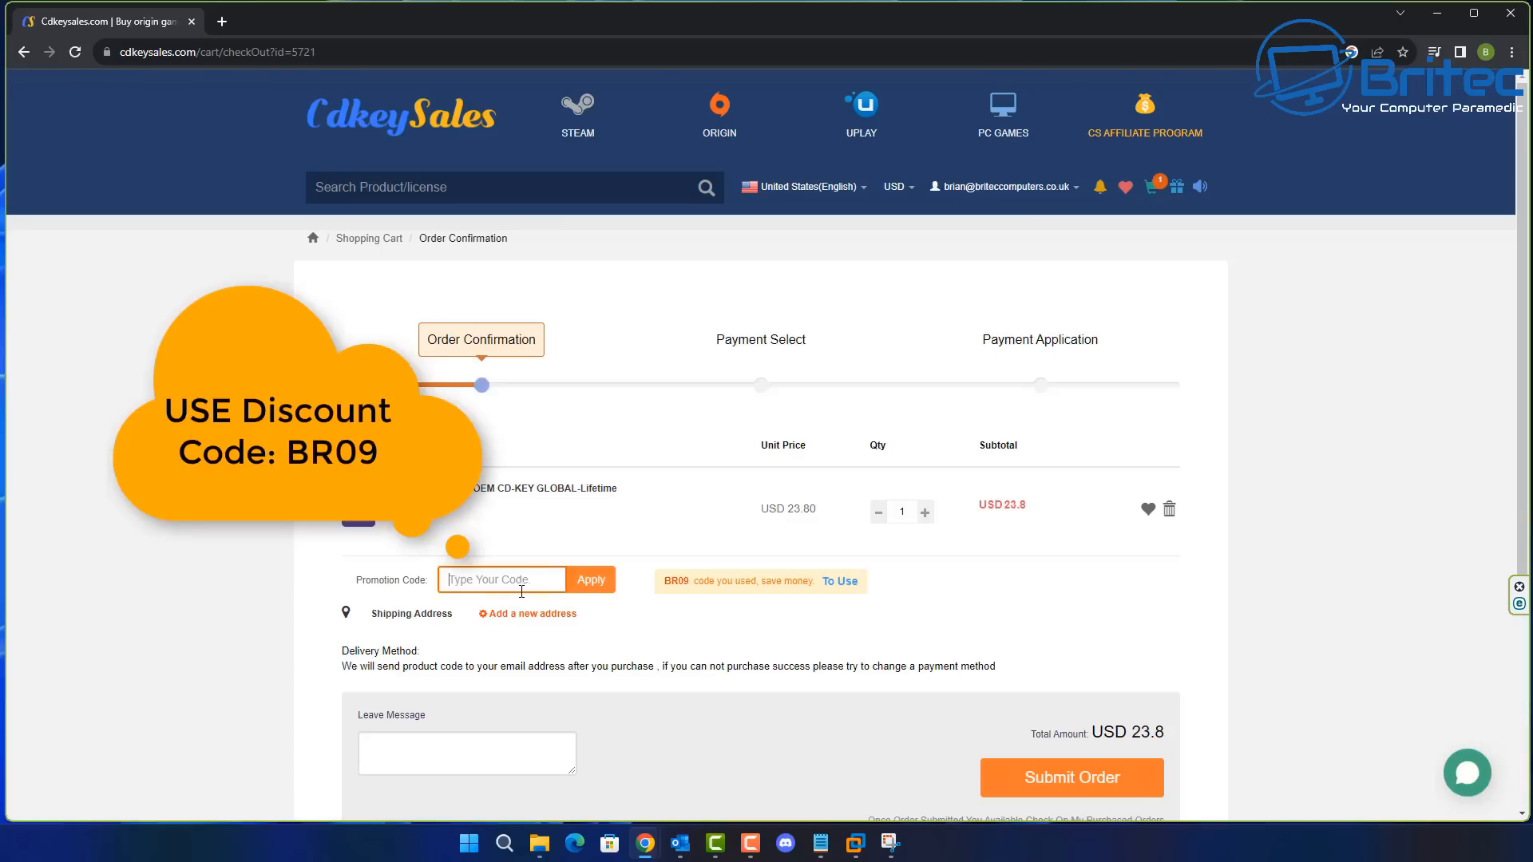
{"action": "type", "text": "BR09"}
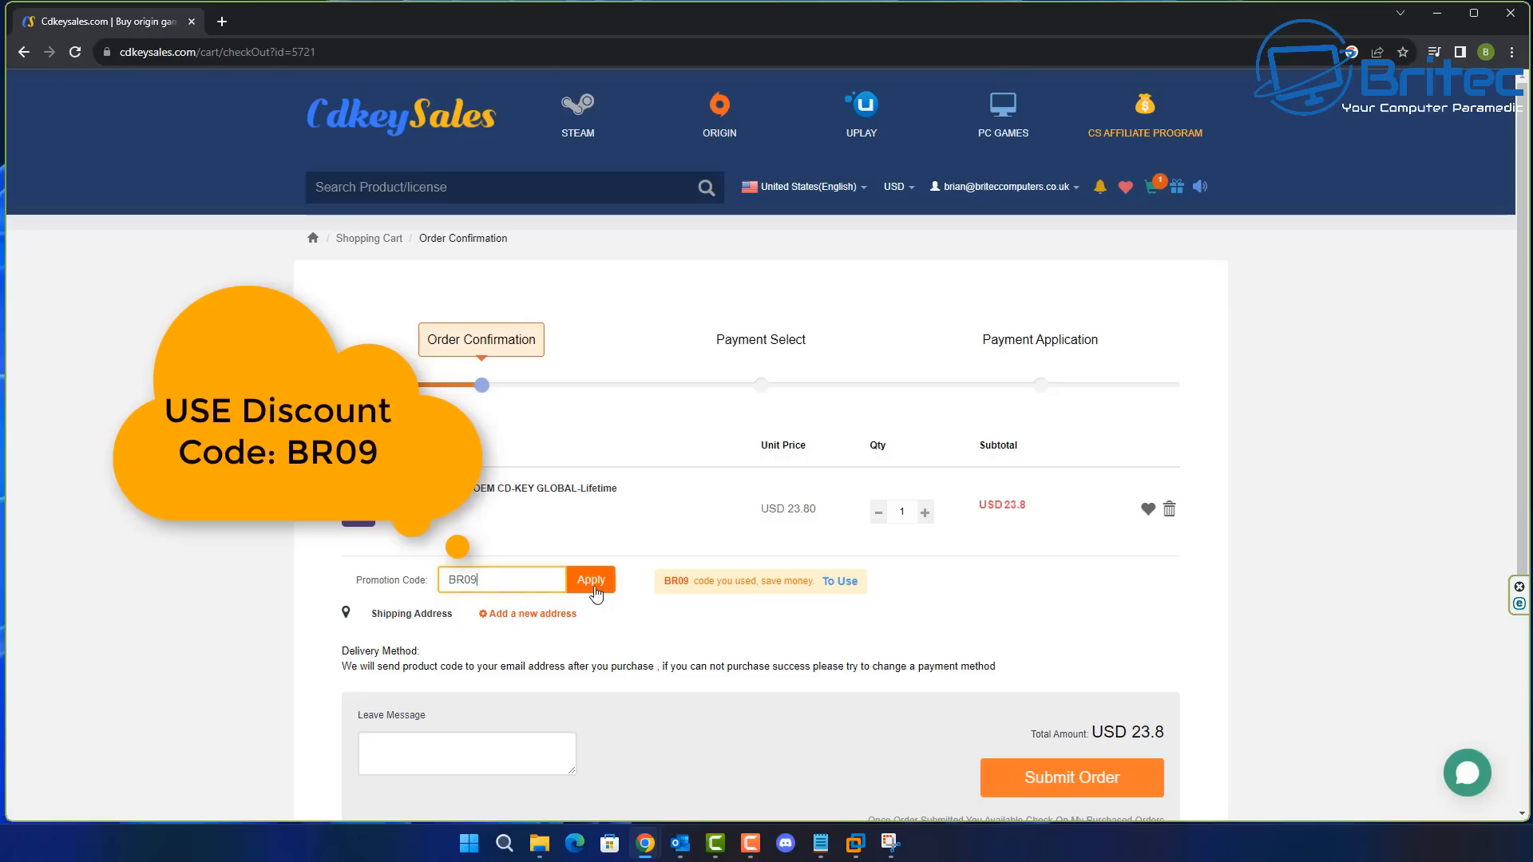
{"action": "left_click", "coordinate": [591, 580]}
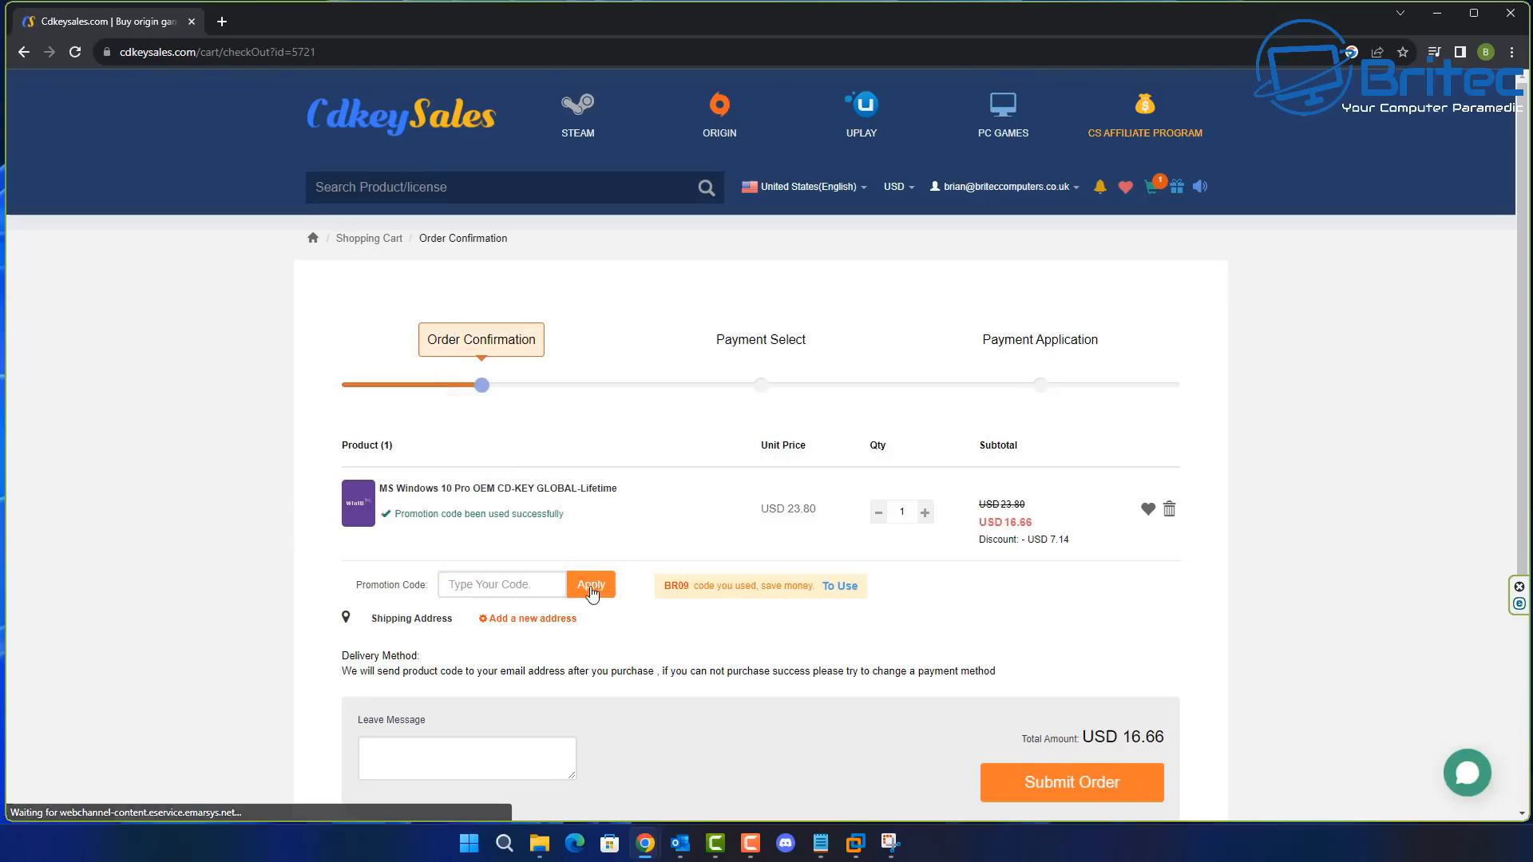
{"action": "left_click", "coordinate": [1071, 782]}
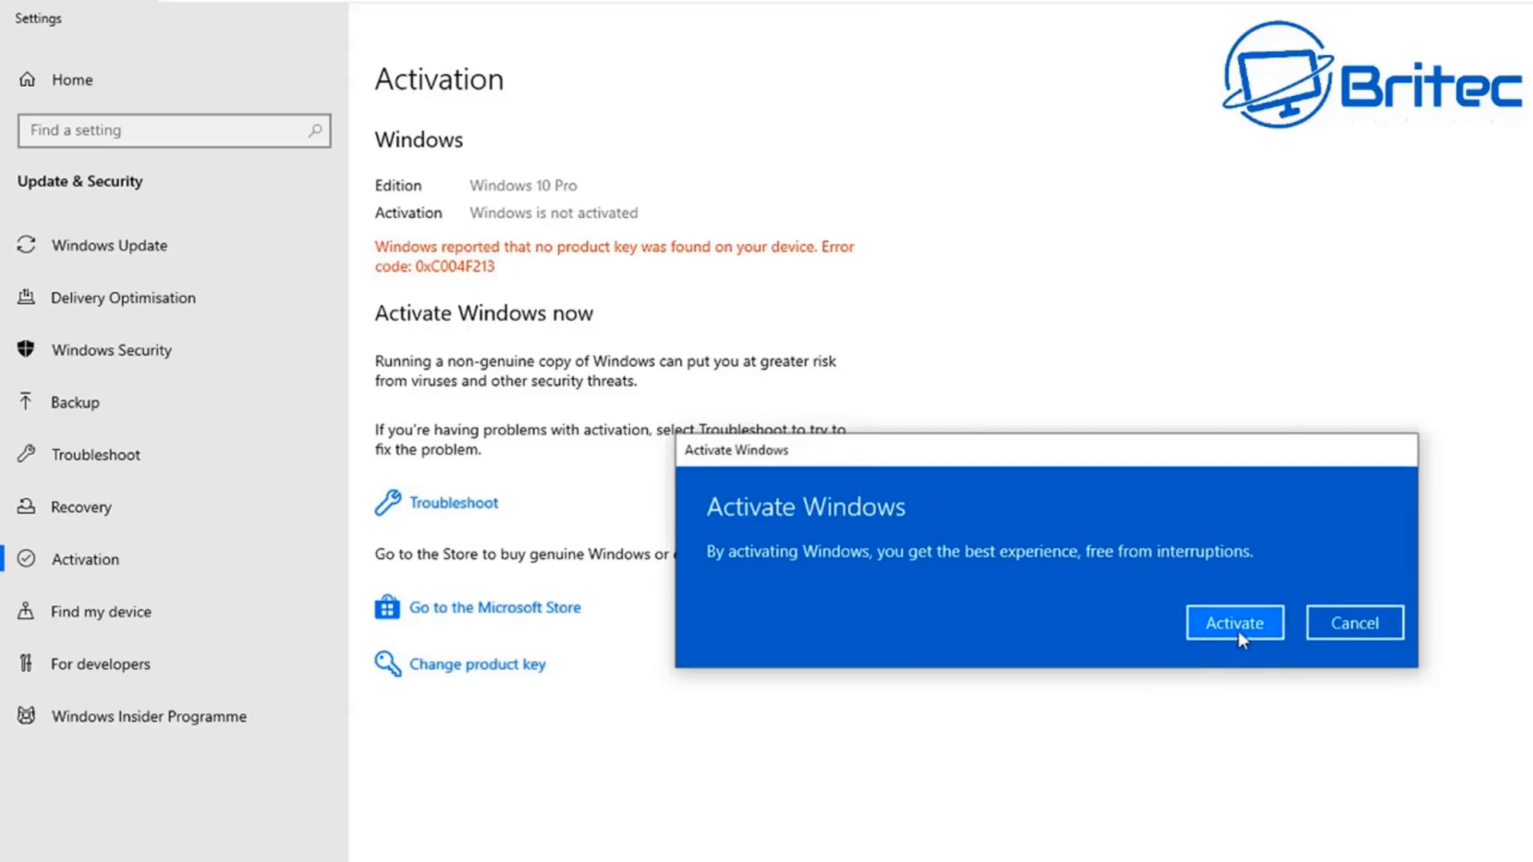
Confirm Activate so Windows 10 Pro gets a digital licence.
{"action": "left_click", "coordinate": [1233, 623]}
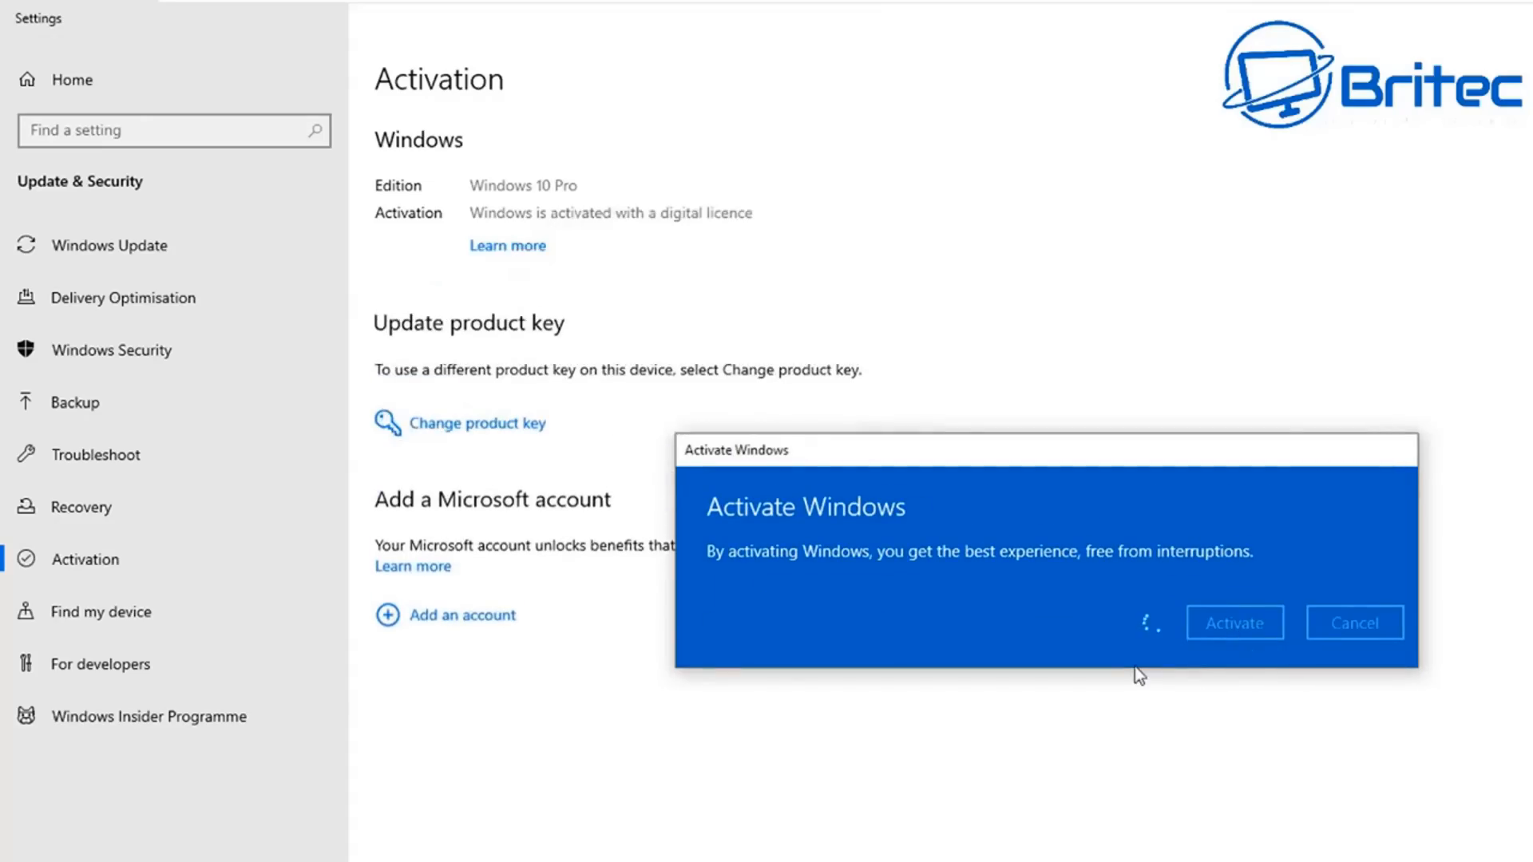
{"action": "left_click", "coordinate": [1233, 621]}
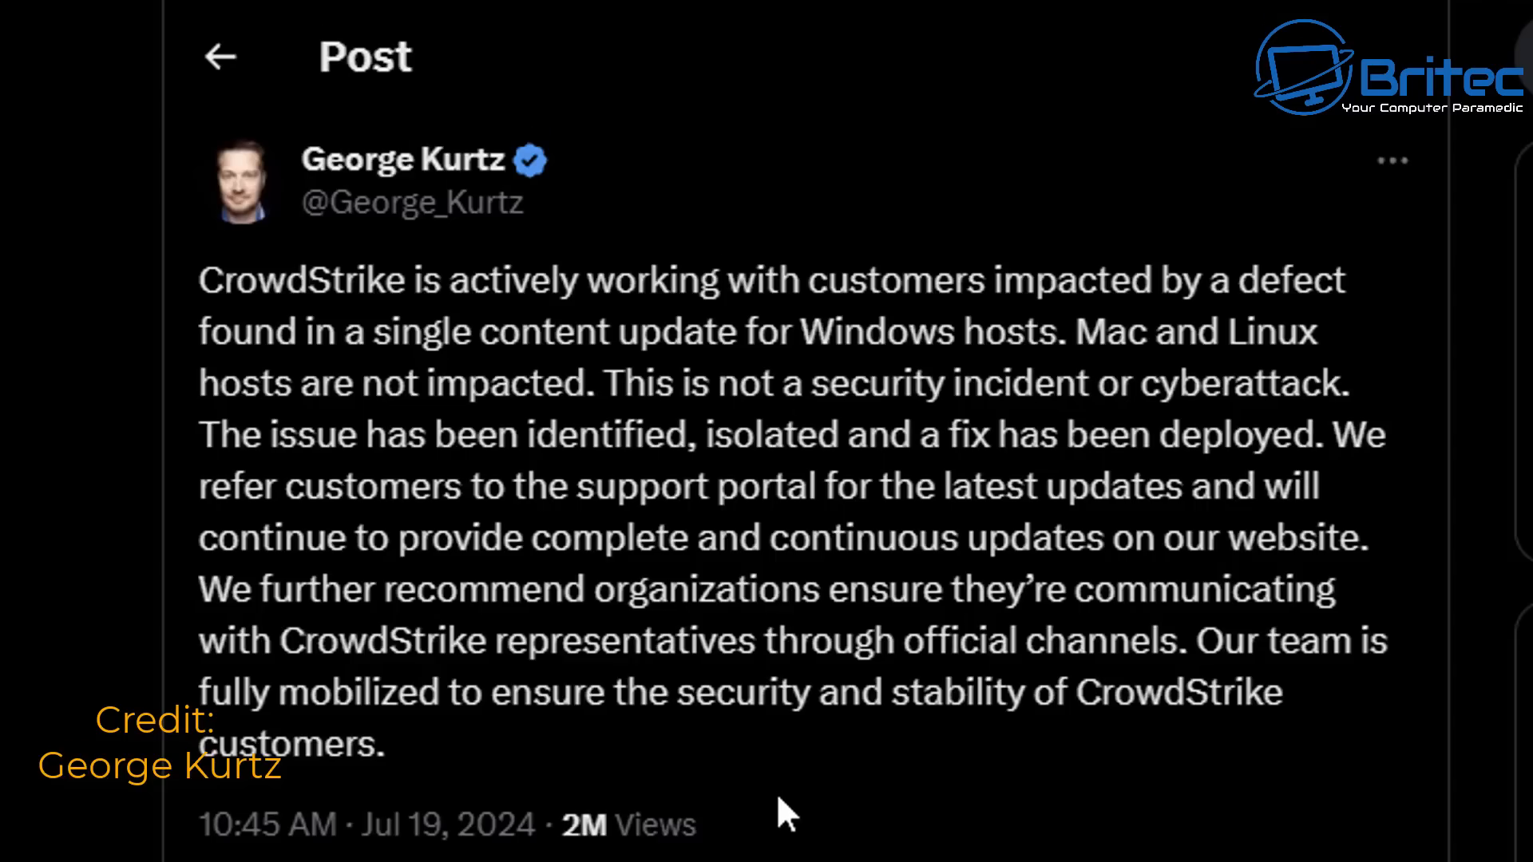
{"action": "mouse_move", "coordinate": [868, 830]}
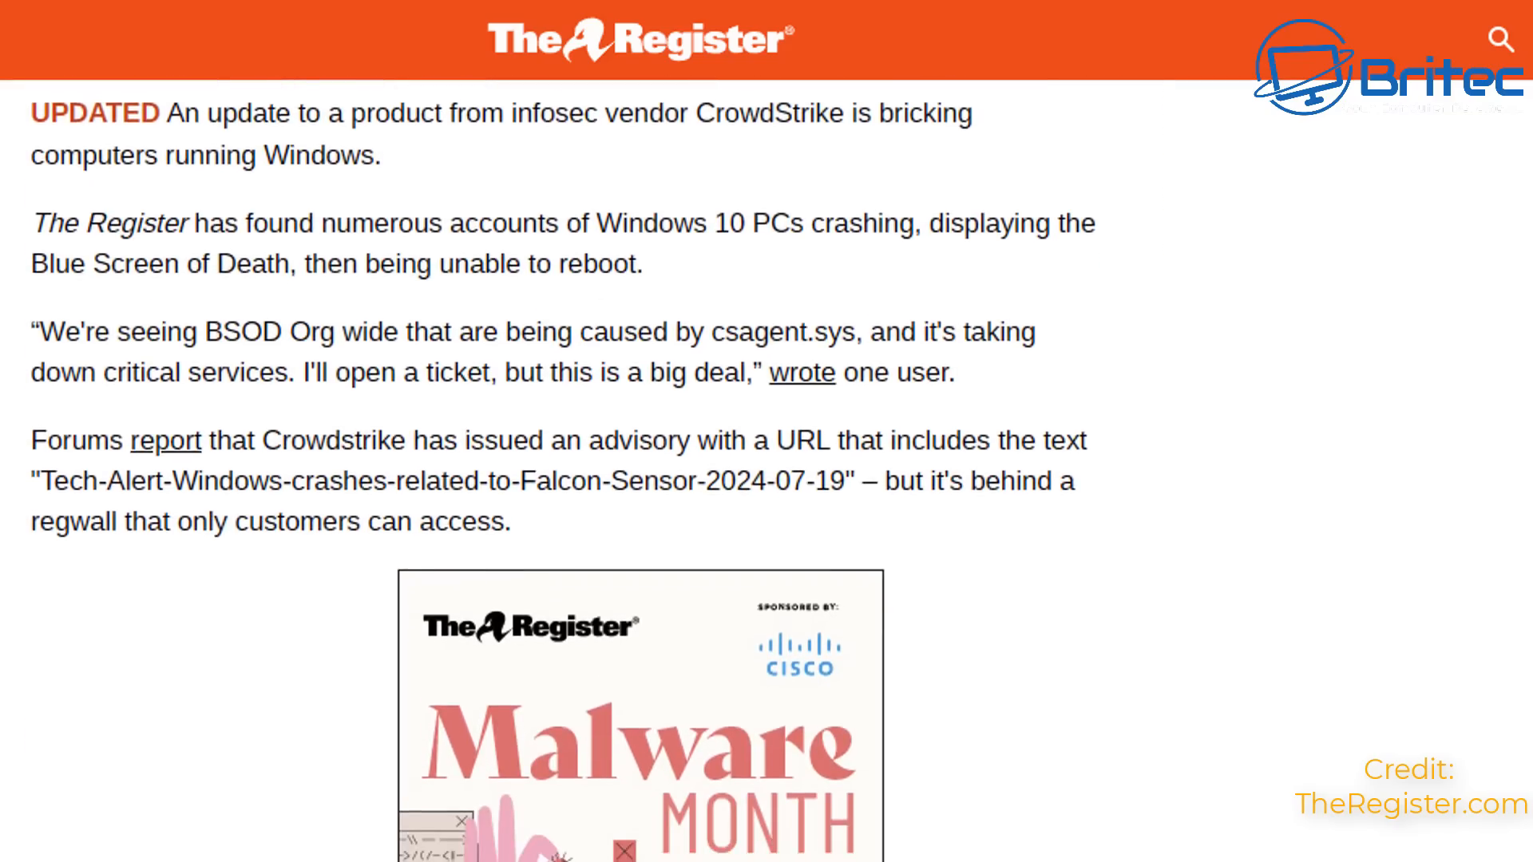
{"action": "scroll", "scroll_direction": "down", "scroll_amount": 3}
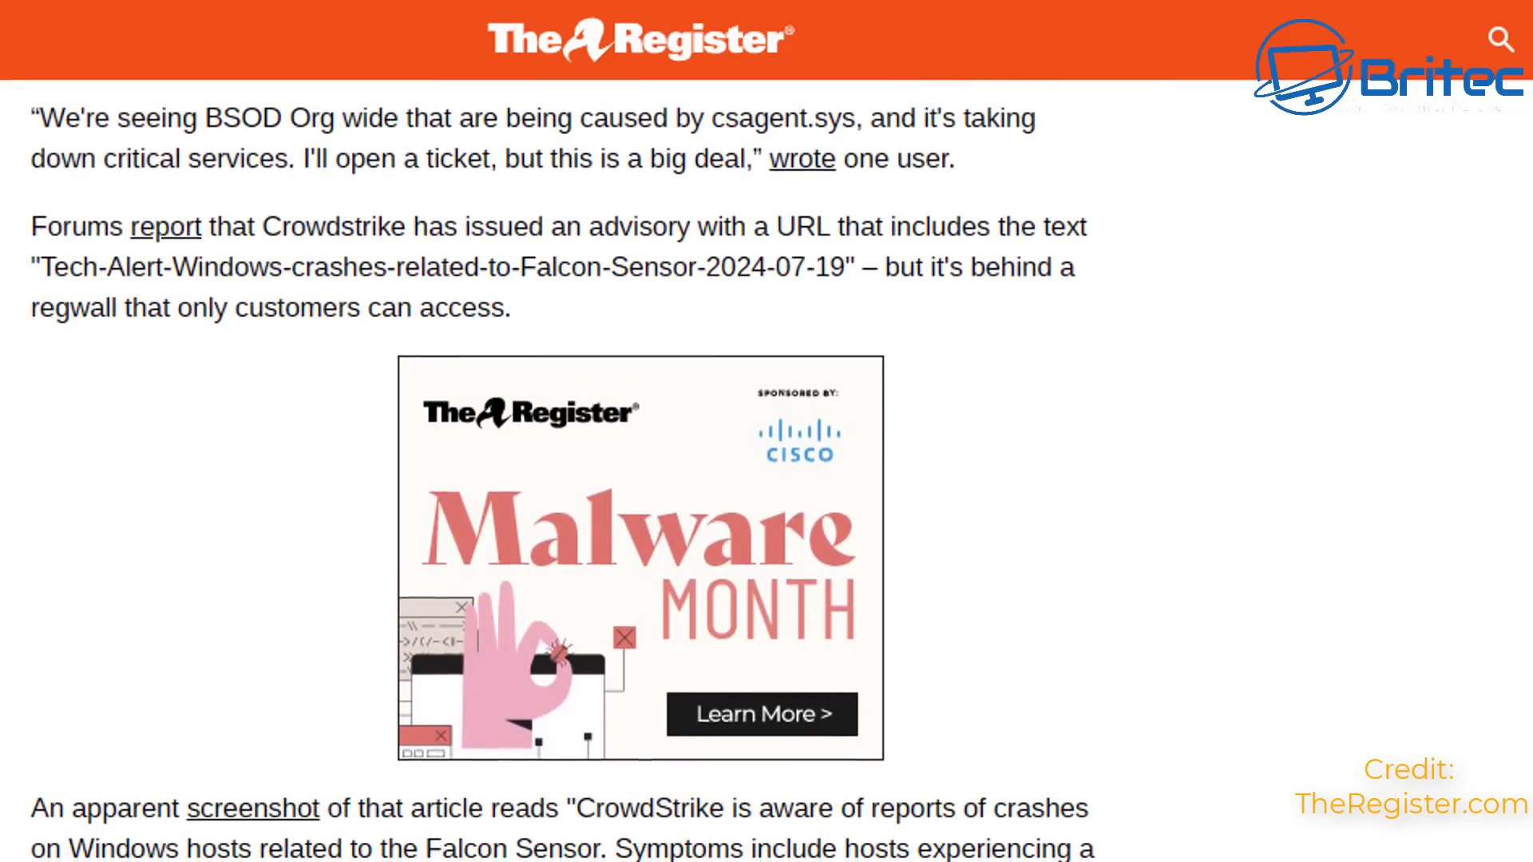
{"action": "scroll", "scroll_direction": "down", "scroll_amount": 3}
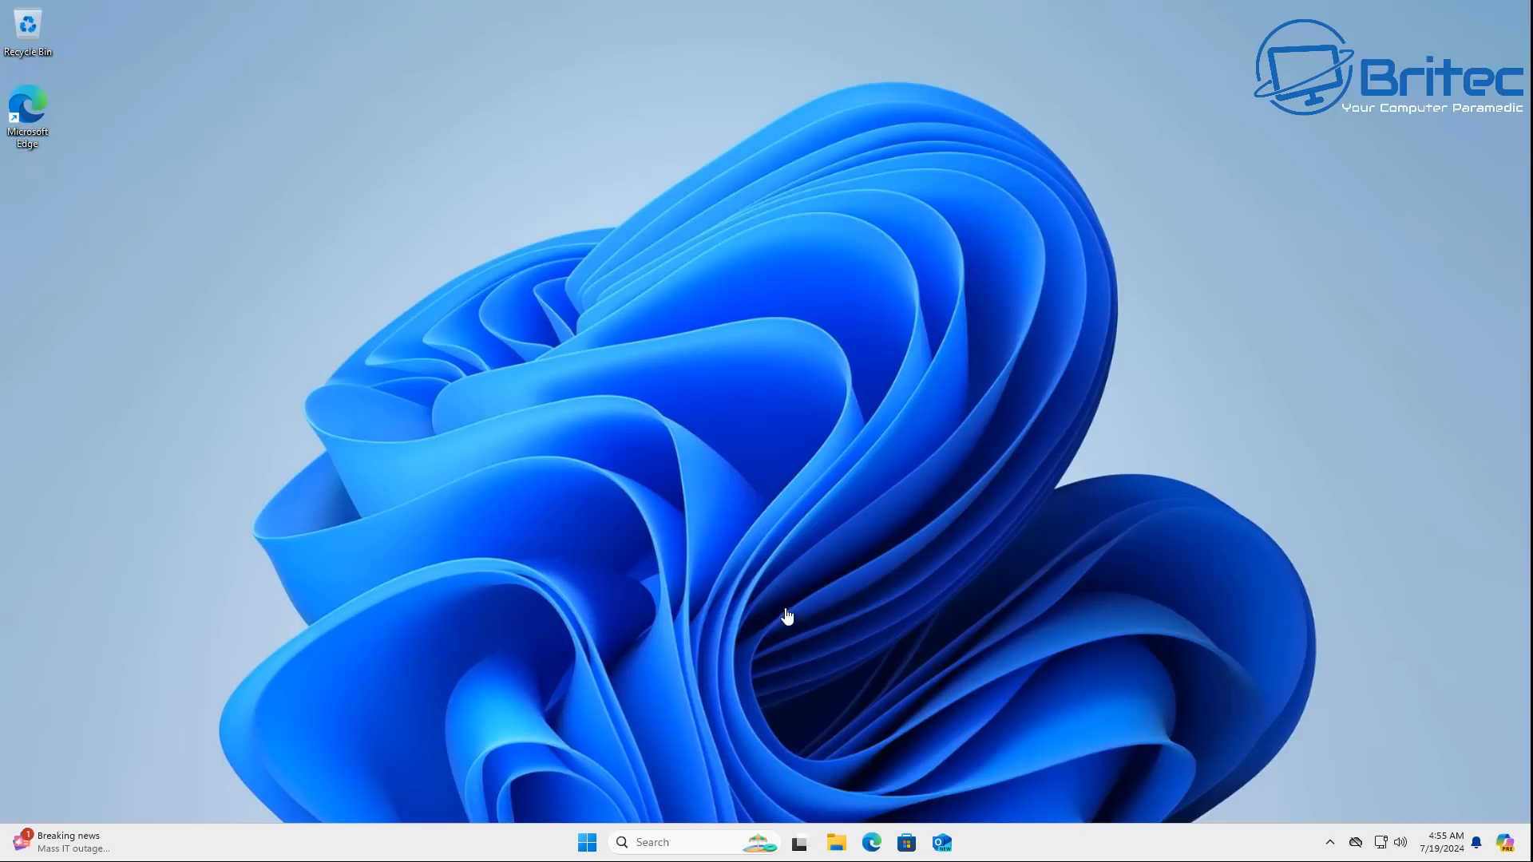
{"action": "mouse_move", "coordinate": [754, 750]}
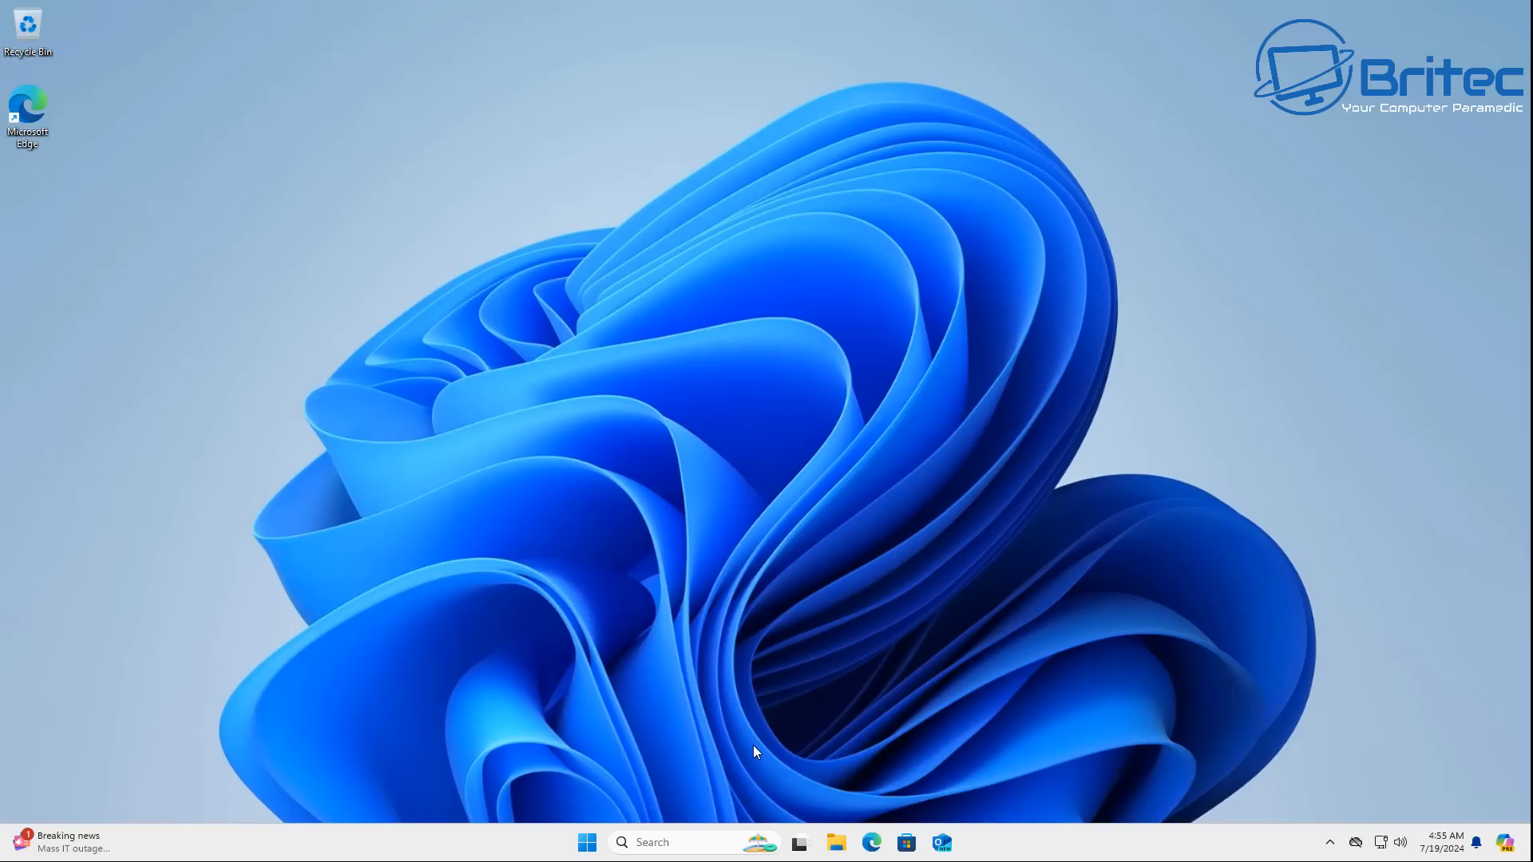
{"action": "mouse_move", "coordinate": [616, 855]}
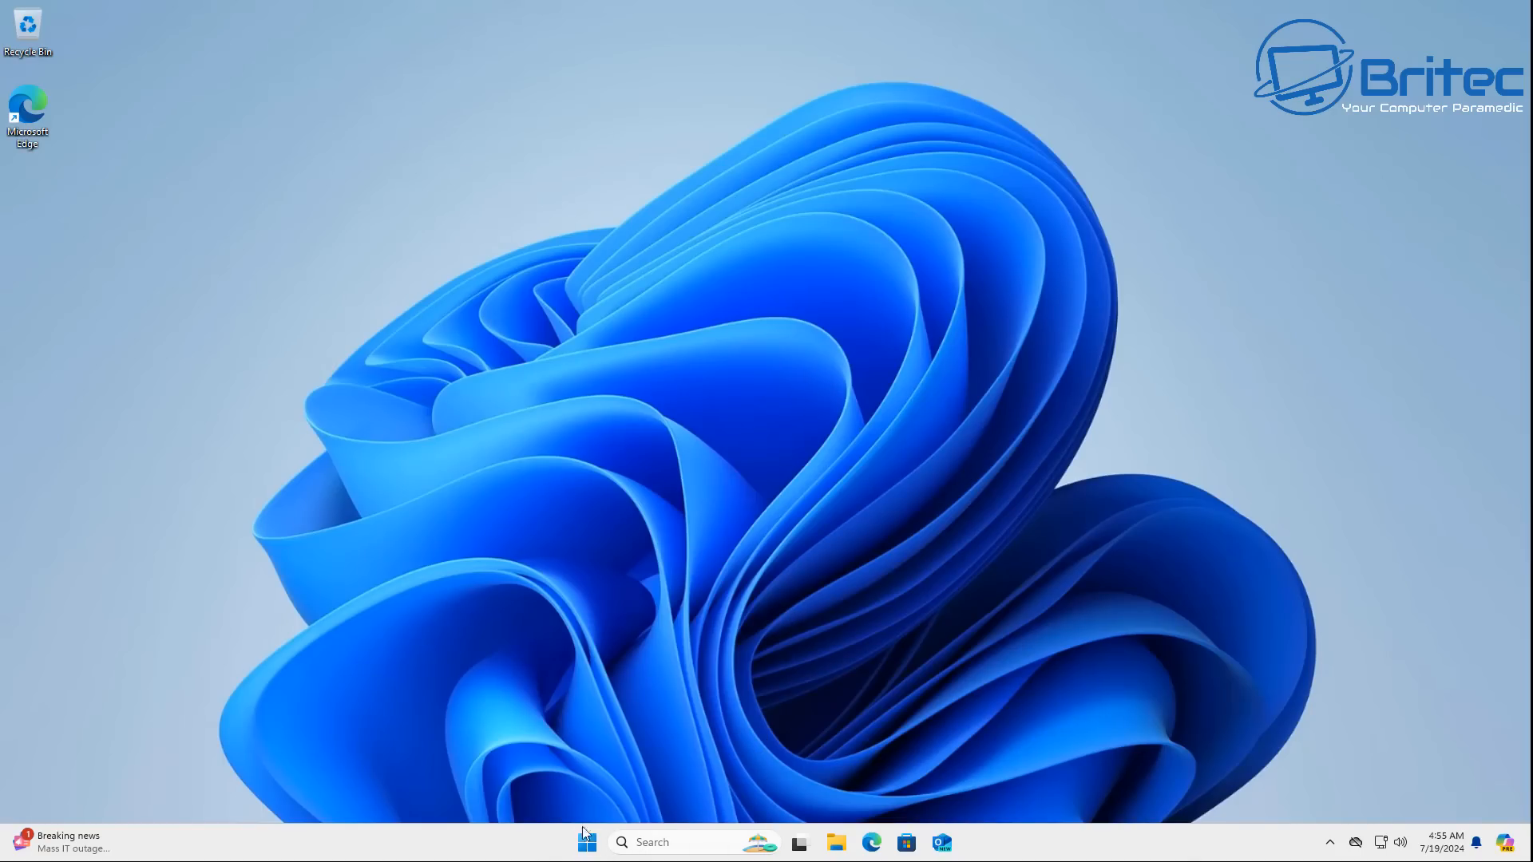
Use Start's Power menu to Shift-restart into the recovery Choose an option screen.
{"action": "left_click", "coordinate": [587, 841]}
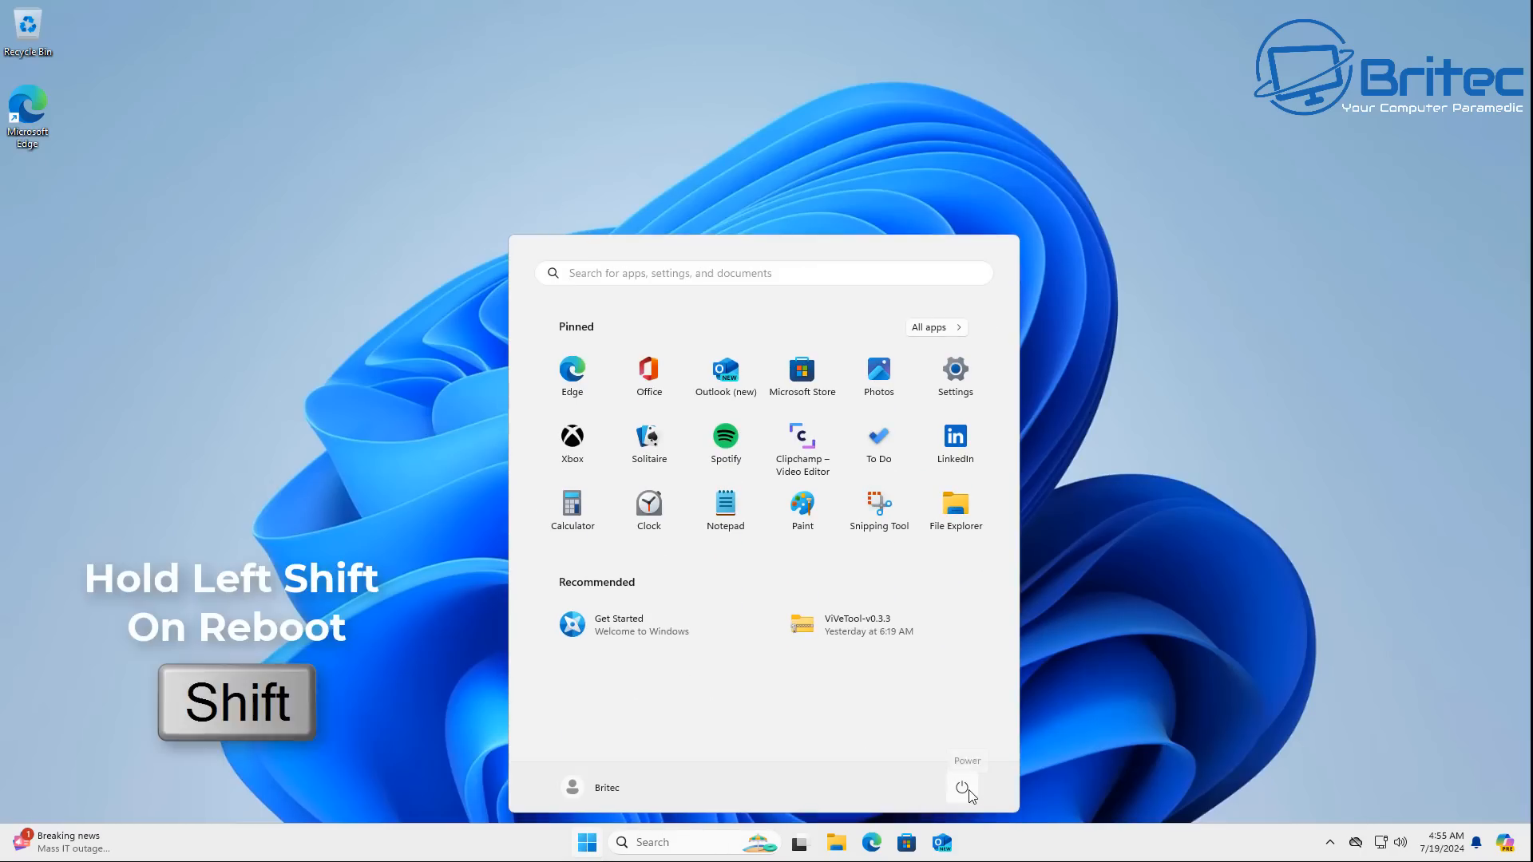
{"action": "left_click", "coordinate": [963, 787]}
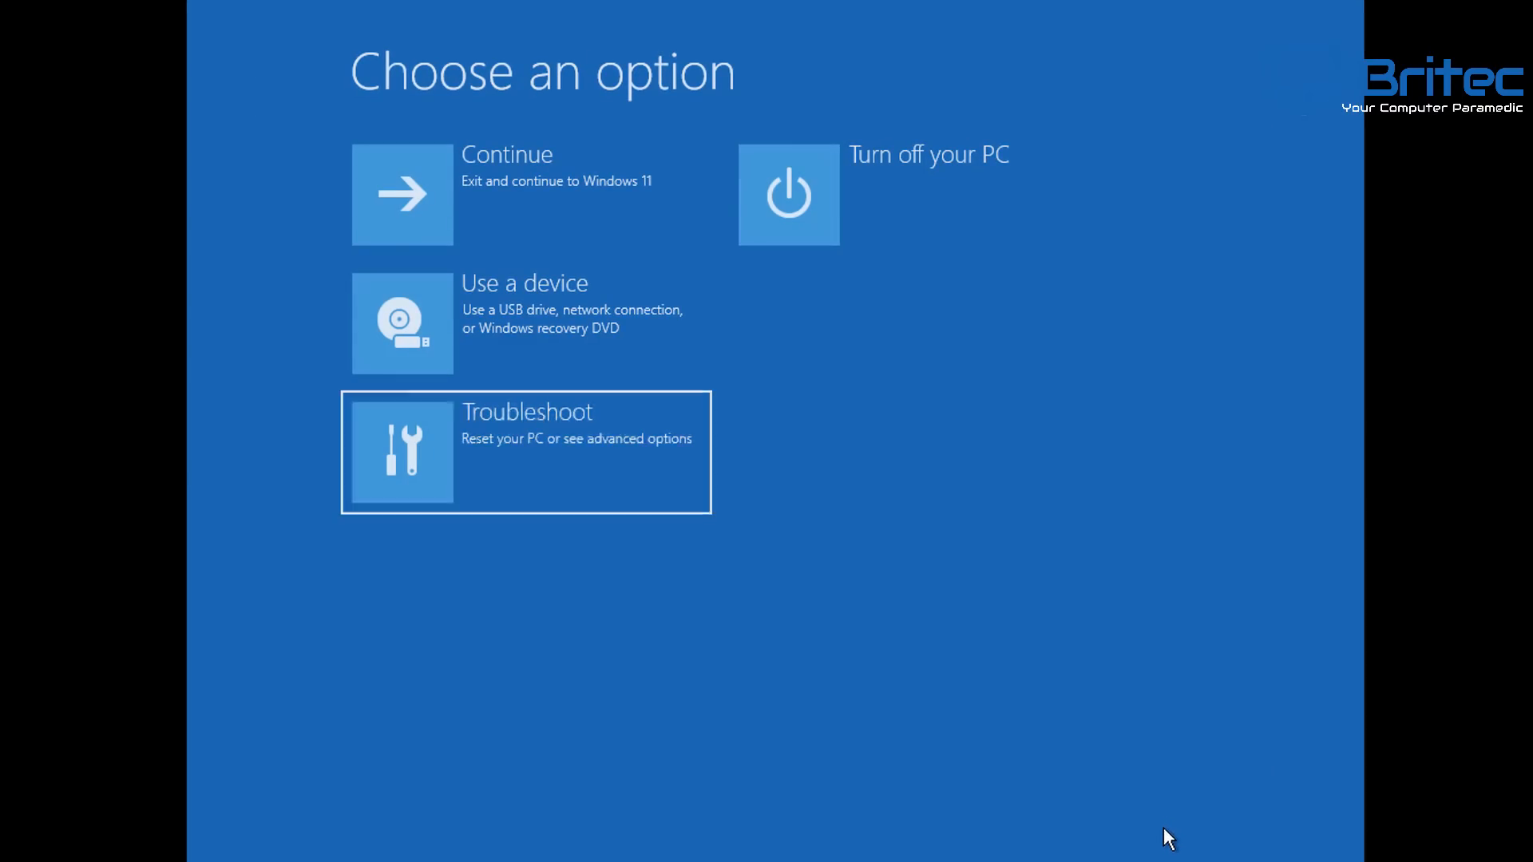
Go through Troubleshoot, Advanced options and Startup Settings, then restart to enable Safe Mode.
{"action": "left_click", "coordinate": [525, 452]}
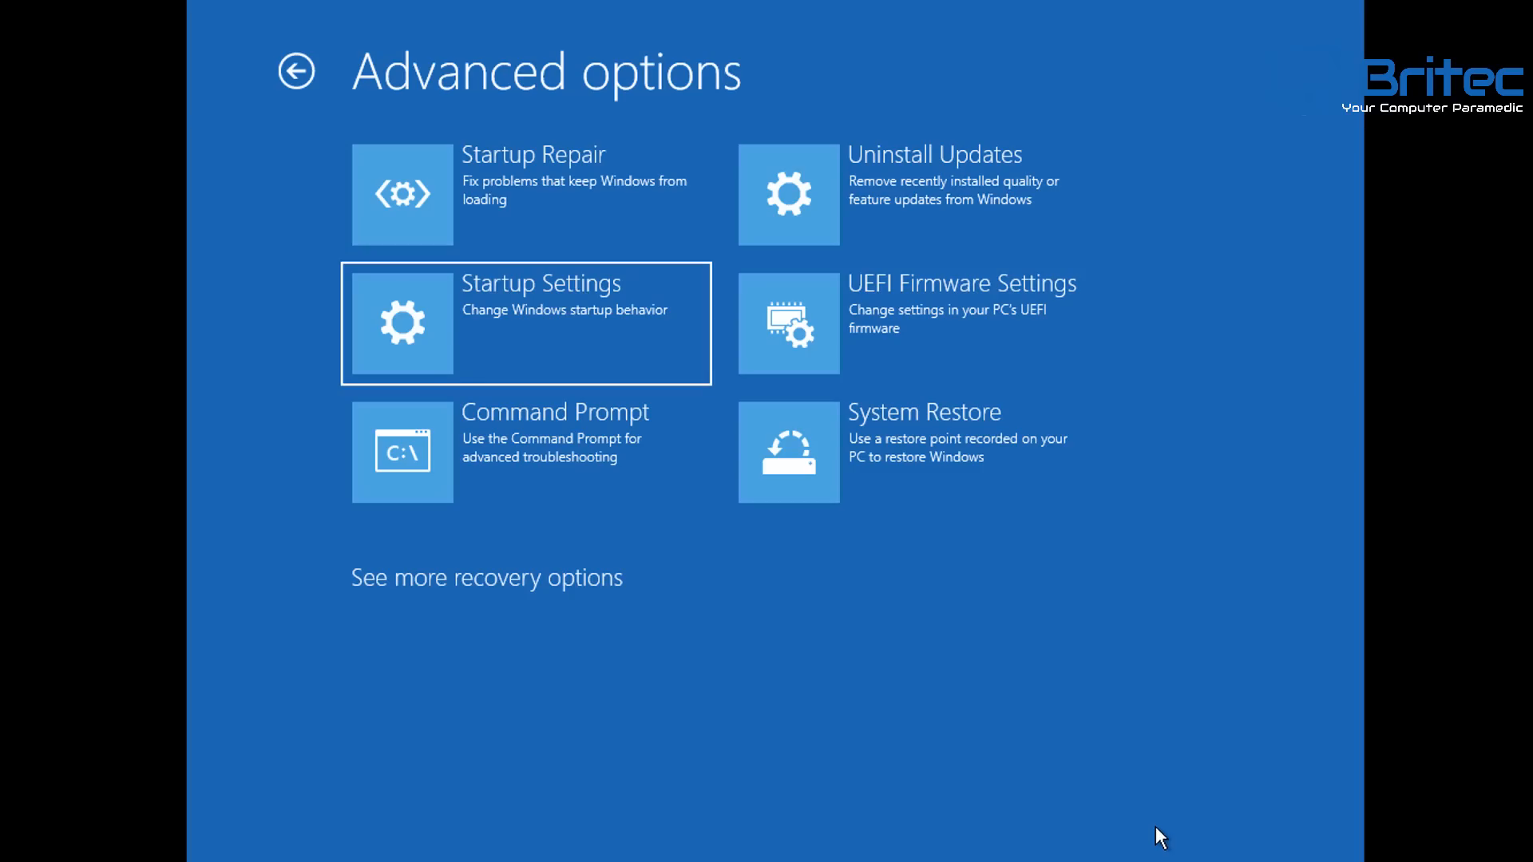
{"action": "mouse_move", "coordinate": [608, 286]}
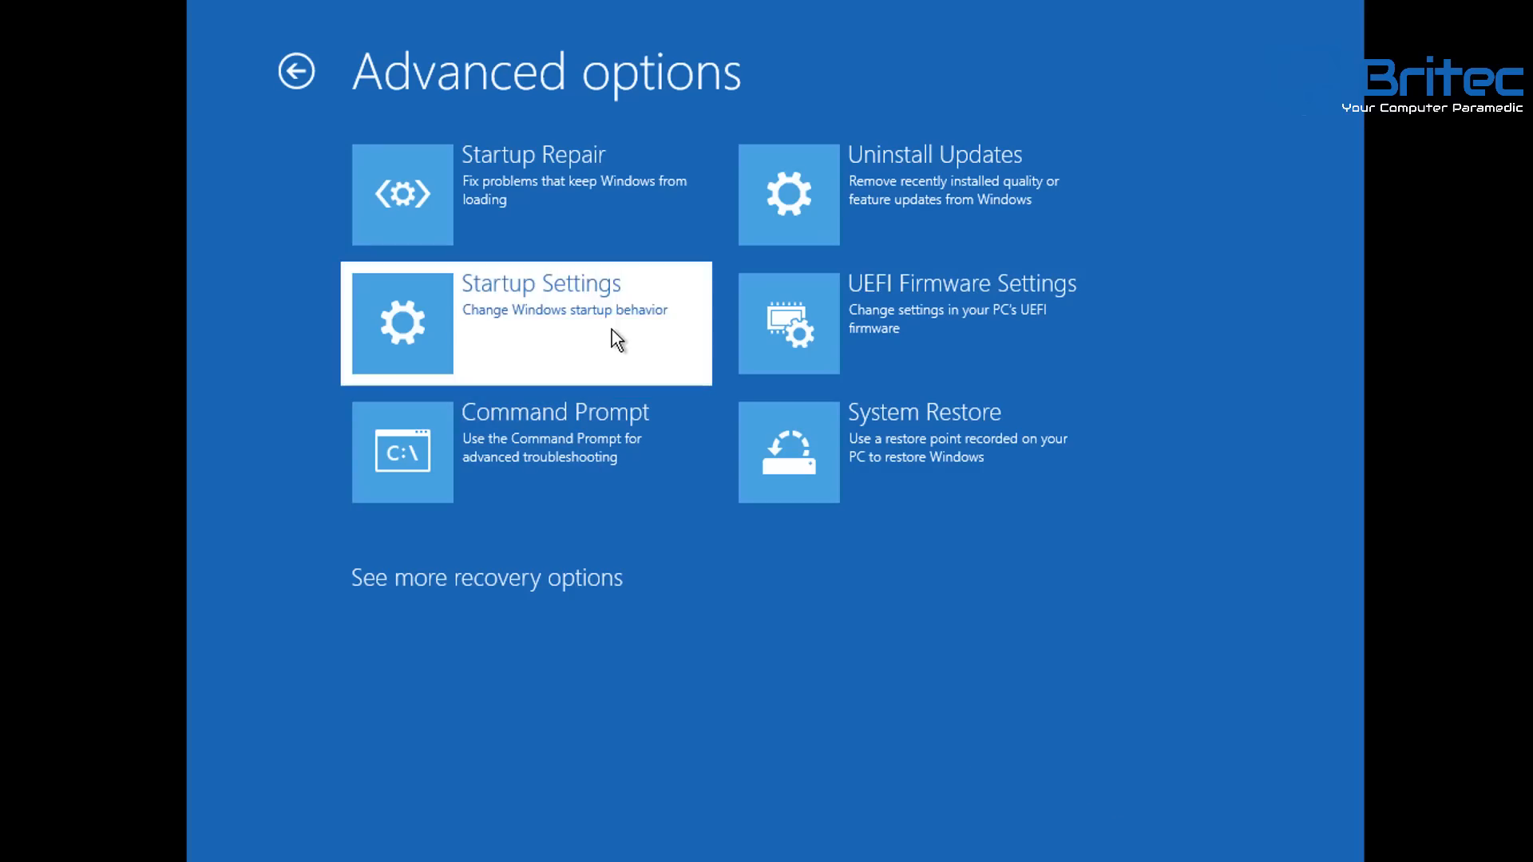
{"action": "left_click", "coordinate": [525, 322]}
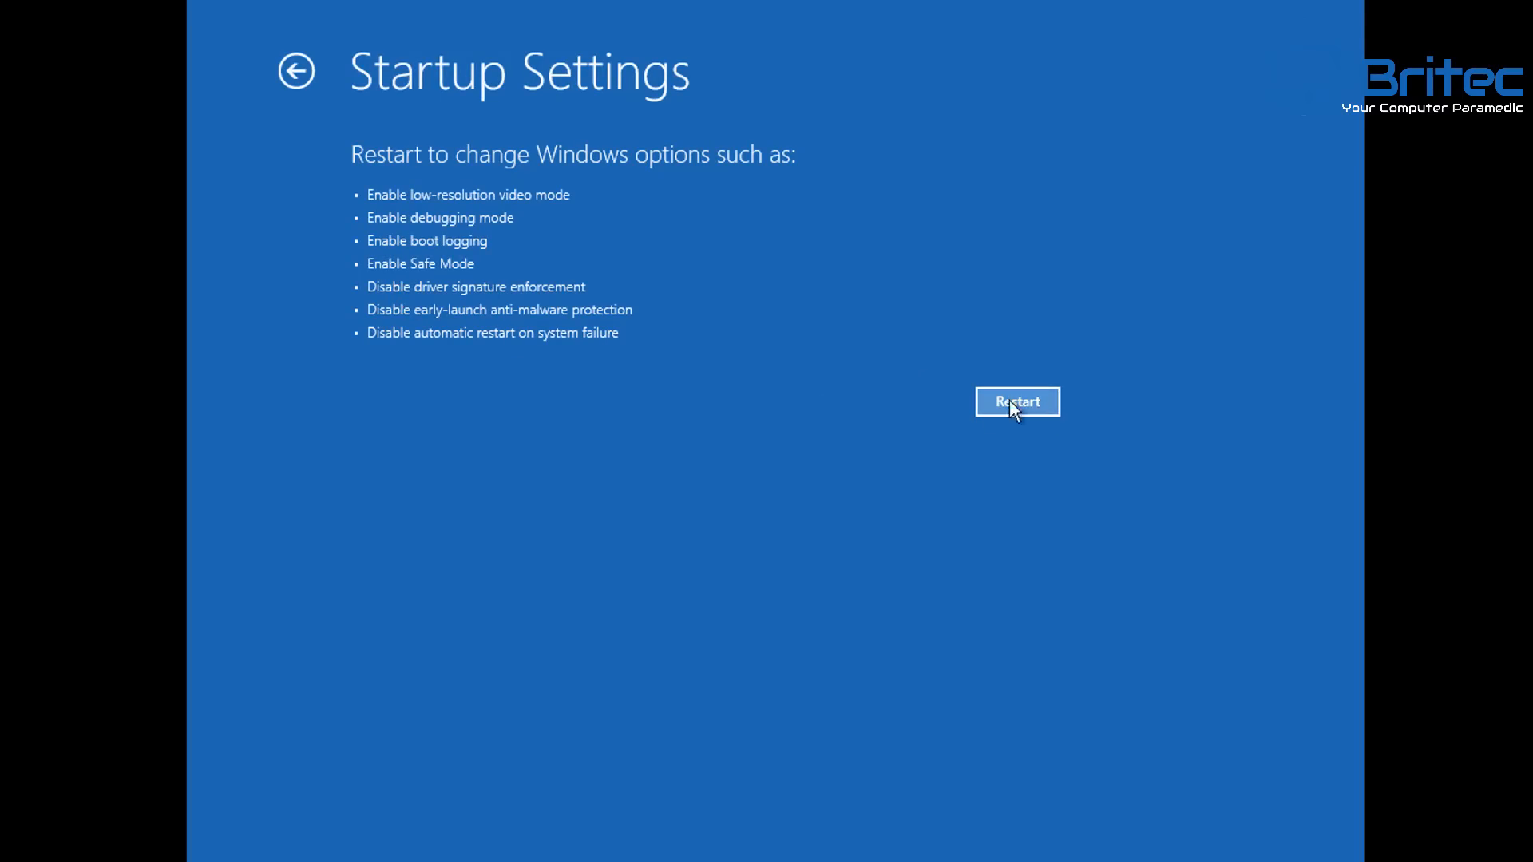
{"action": "left_click", "coordinate": [1016, 401]}
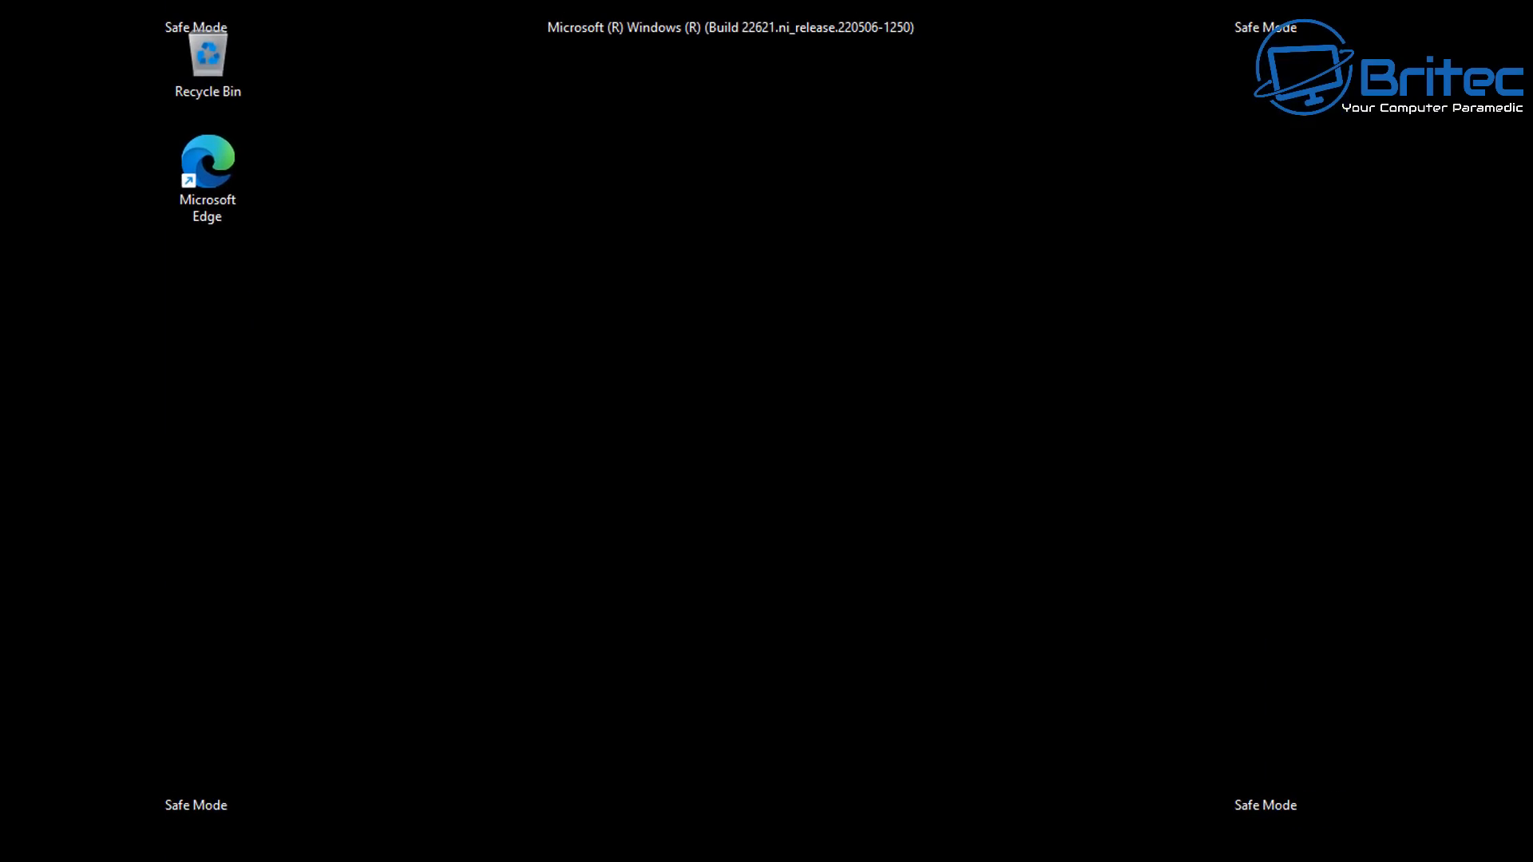
{"action": "left_click", "coordinate": [1001, 841]}
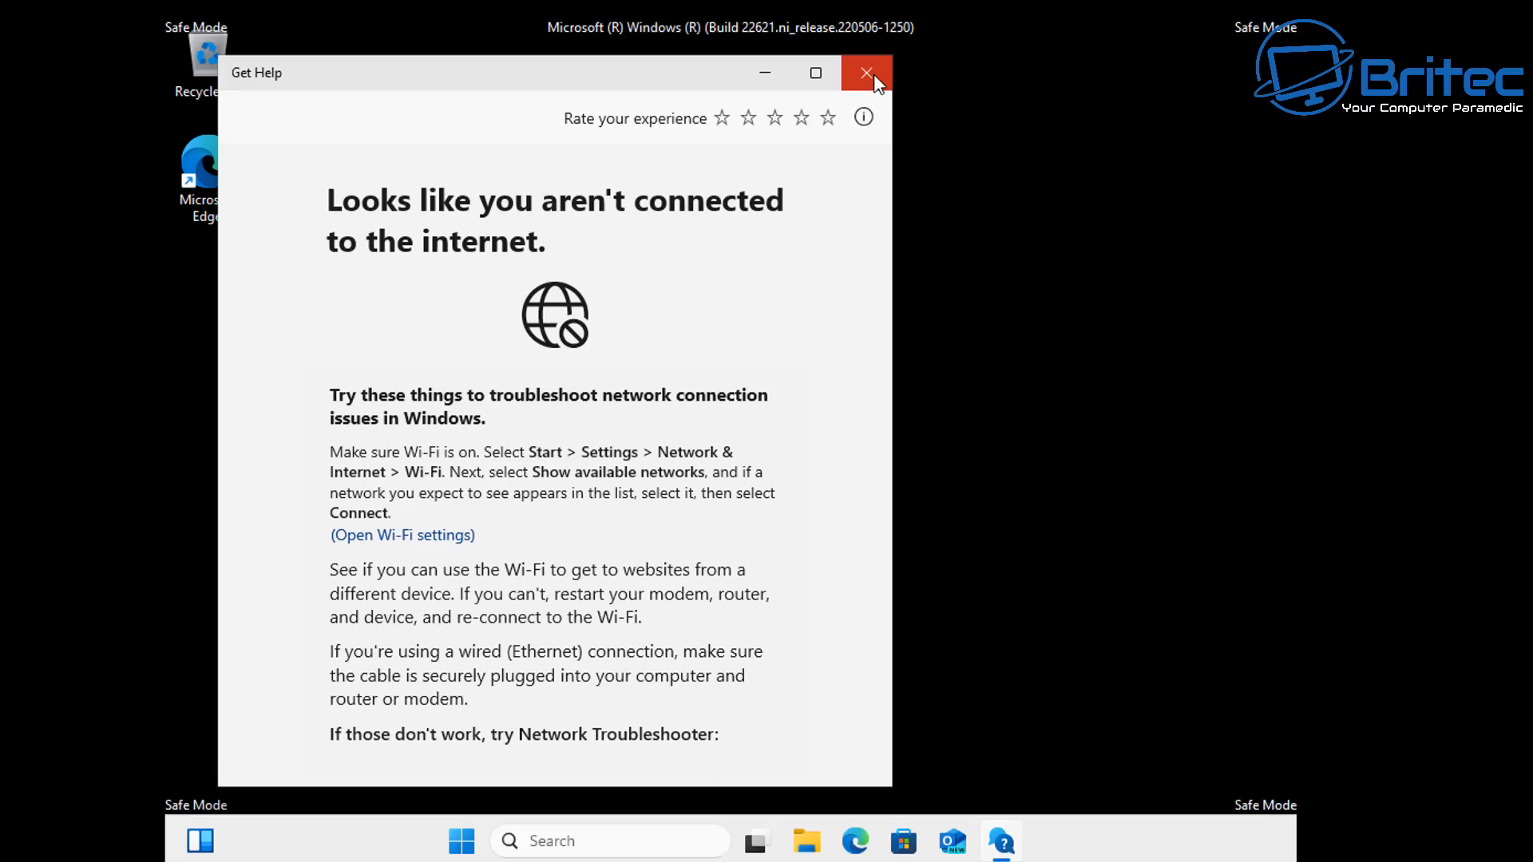
{"action": "left_click", "coordinate": [864, 73]}
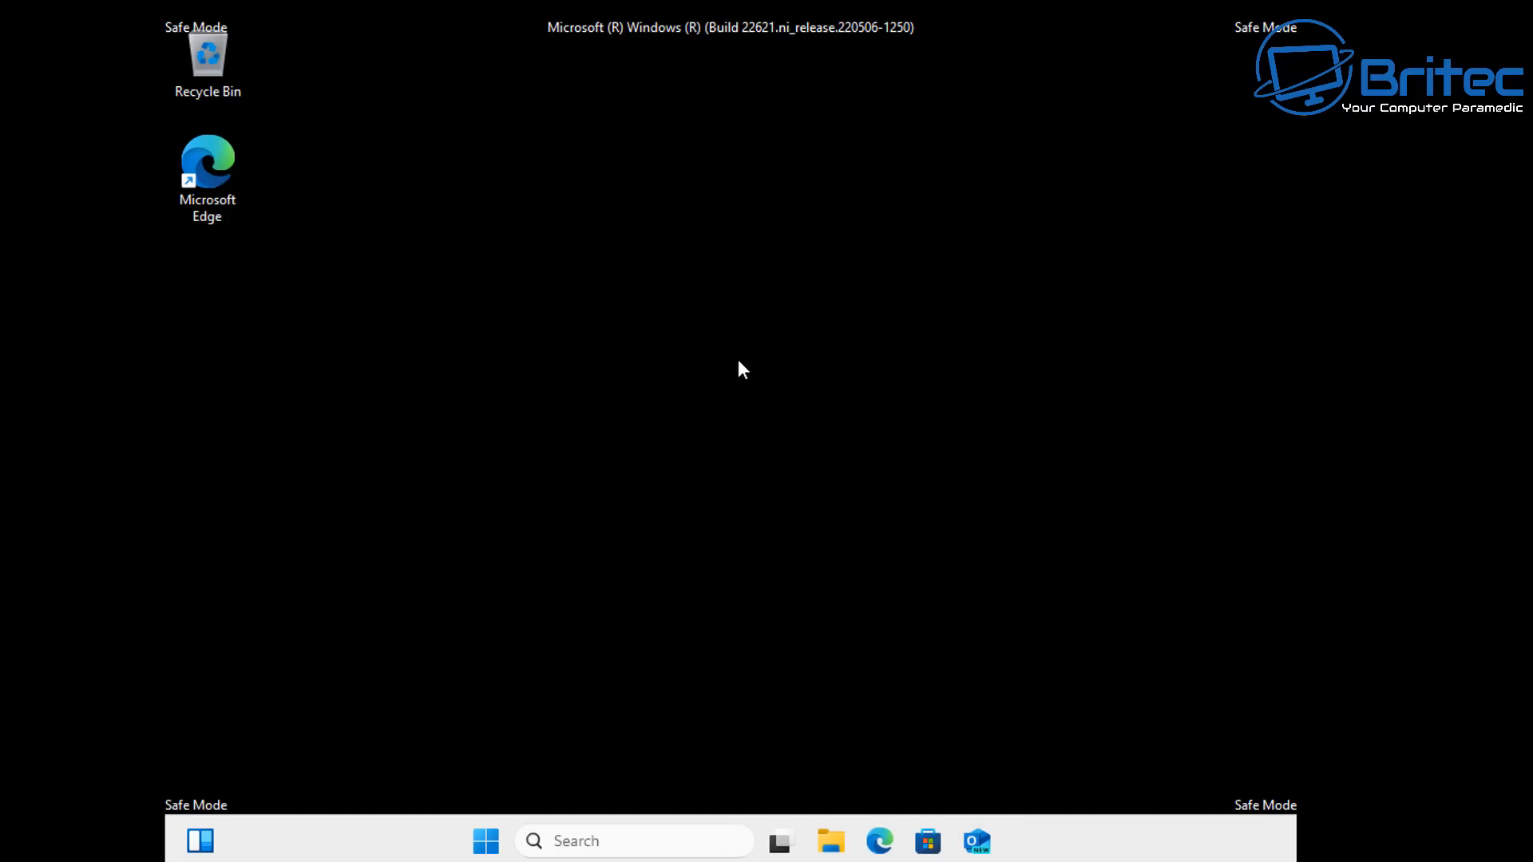
{"action": "mouse_move", "coordinate": [740, 369]}
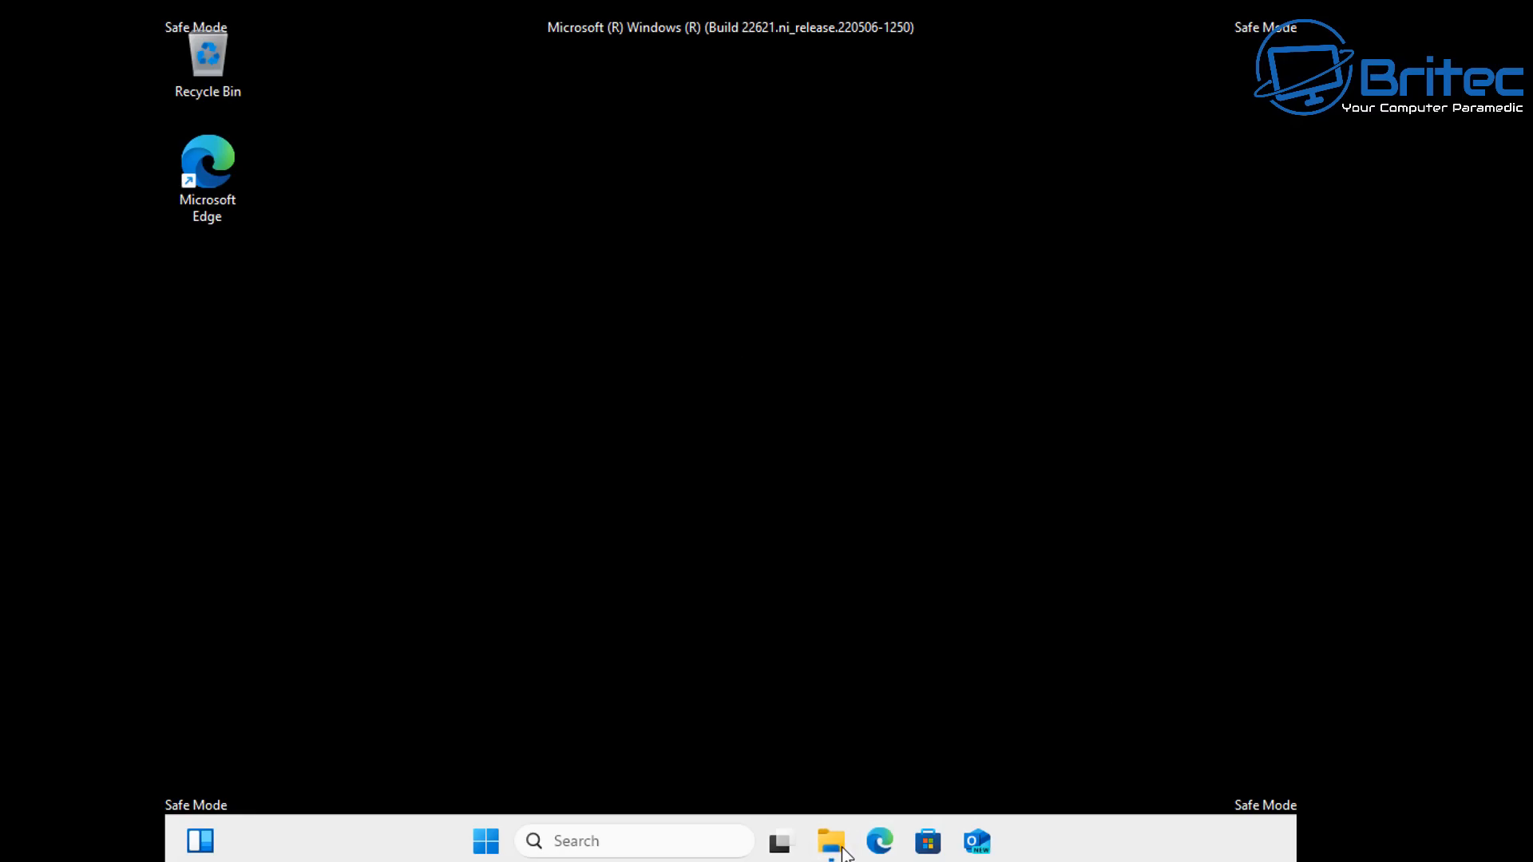
Browse from This PC through C:\Windows and System32 into the drivers folder.
{"action": "left_click", "coordinate": [830, 841]}
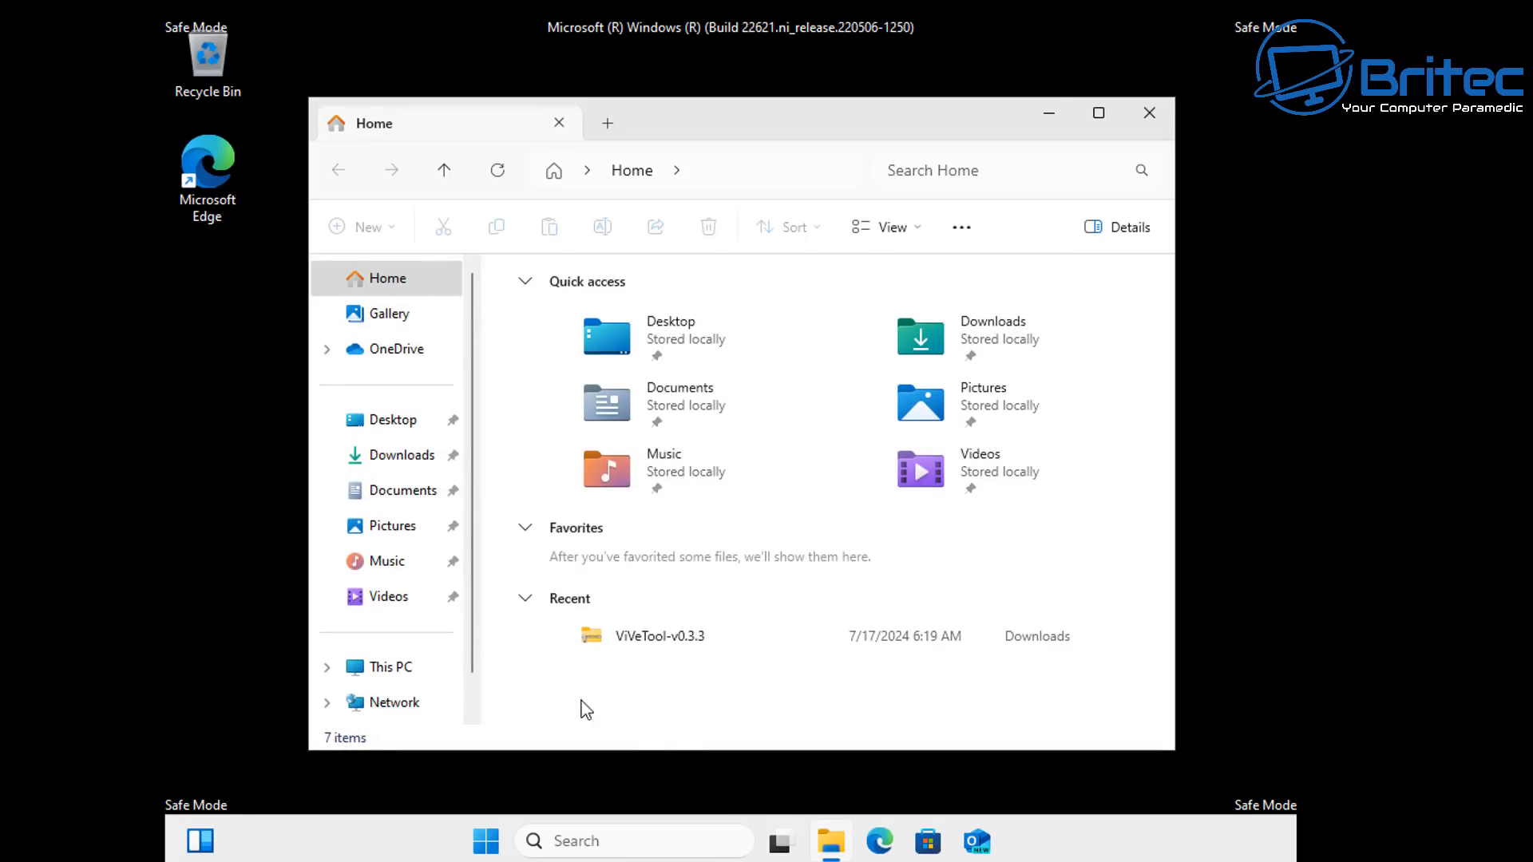
{"action": "left_click", "coordinate": [388, 667]}
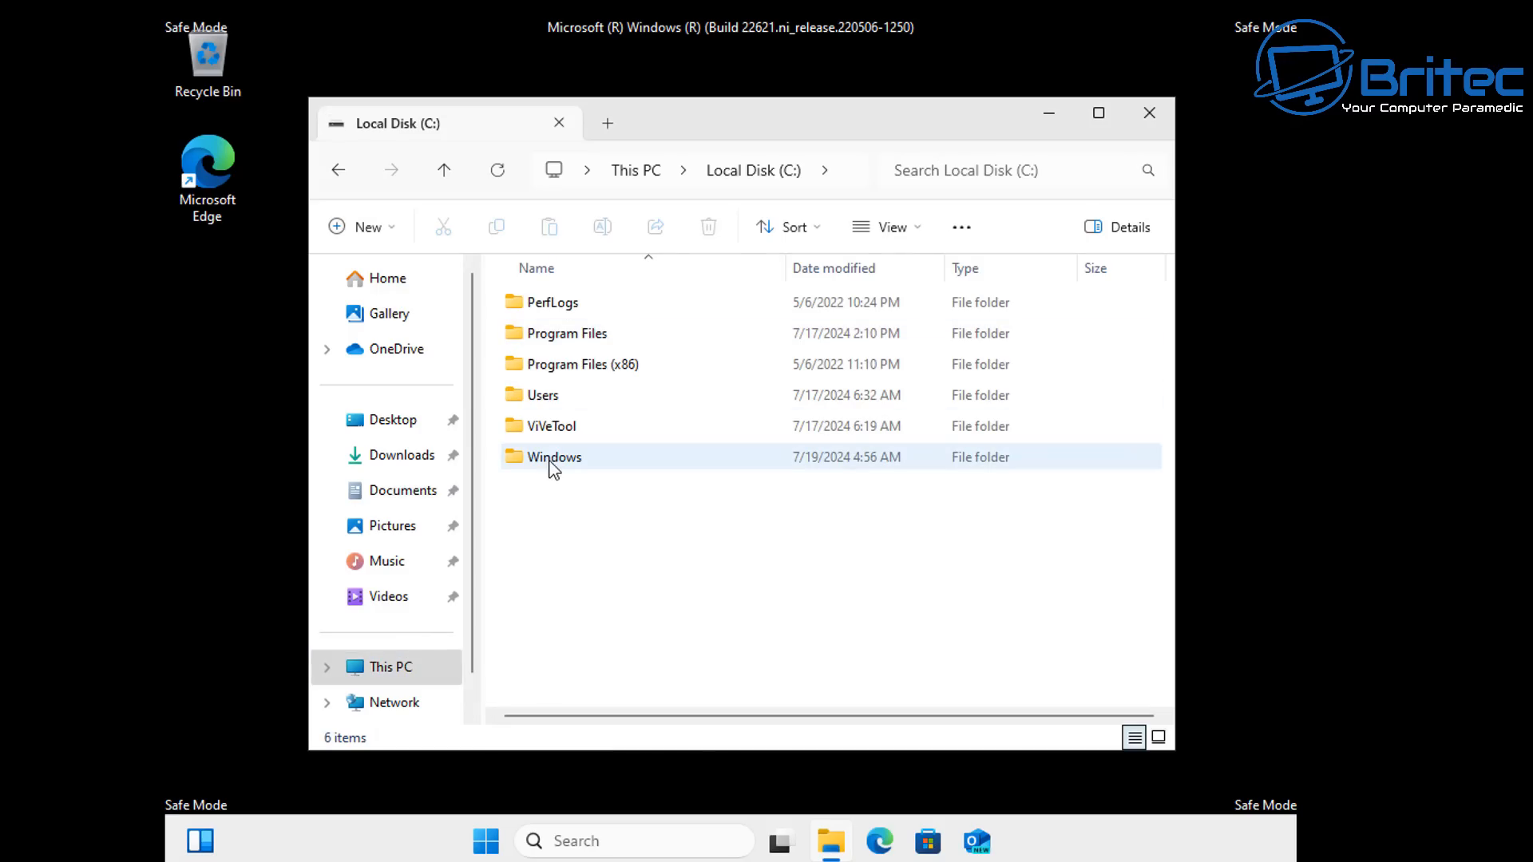
{"action": "double_click", "coordinate": [554, 457]}
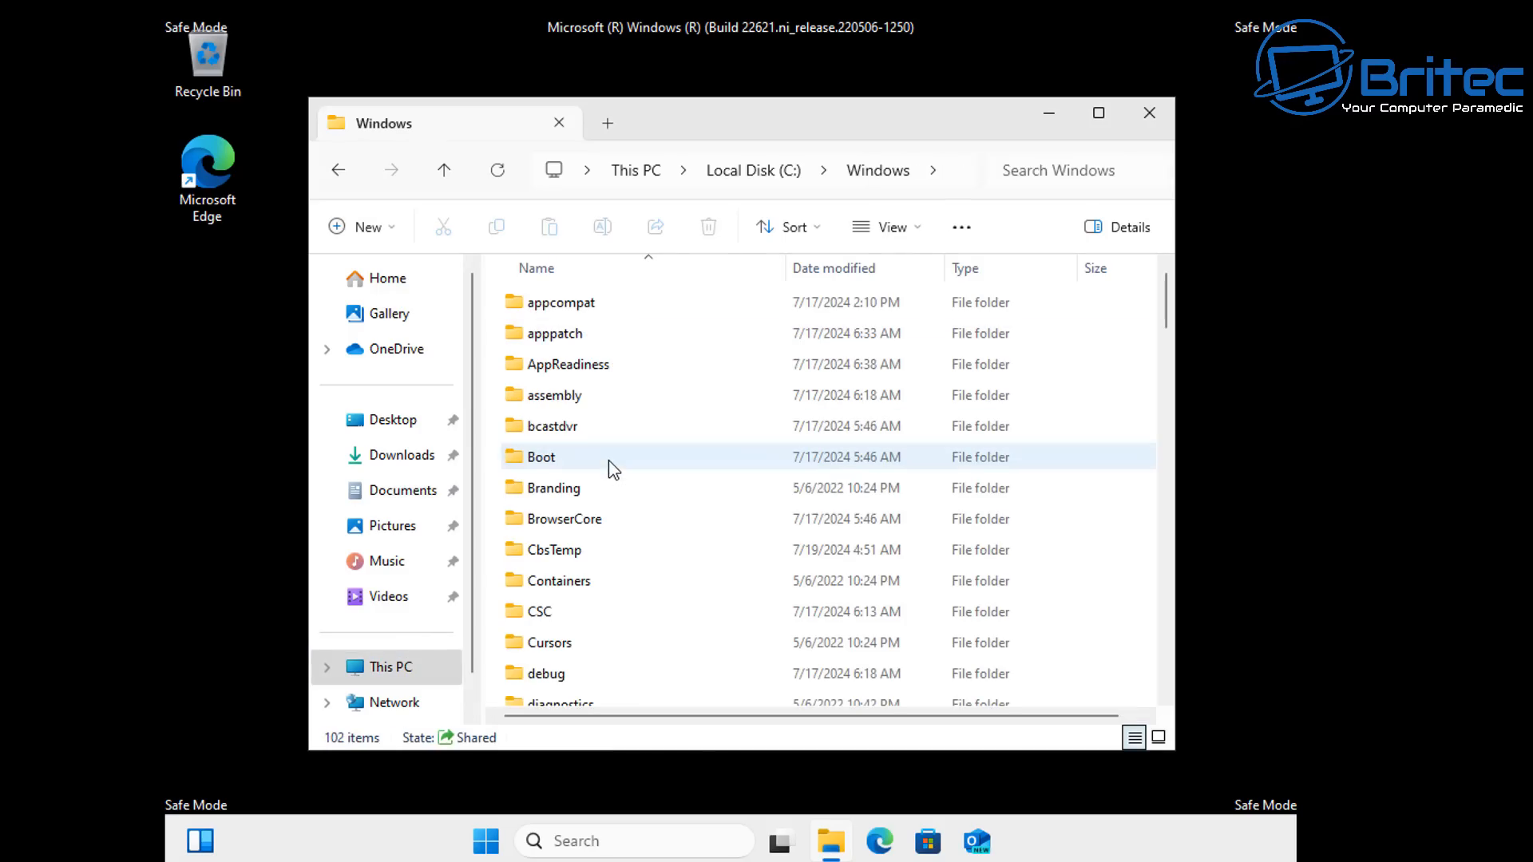
{"action": "scroll", "scroll_direction": "down", "scroll_amount": 3}
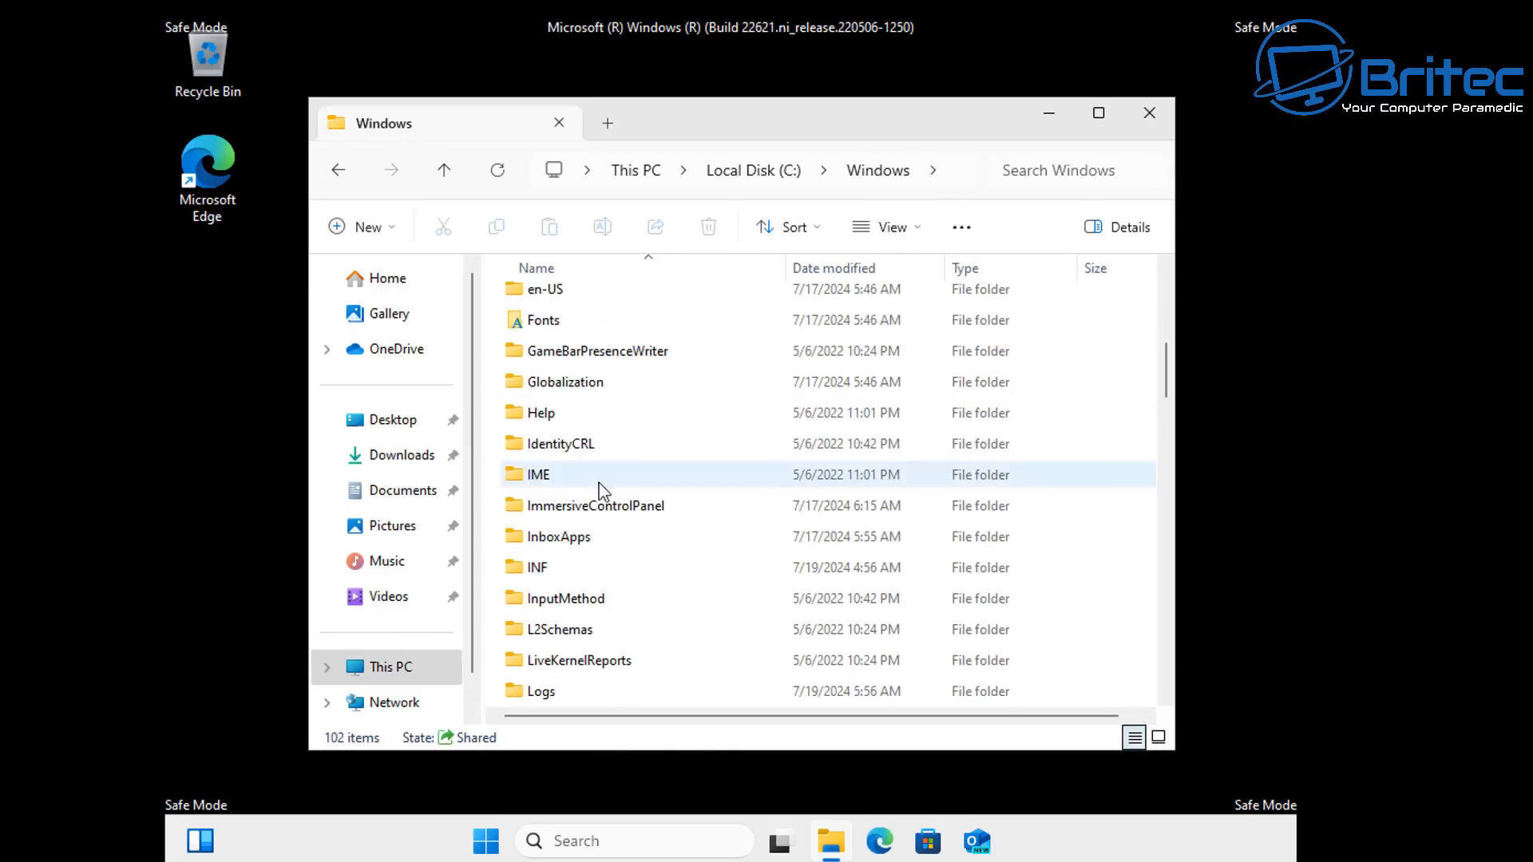
{"action": "scroll", "scroll_direction": "down", "scroll_amount": 3}
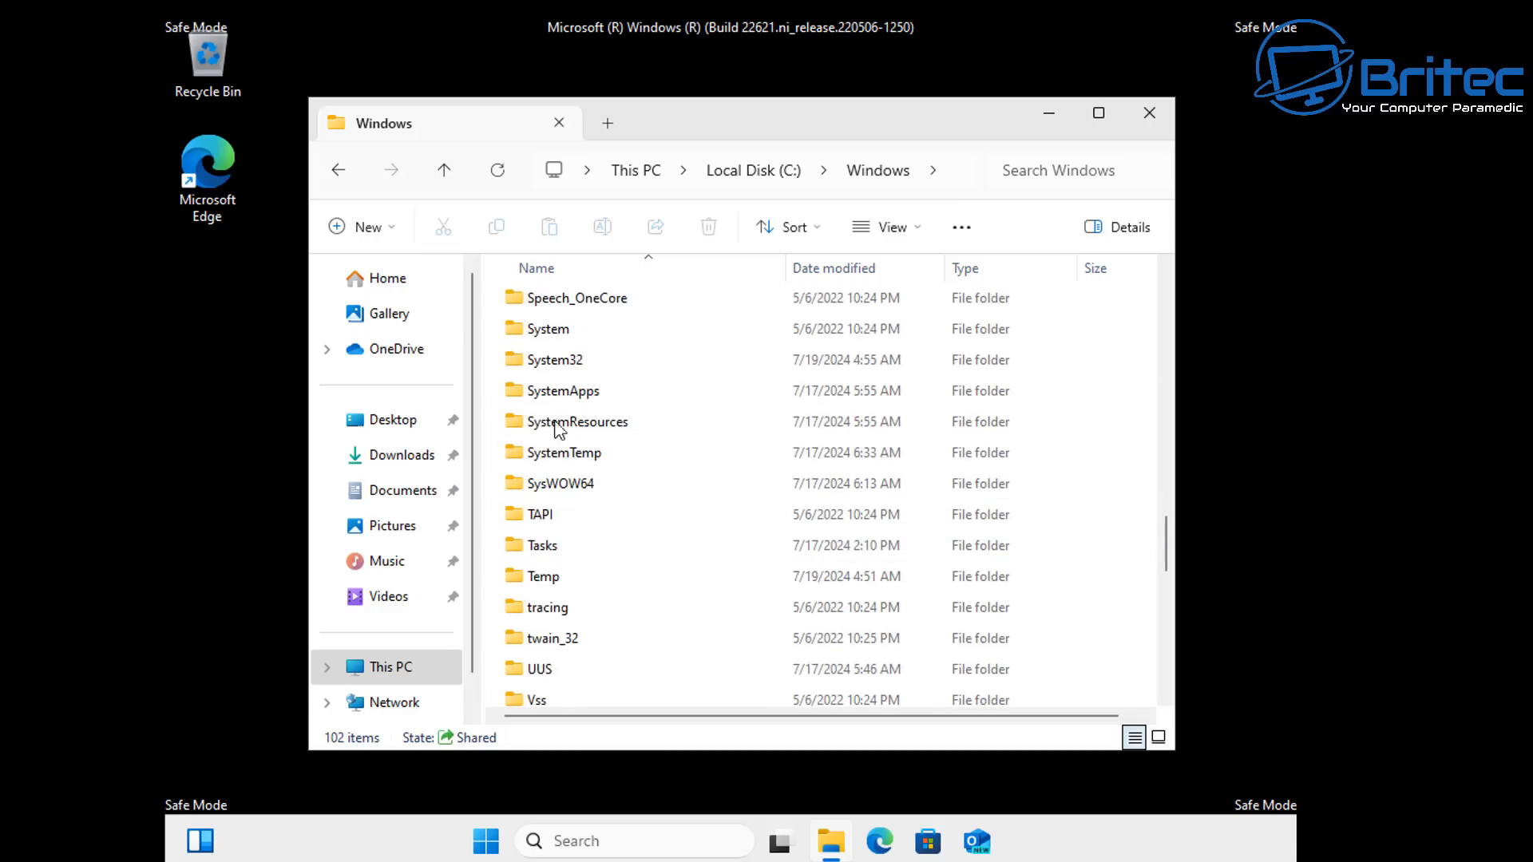
{"action": "left_click", "coordinate": [554, 360]}
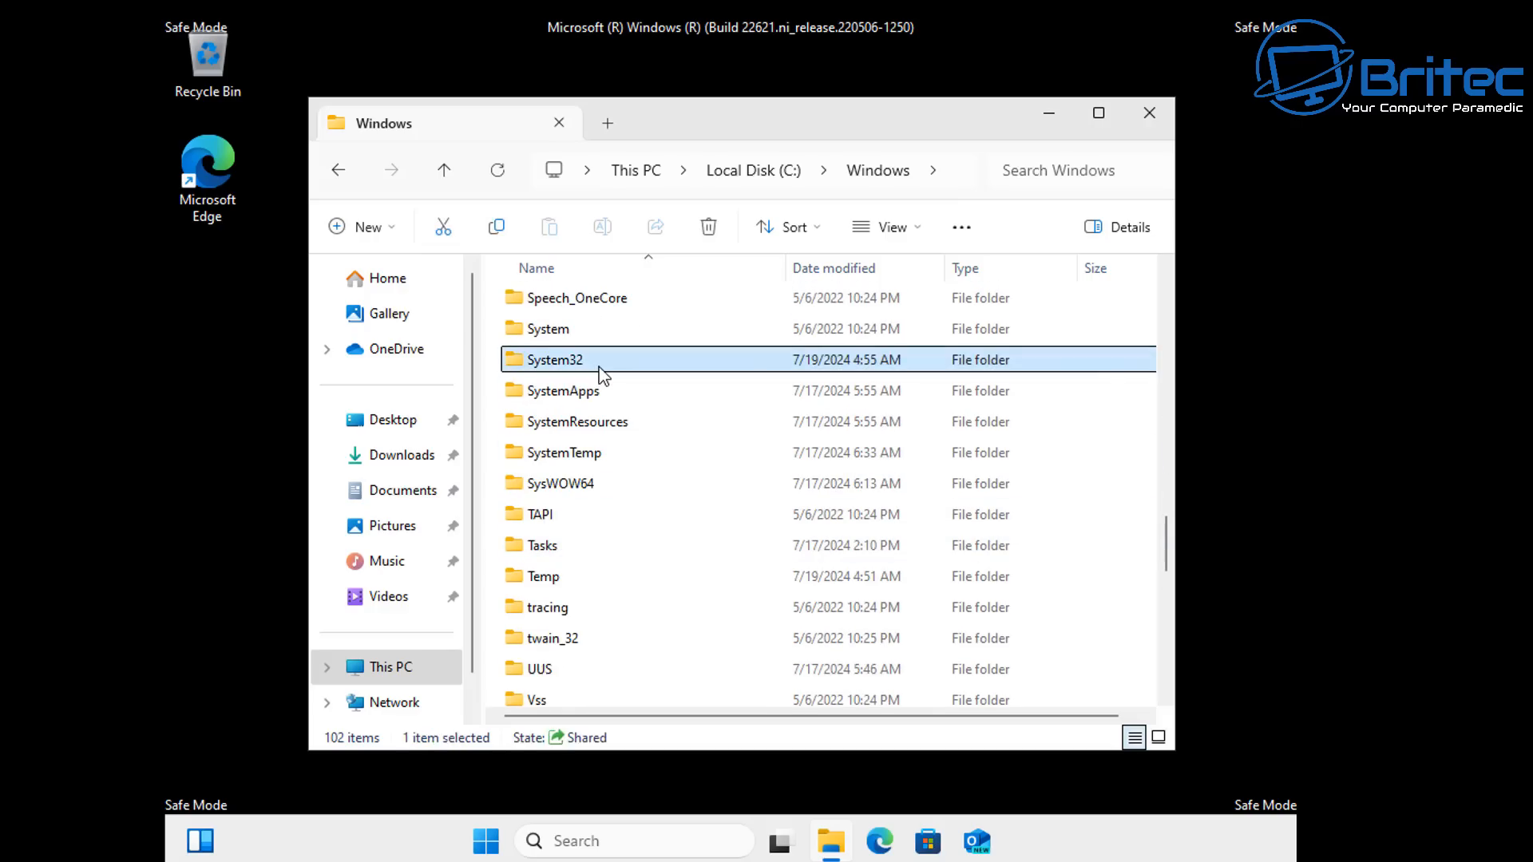
{"action": "double_click", "coordinate": [553, 358]}
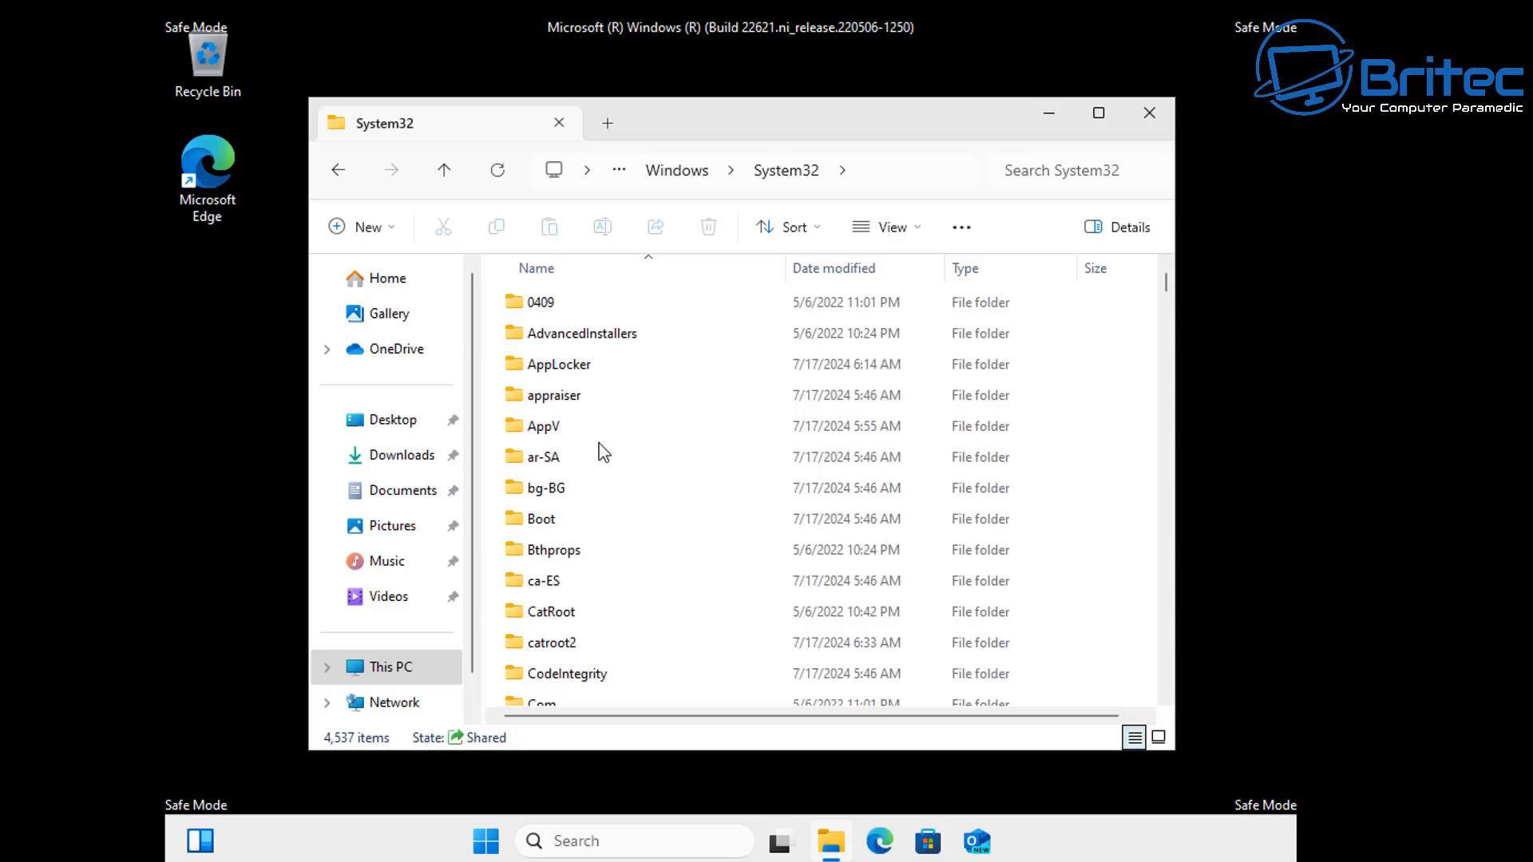
{"action": "scroll", "scroll_direction": "down", "scroll_amount": 3}
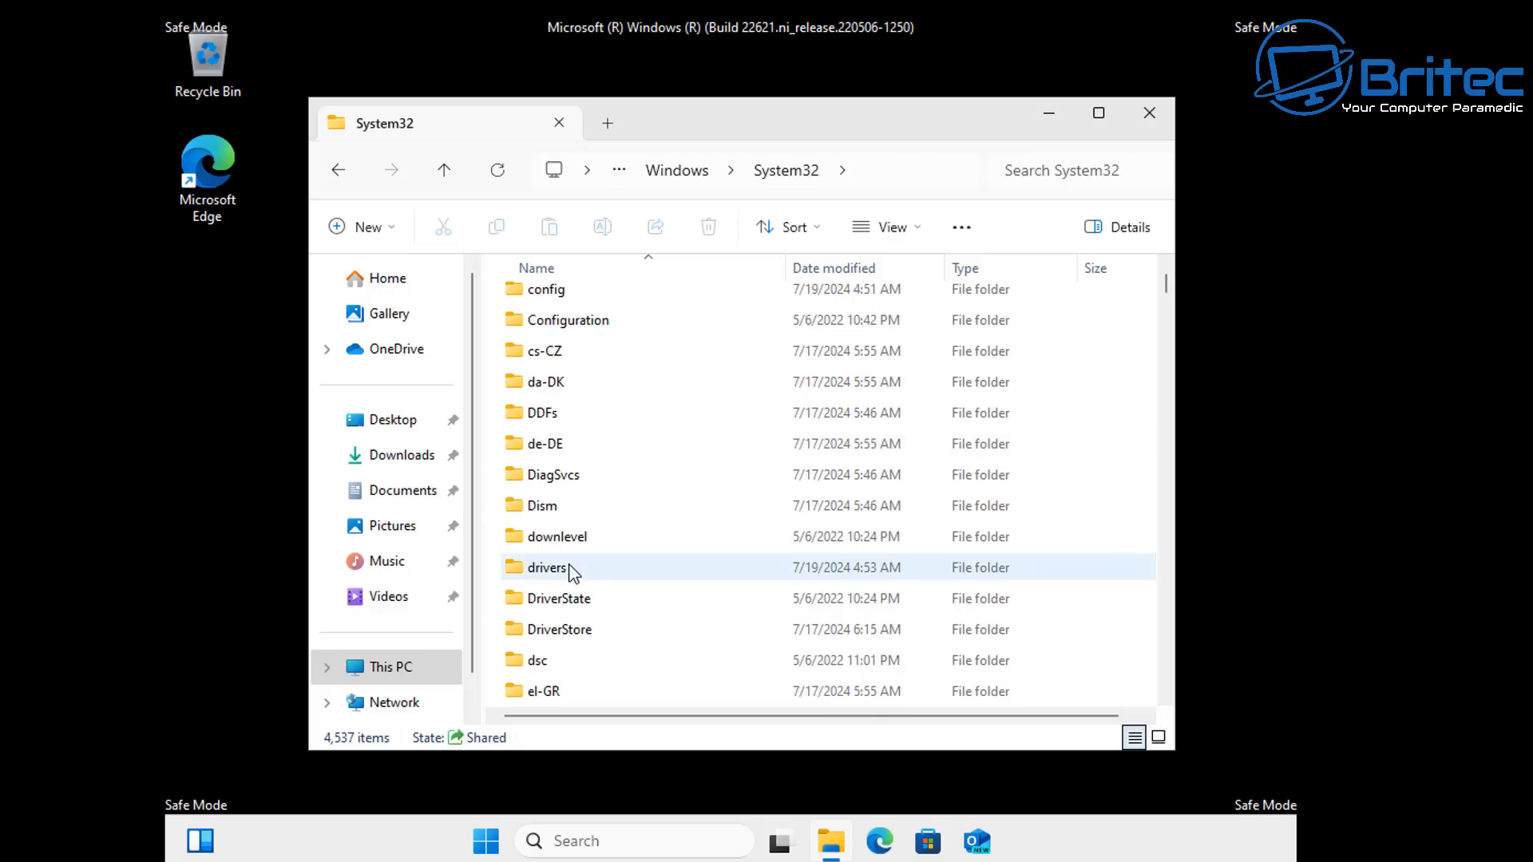
{"action": "double_click", "coordinate": [548, 567]}
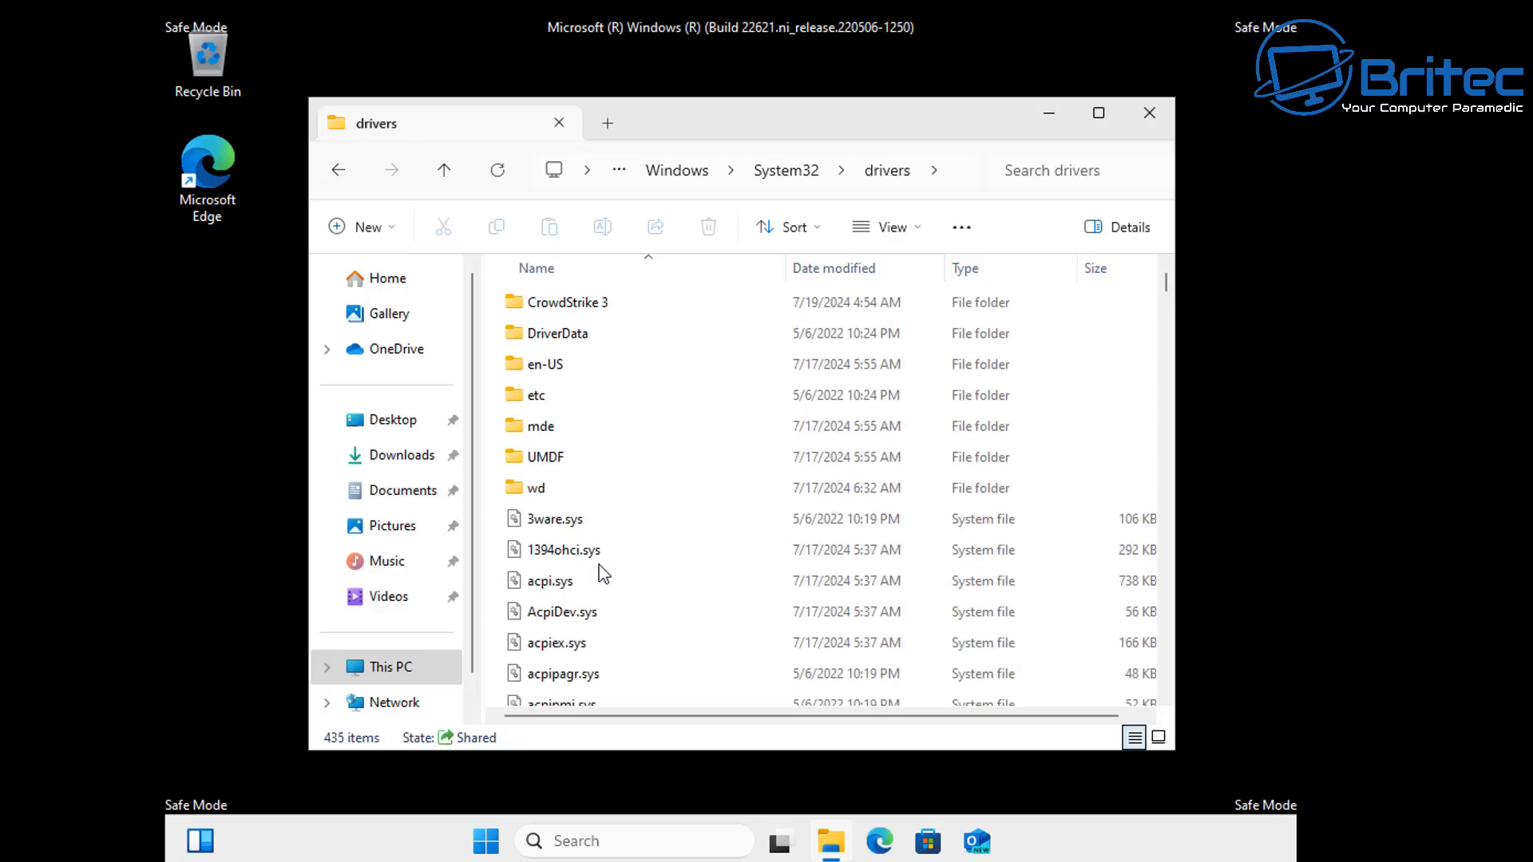
{"action": "left_click", "coordinate": [565, 302]}
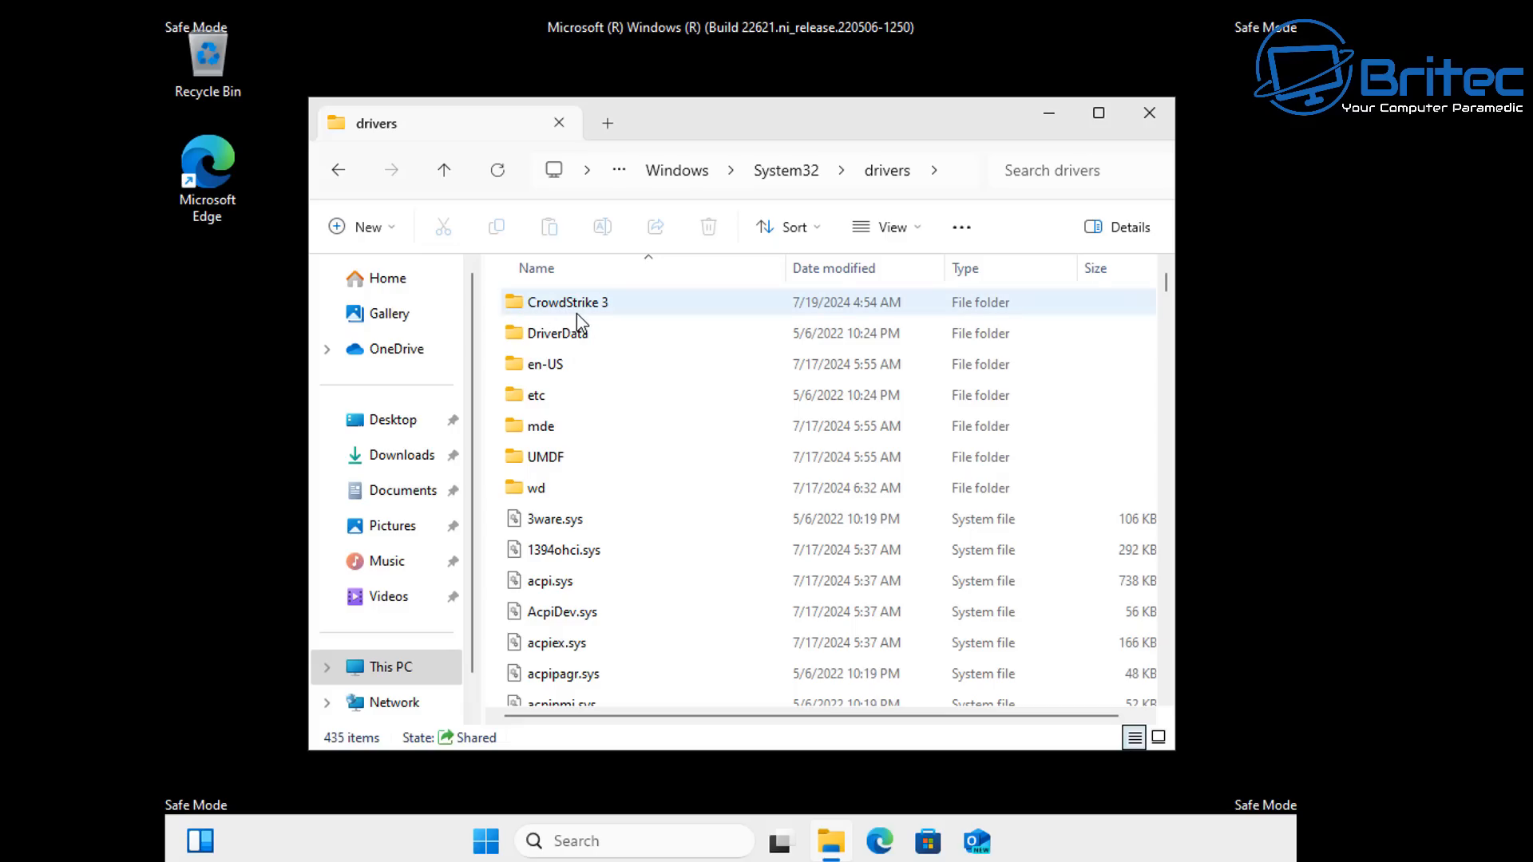
{"action": "mouse_move", "coordinate": [576, 318]}
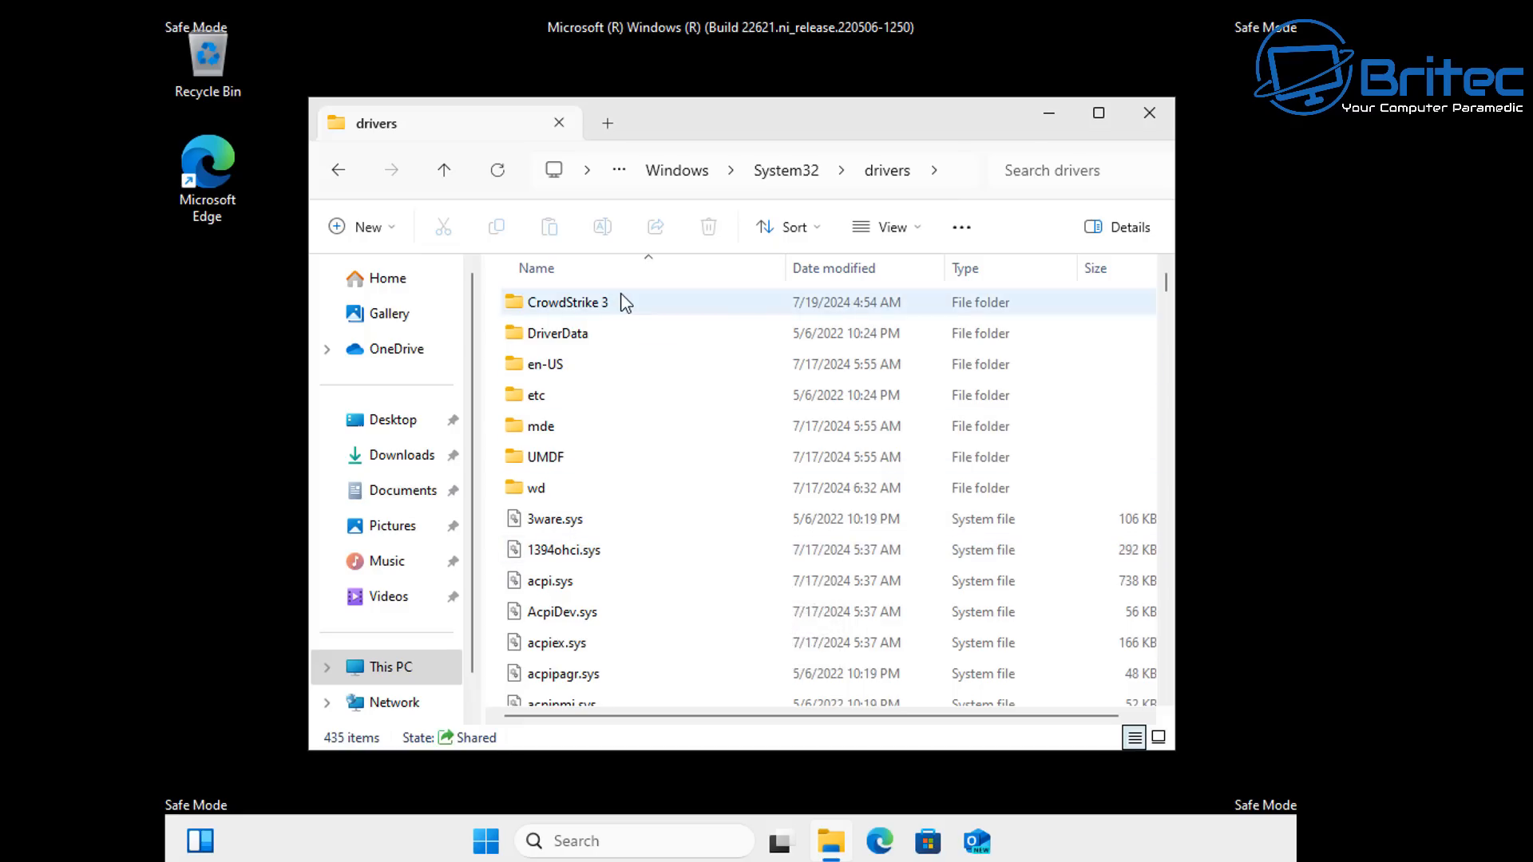
Open the CrowdStrike 3 folder and delete C-00000291.sys from its context menu.
{"action": "double_click", "coordinate": [565, 302]}
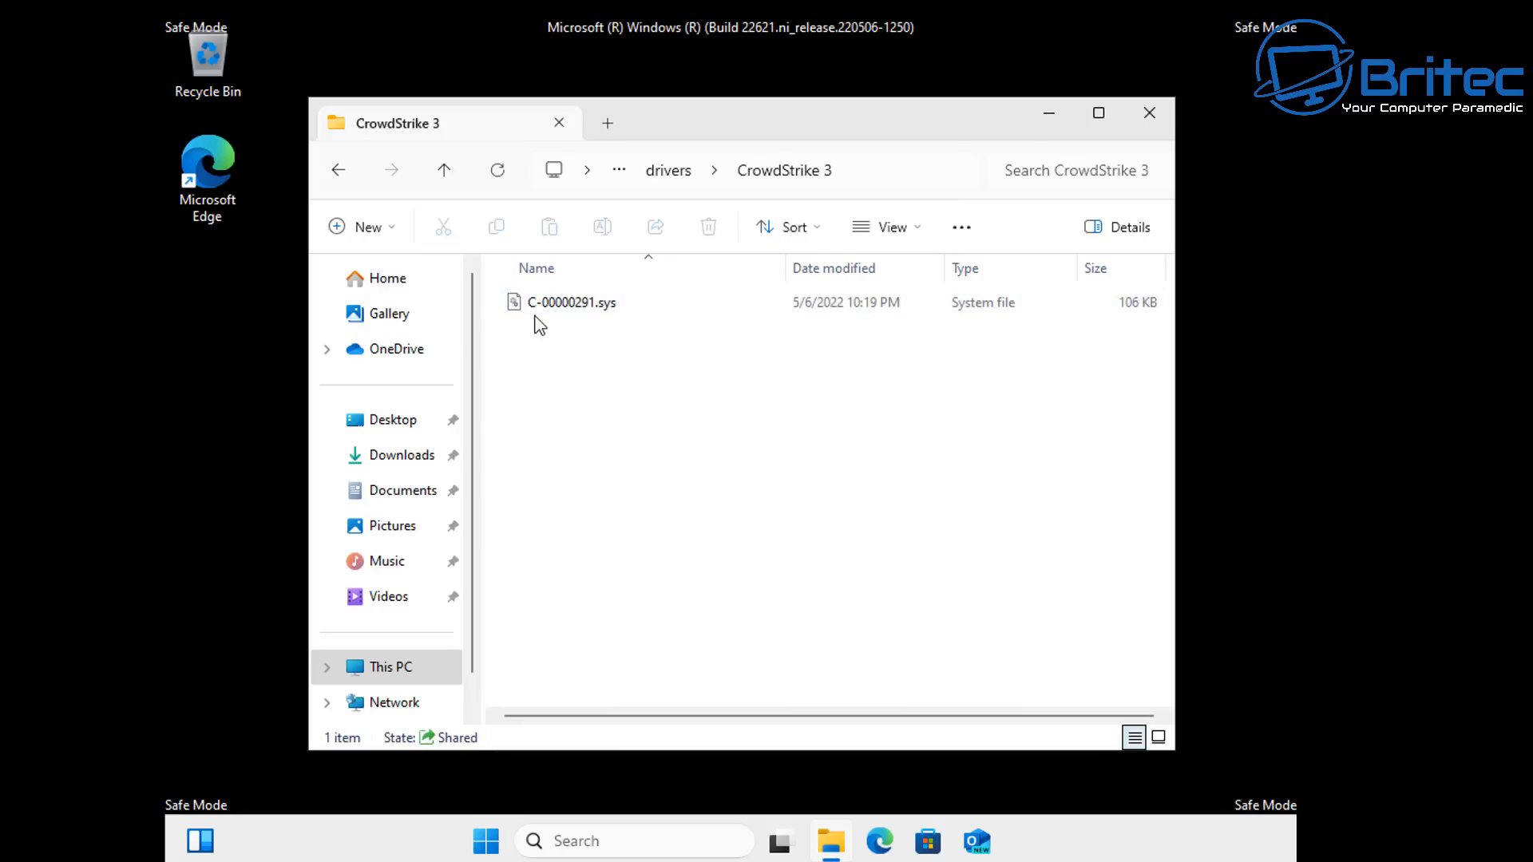
{"action": "left_click", "coordinate": [572, 301]}
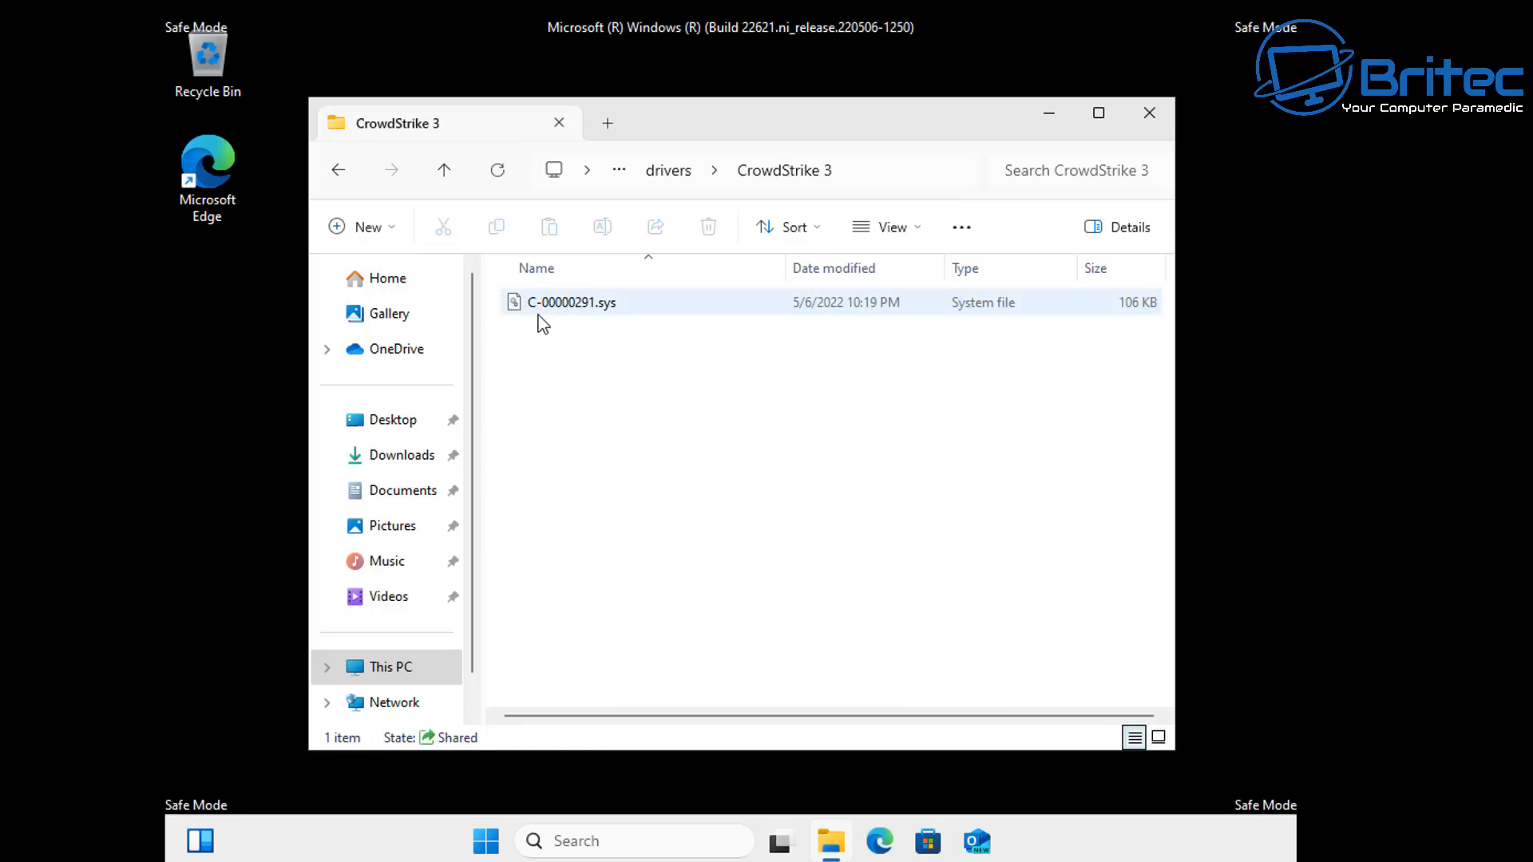
{"action": "mouse_move", "coordinate": [572, 302]}
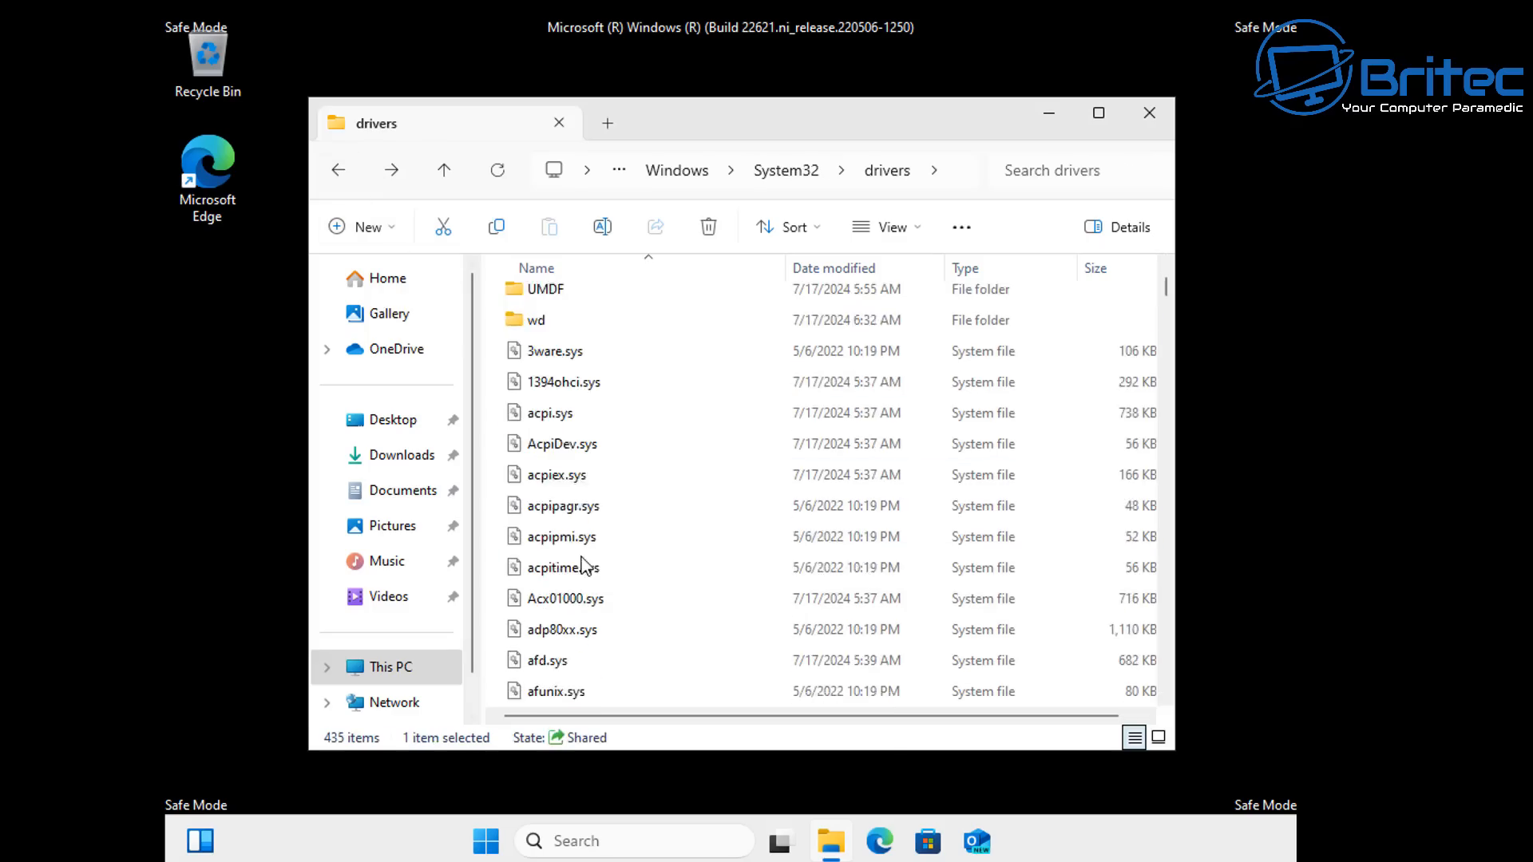
{"action": "scroll", "scroll_direction": "down", "scroll_amount": 3}
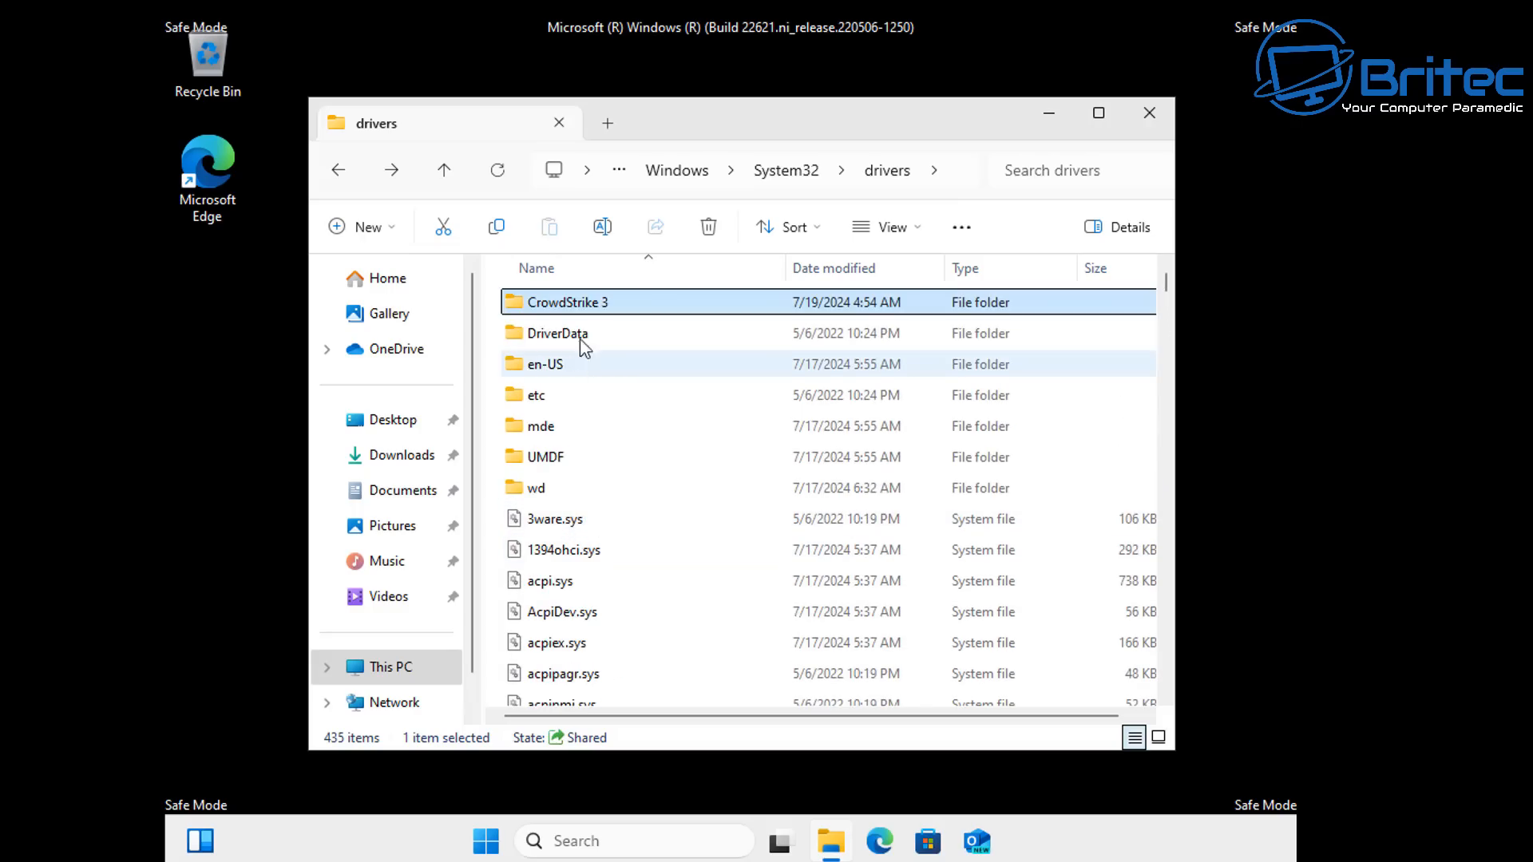
{"action": "double_click", "coordinate": [564, 301]}
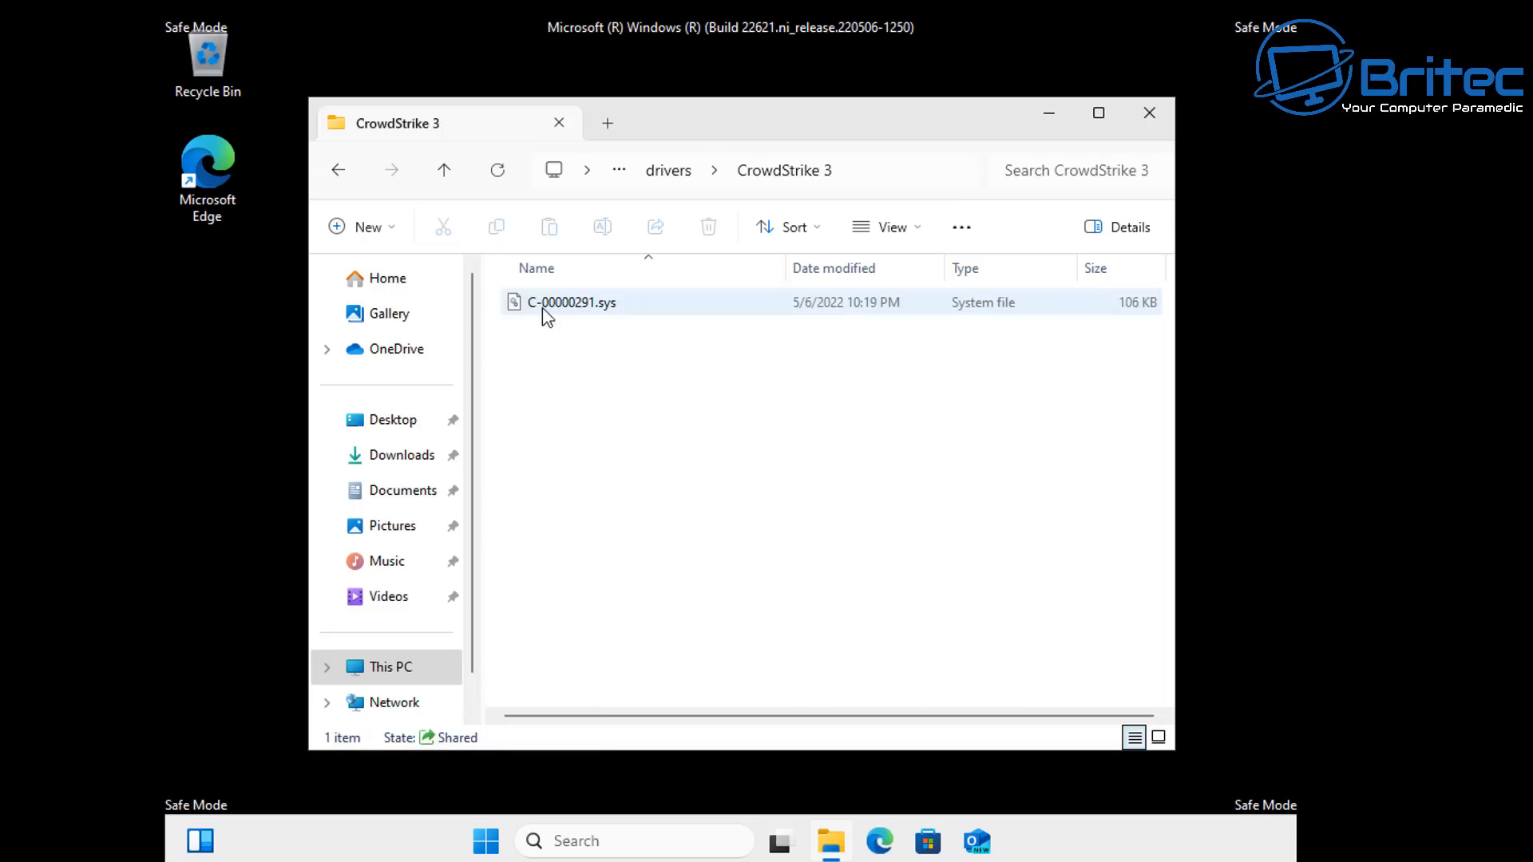
{"action": "mouse_move", "coordinate": [576, 302]}
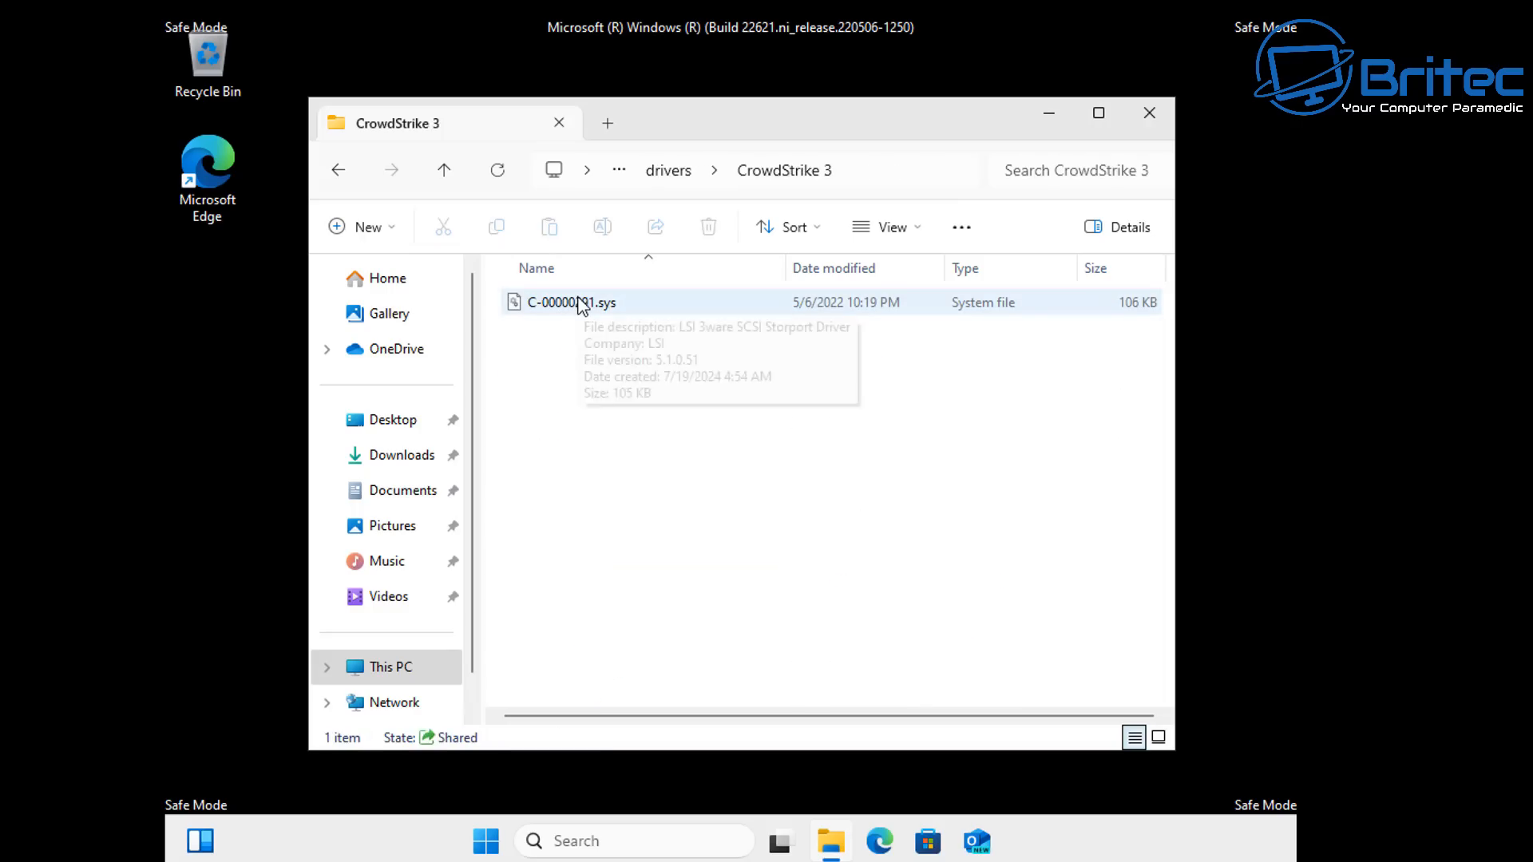
{"action": "right_click", "coordinate": [567, 302]}
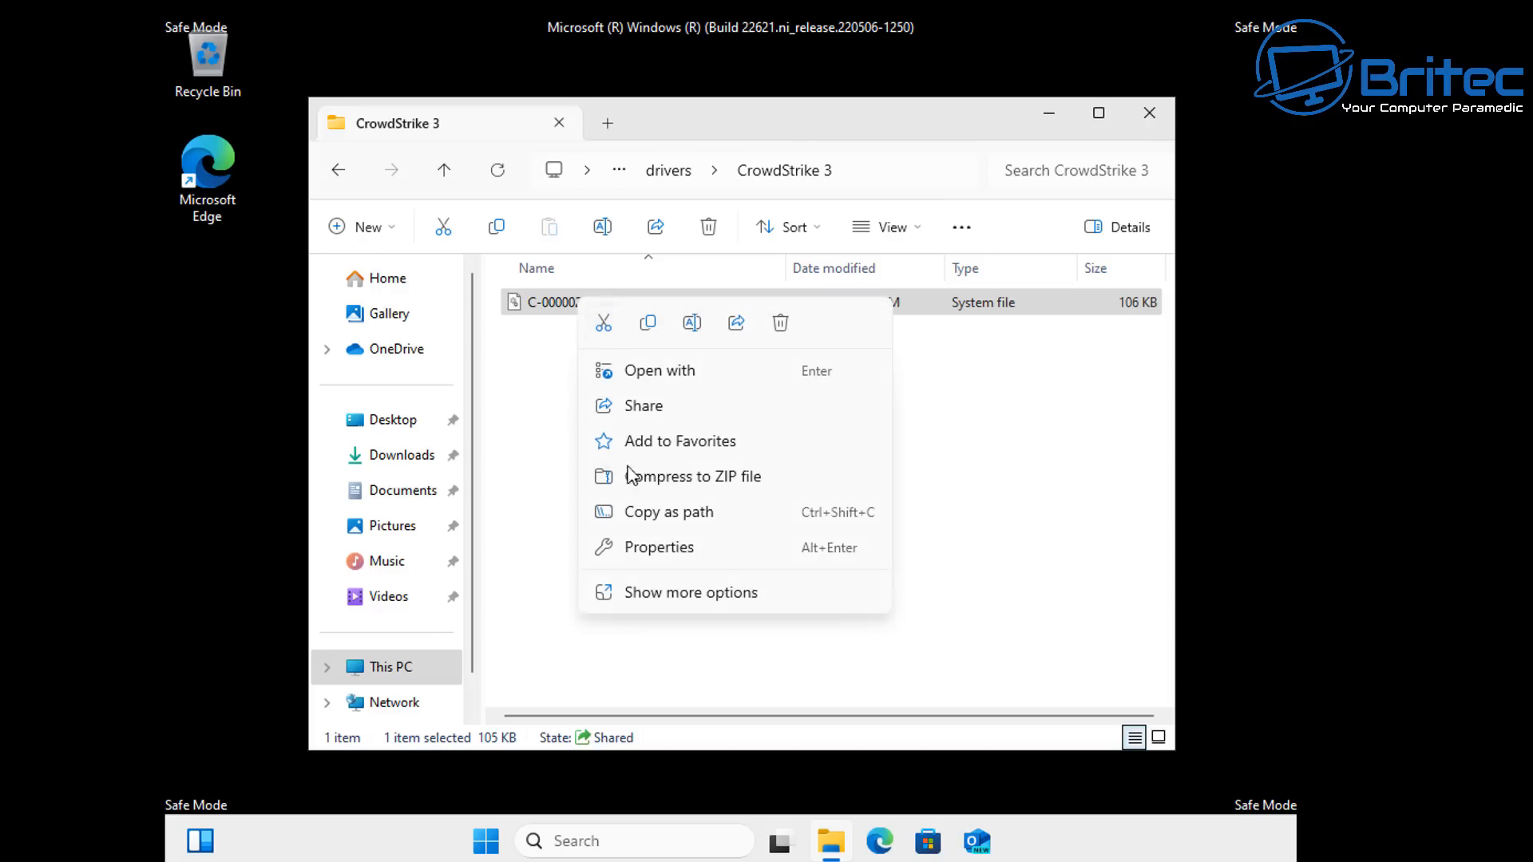
{"action": "left_click", "coordinate": [779, 323]}
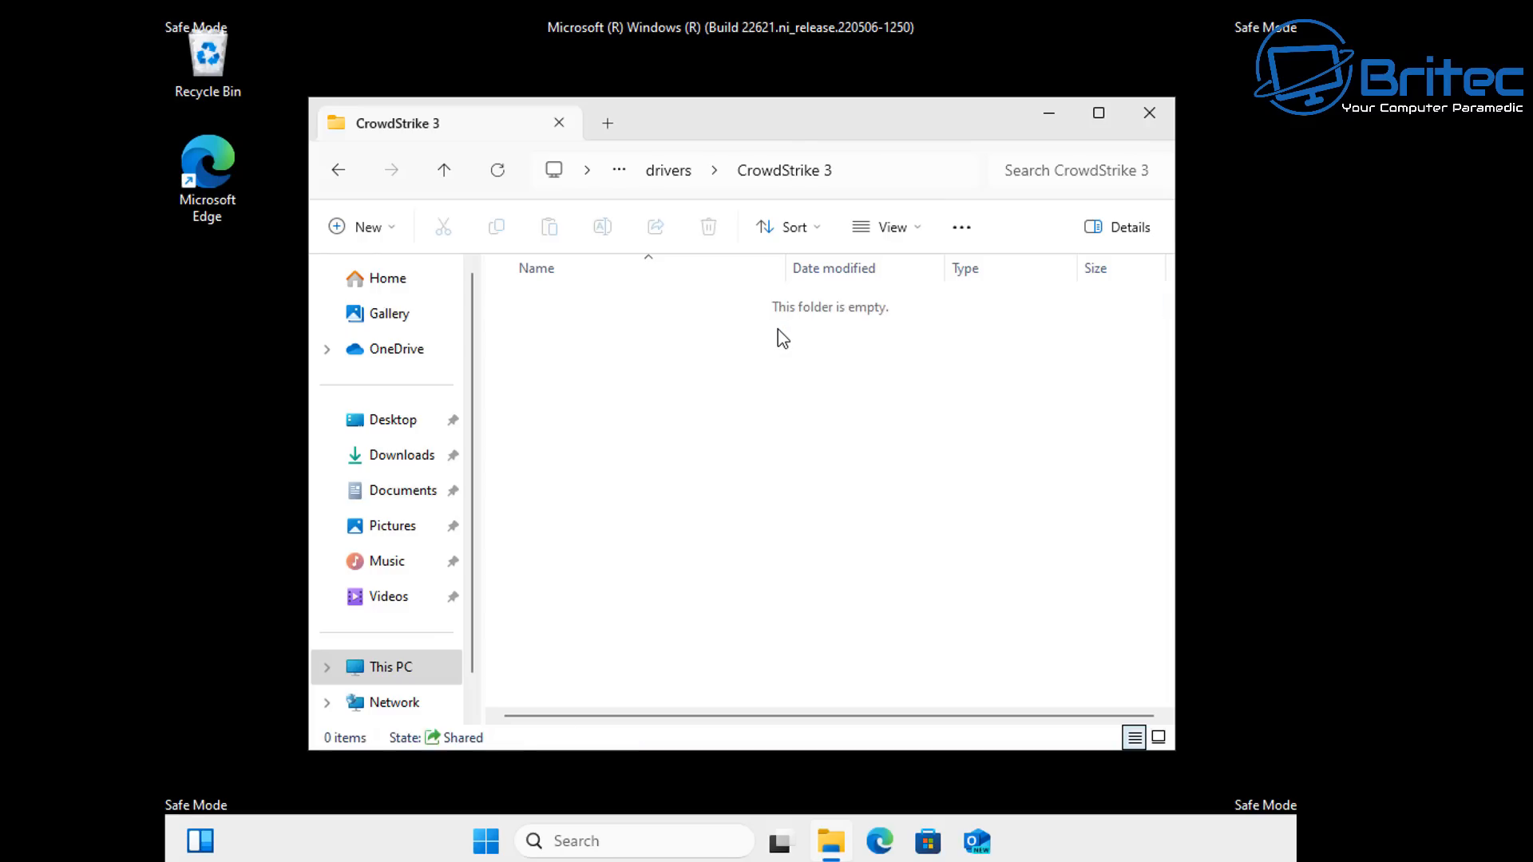
{"action": "mouse_move", "coordinate": [1085, 229]}
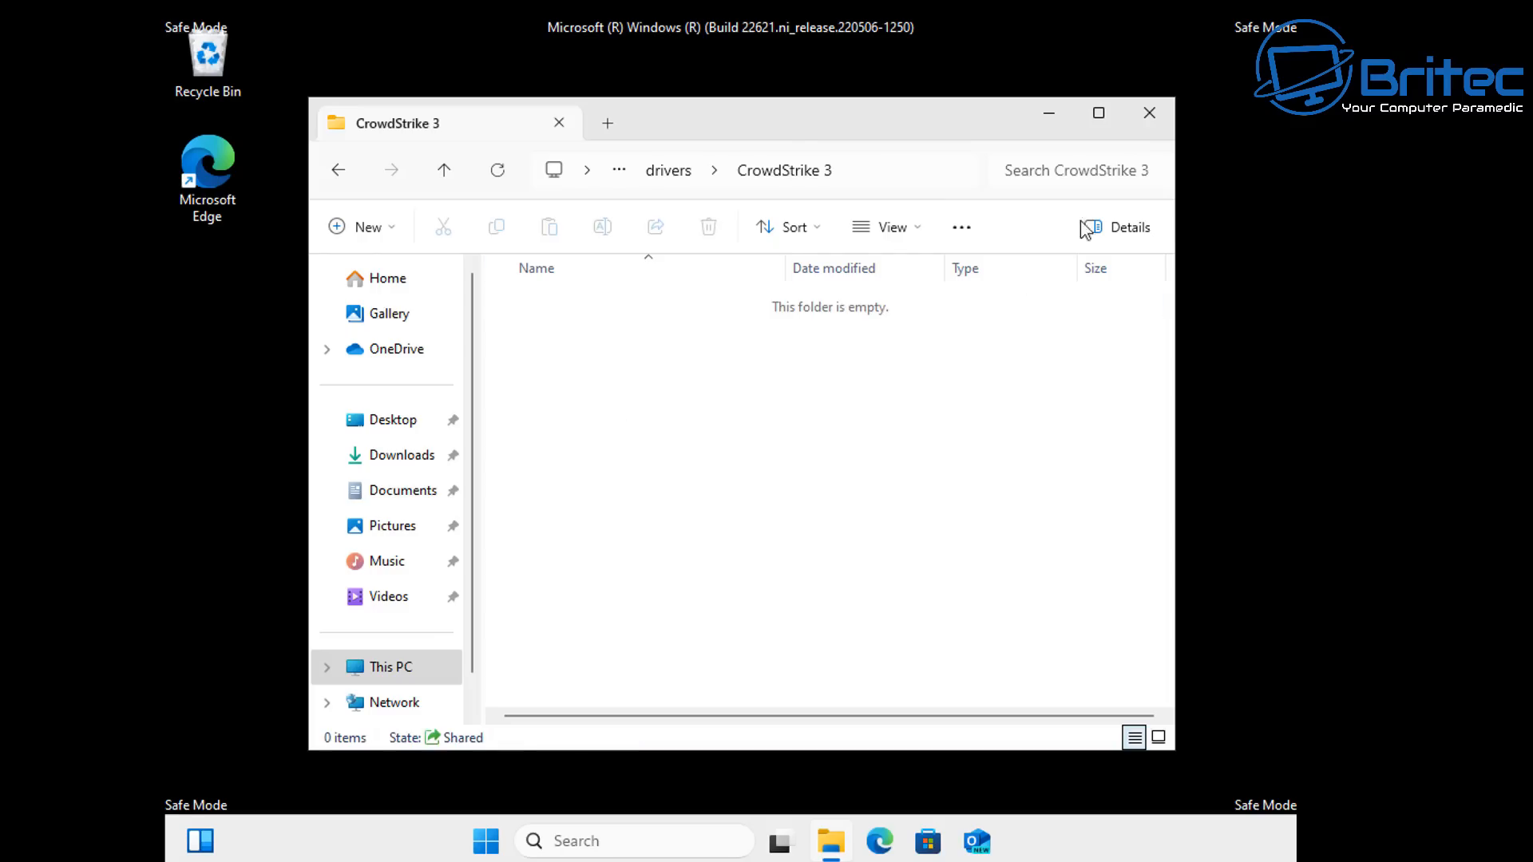
Restart the PC from Safe Mode back to the normal desktop.
{"action": "left_click", "coordinate": [1149, 113]}
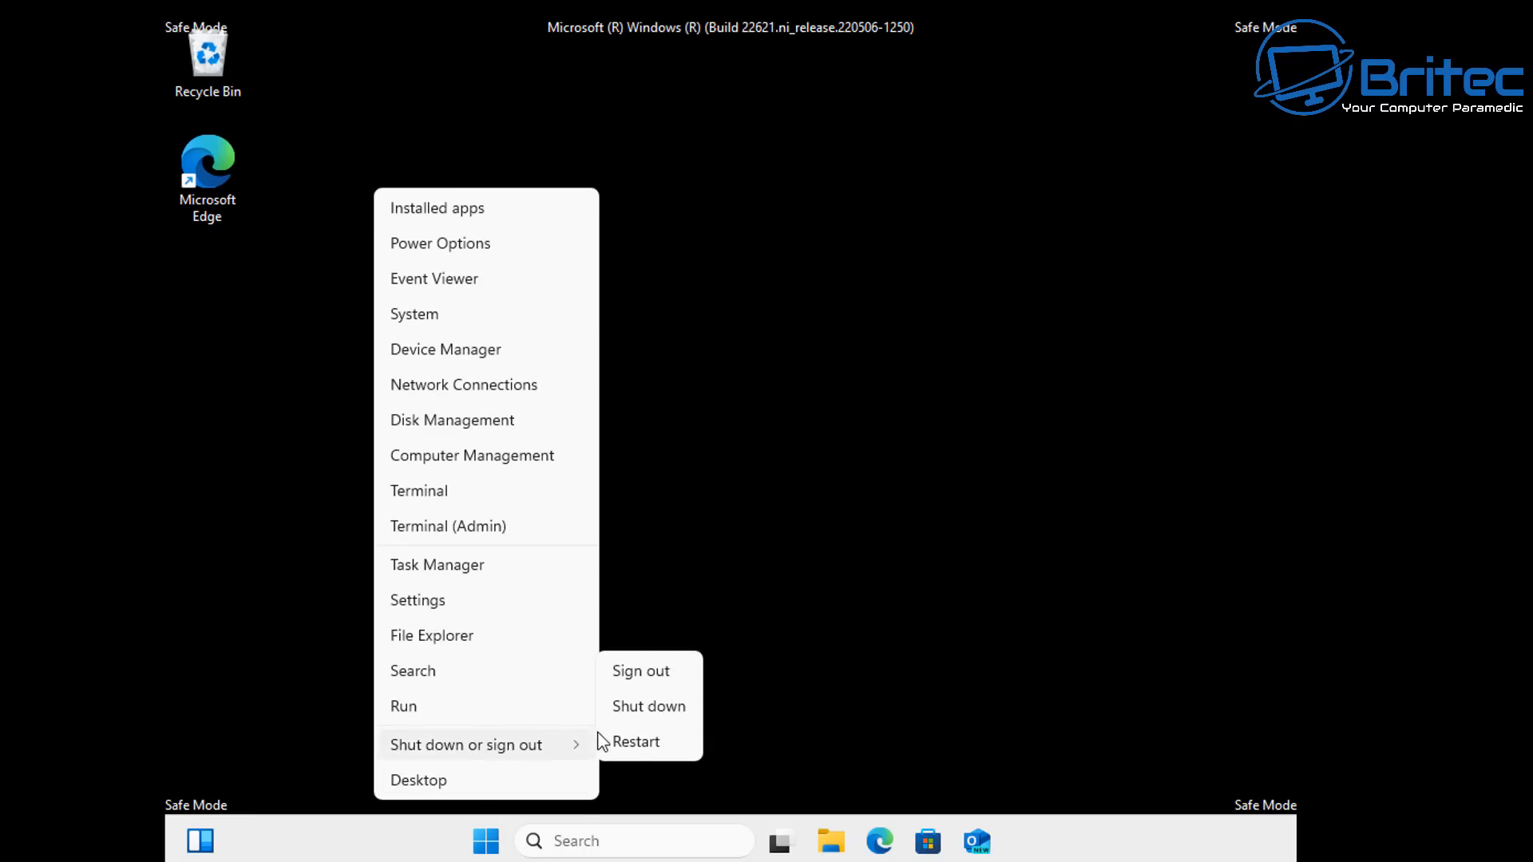
{"action": "left_click", "coordinate": [635, 740]}
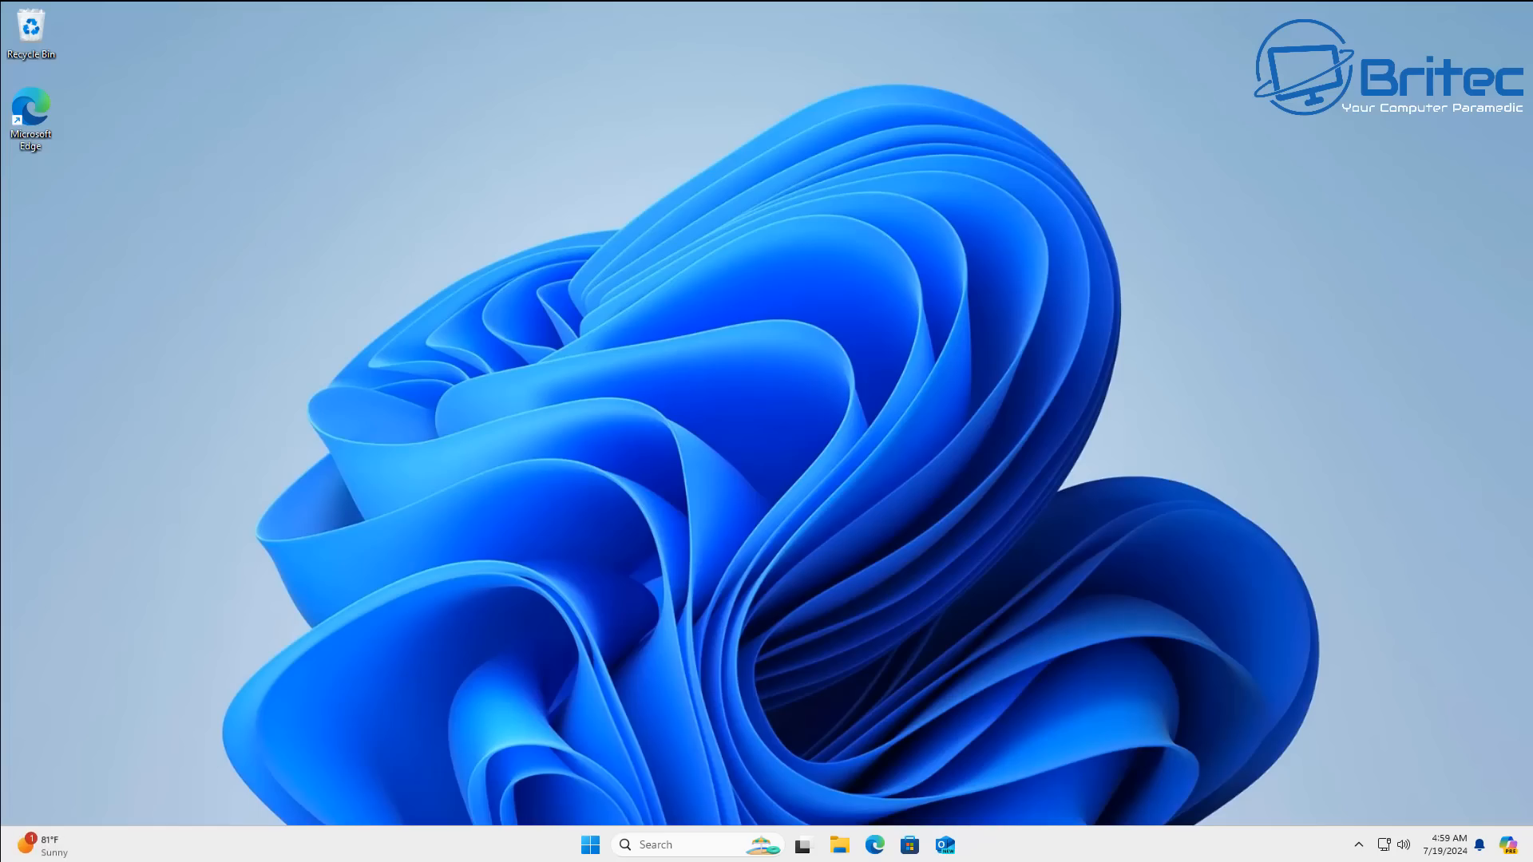
{"action": "mouse_move", "coordinate": [1514, 827]}
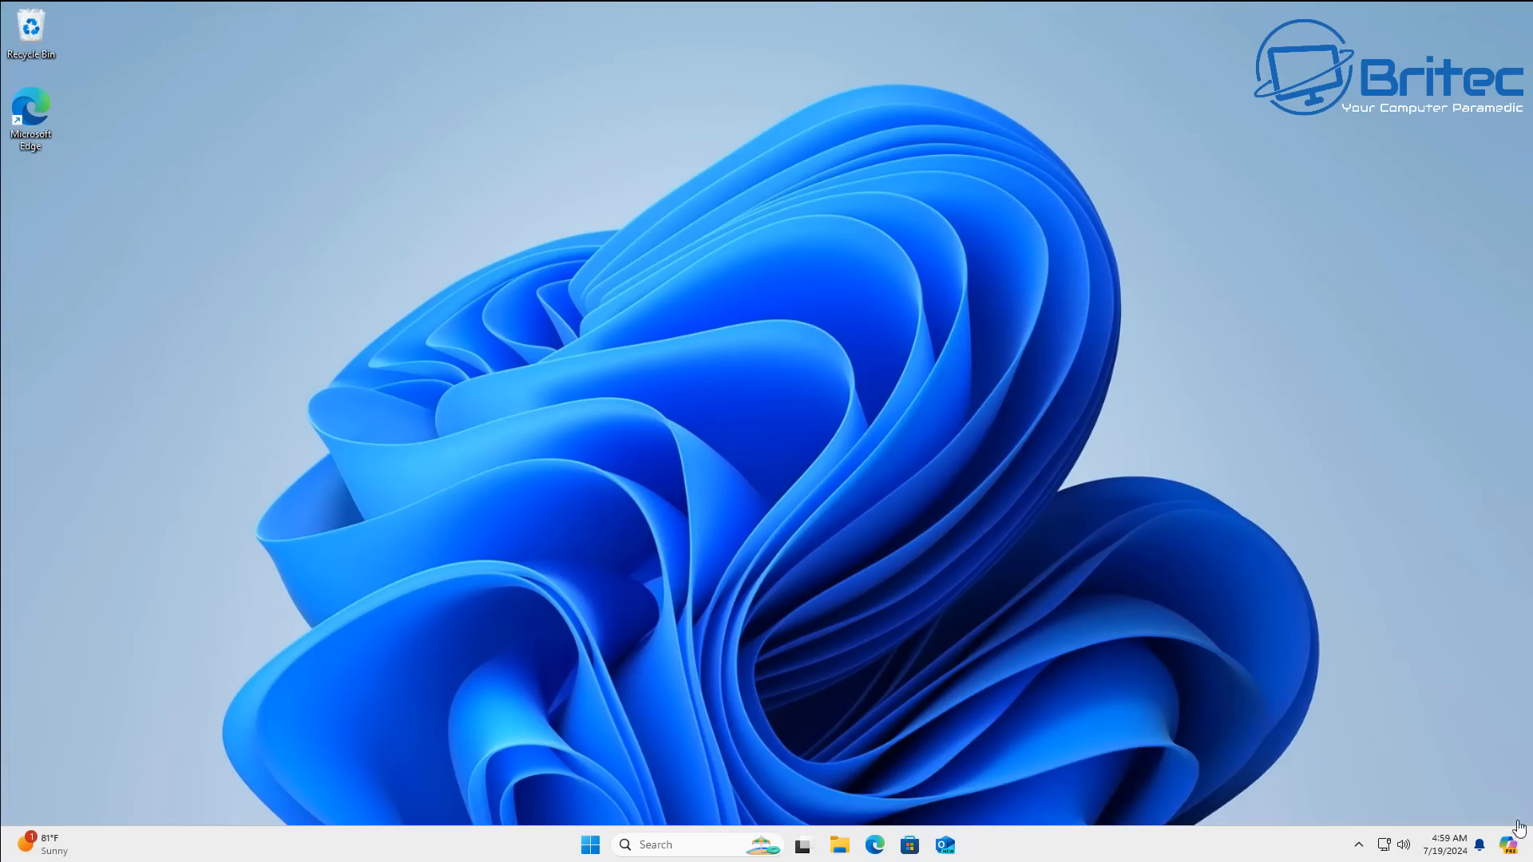